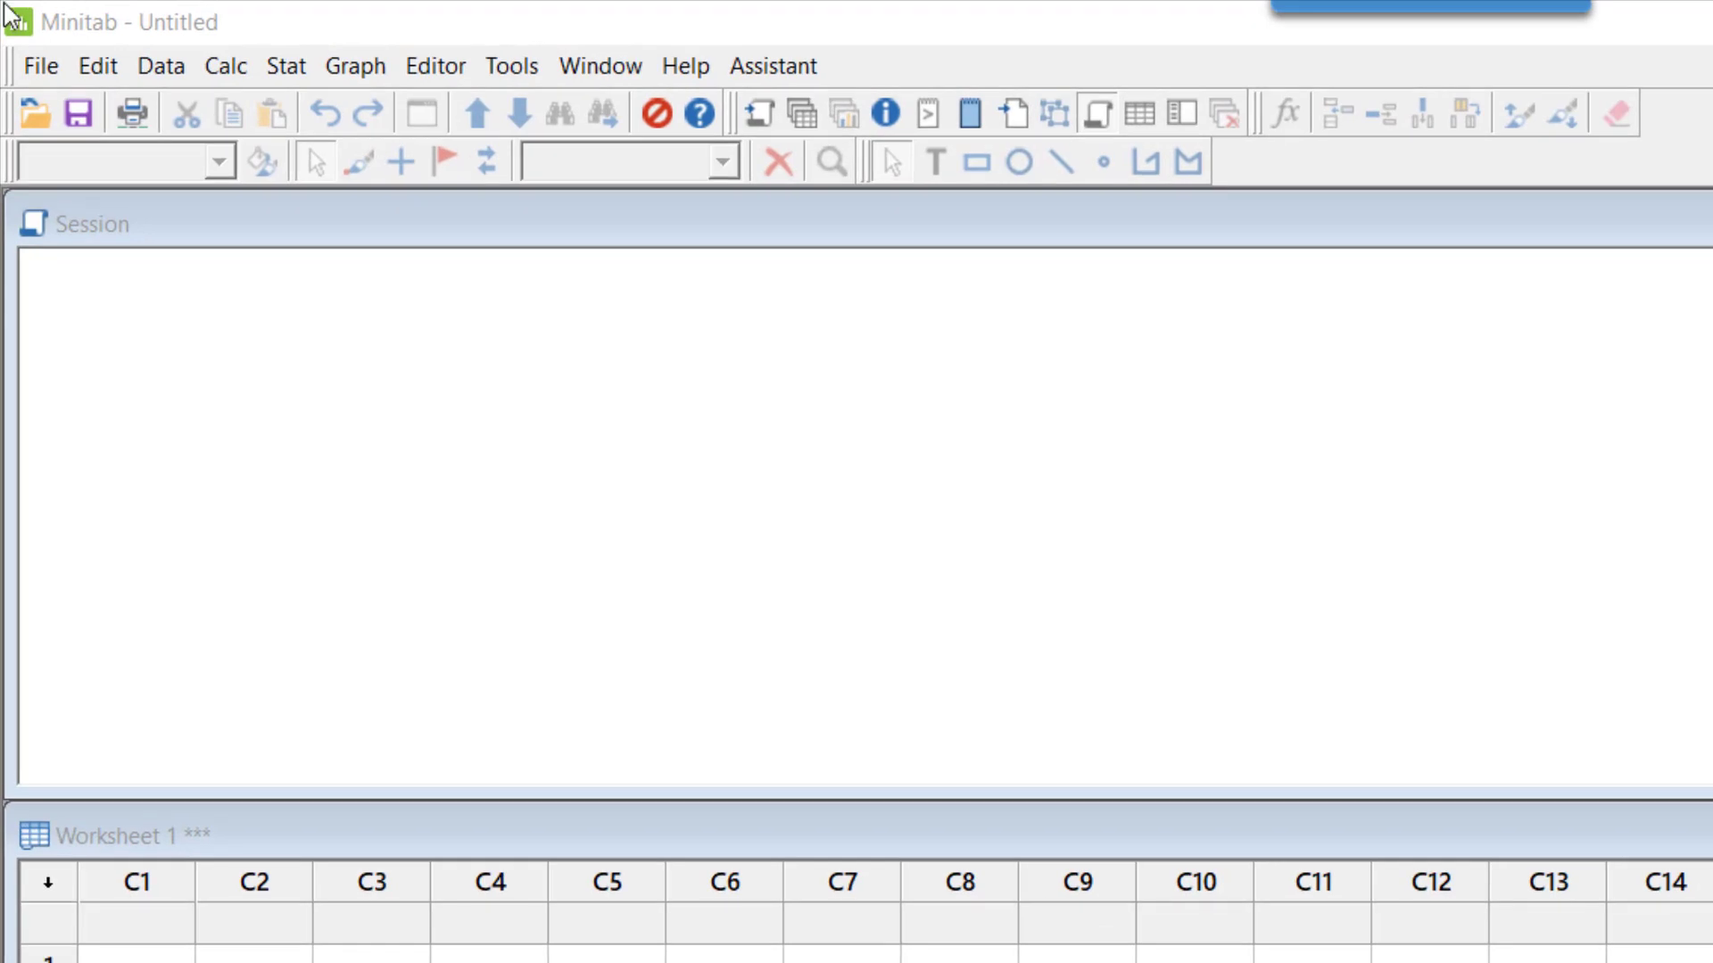
- Open the 2 Proportions test from Stat > Basic Statistics
left_click(285, 65)
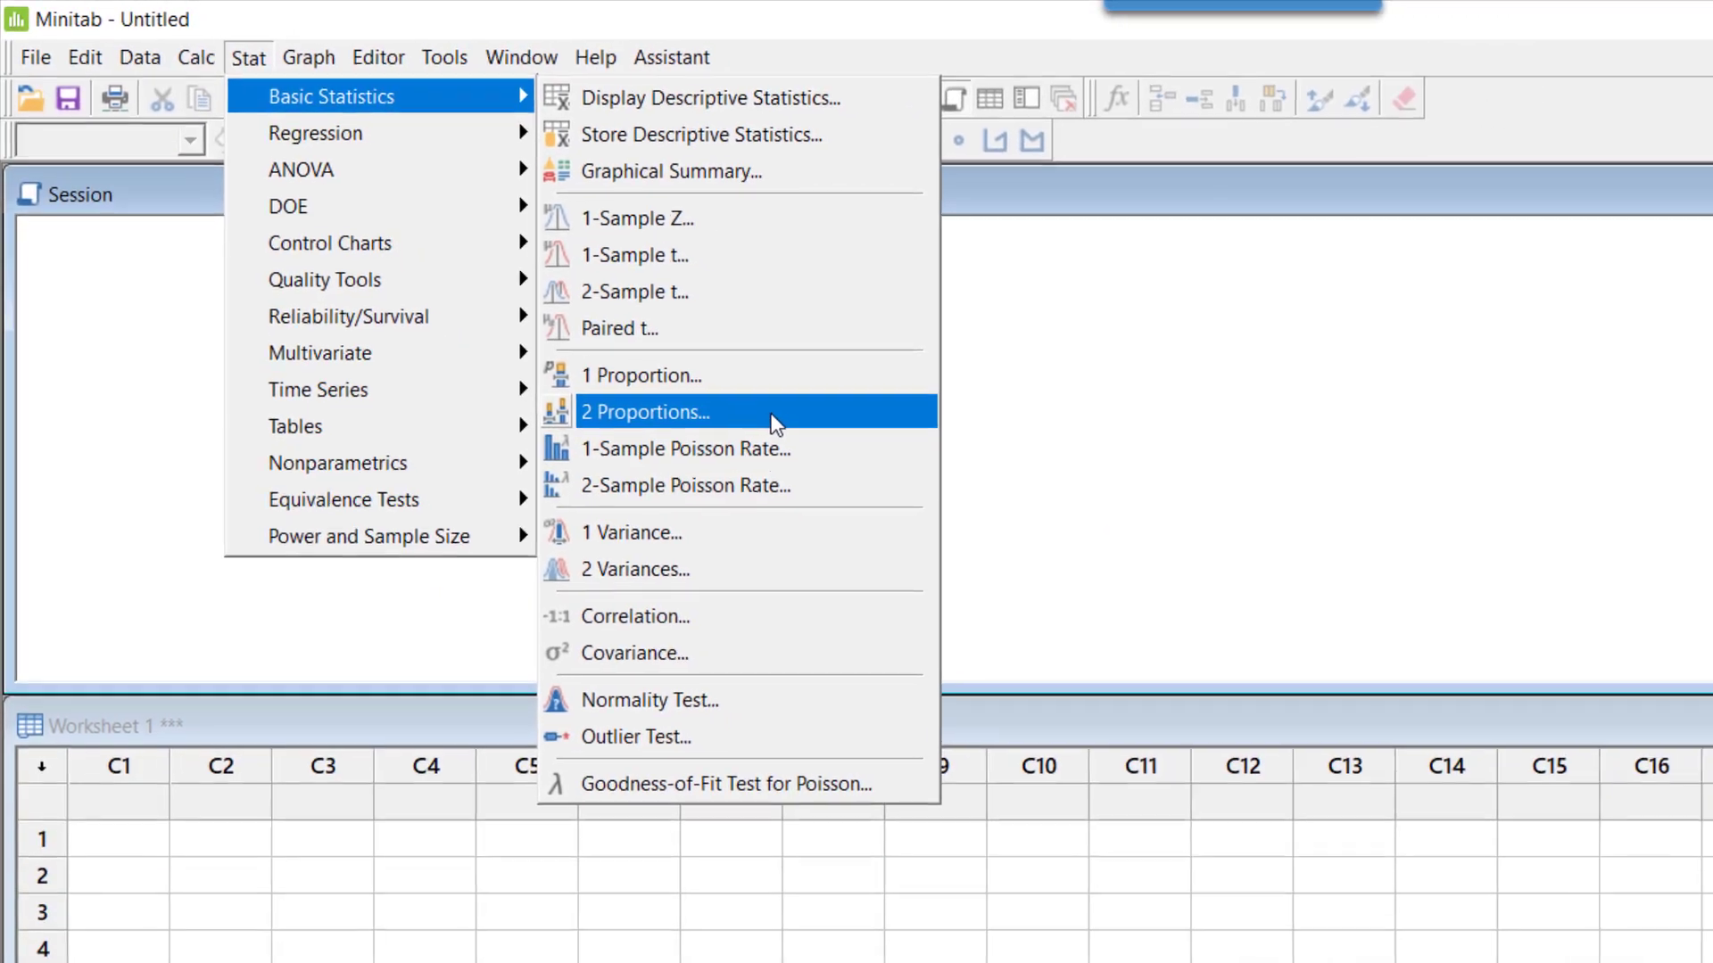
left_click(646, 412)
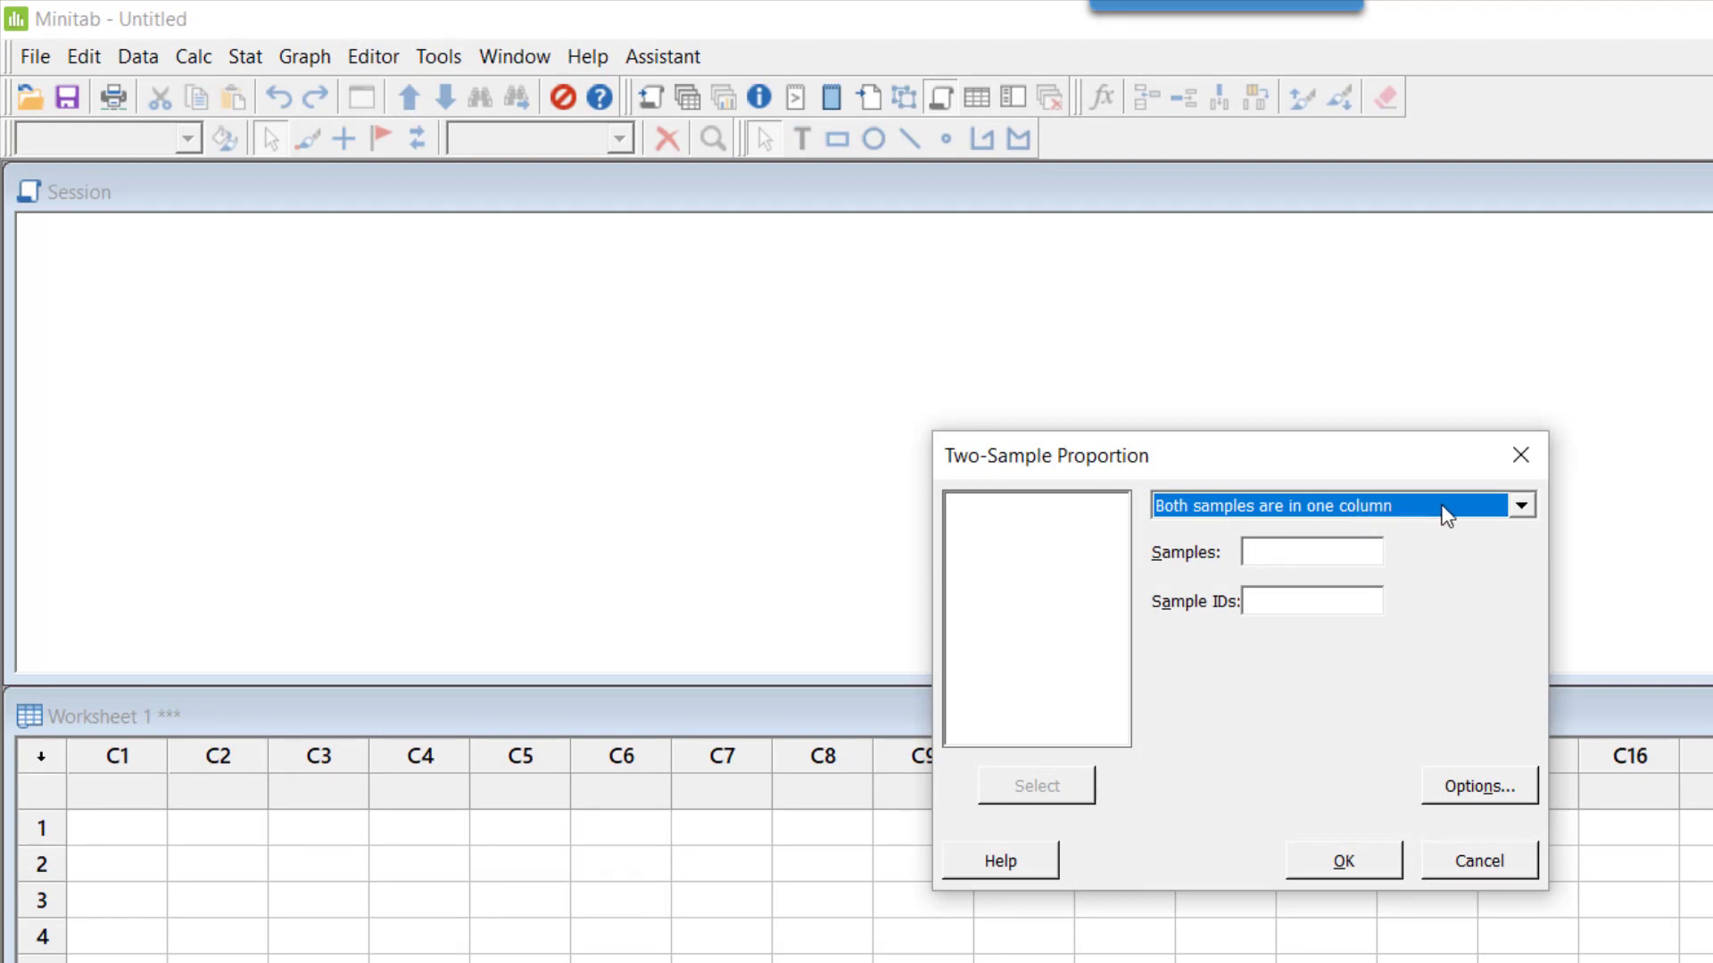
mouse_move(1465, 515)
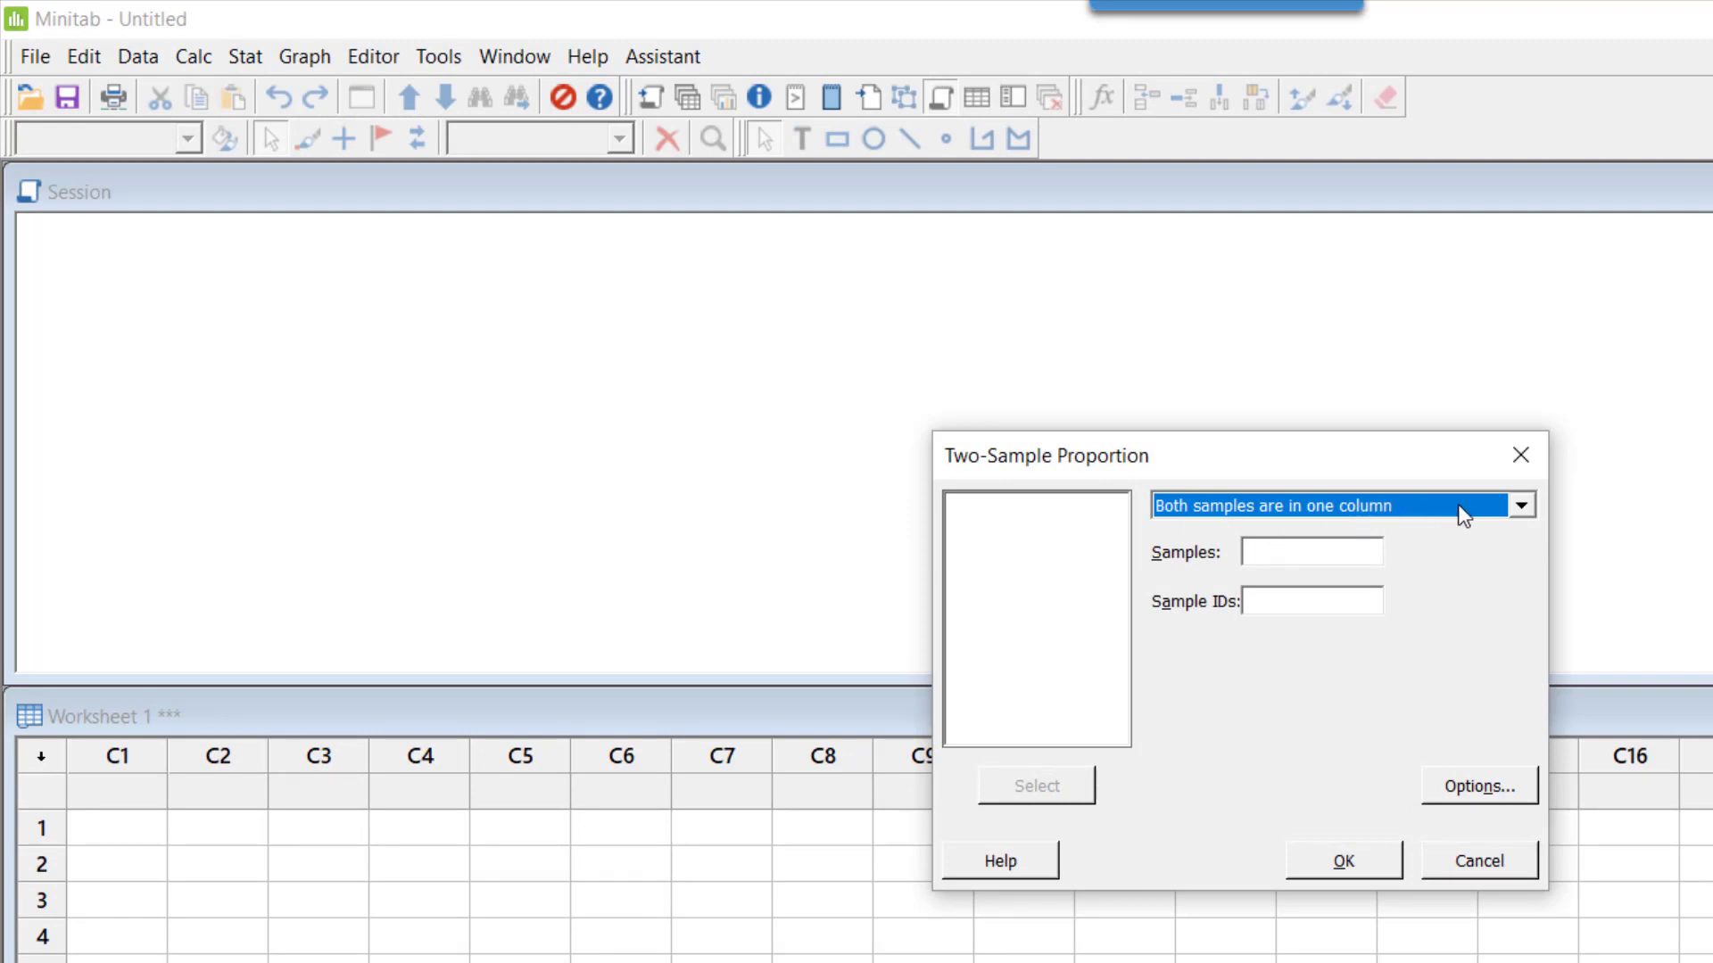
- Switch the data-entry format to Summarized data
left_click(1518, 505)
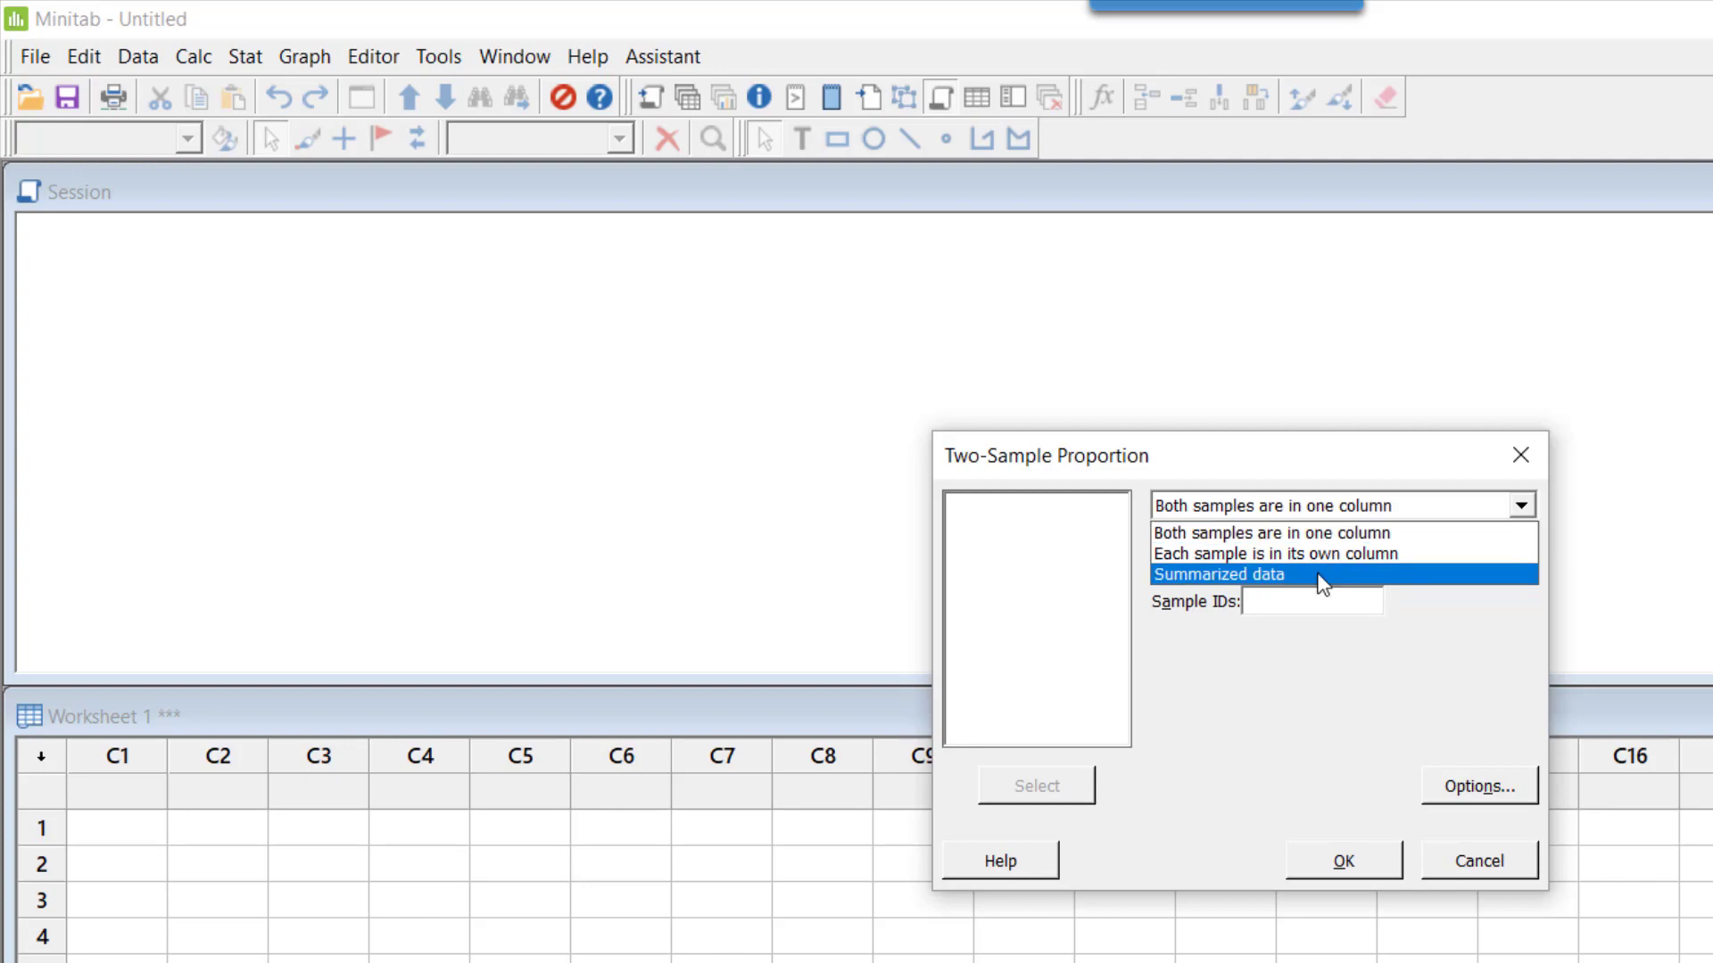
left_click(1219, 574)
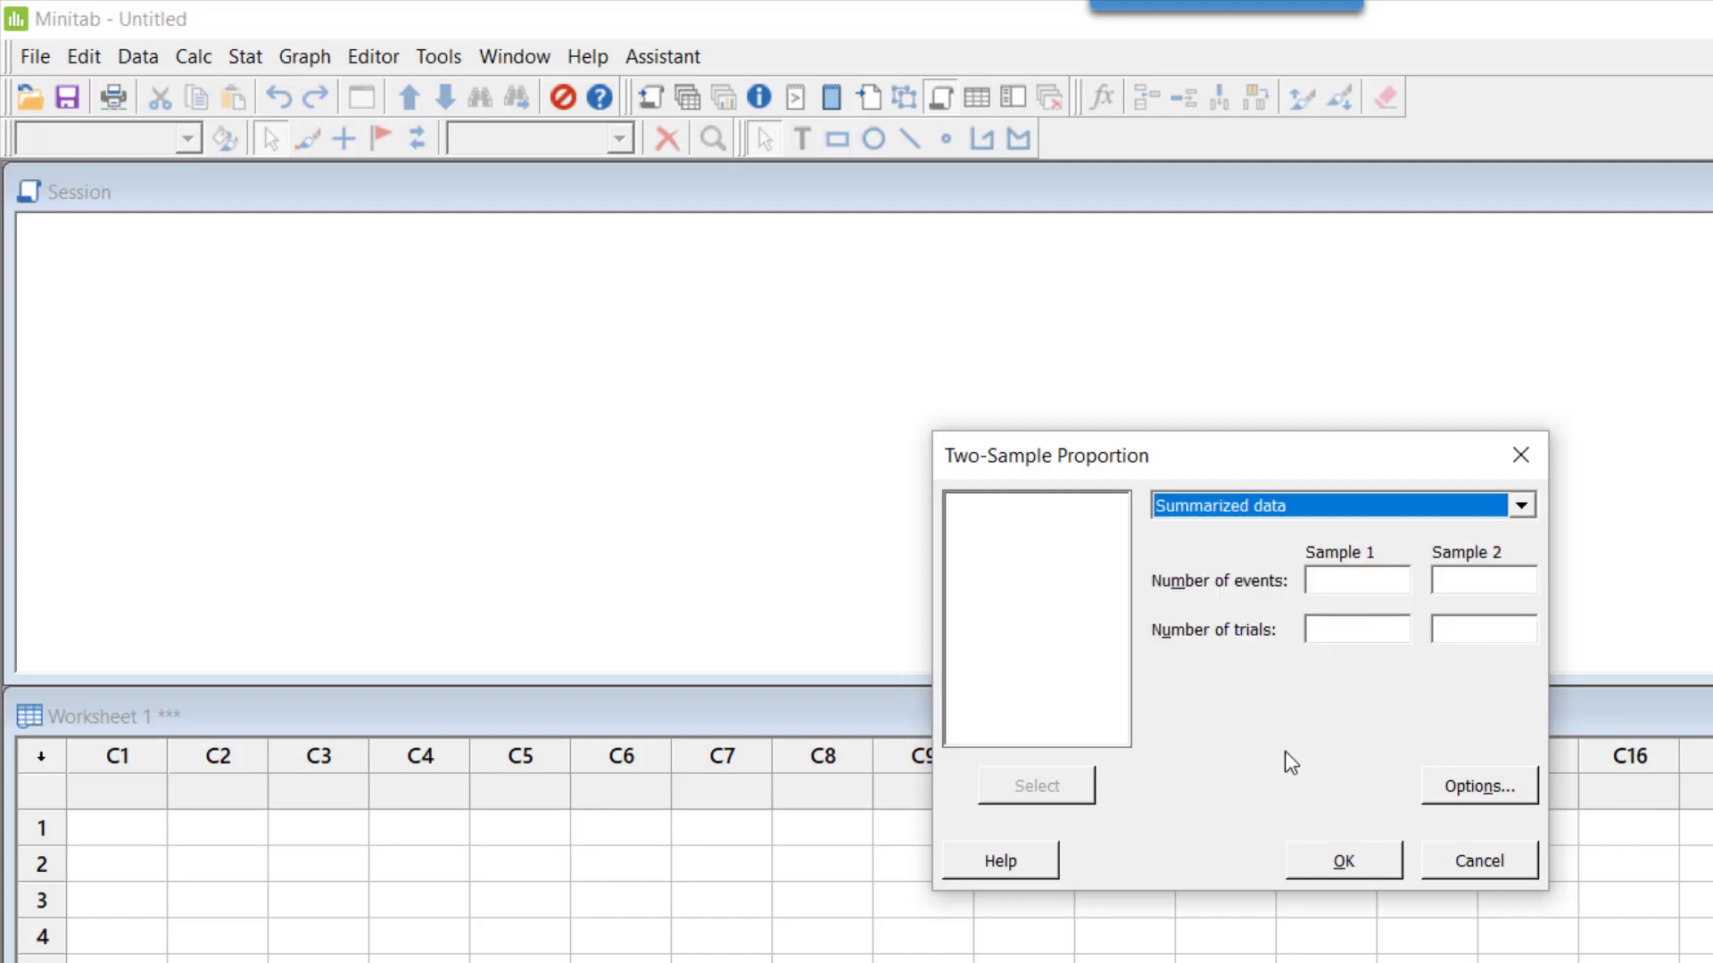
mouse_move(1319, 739)
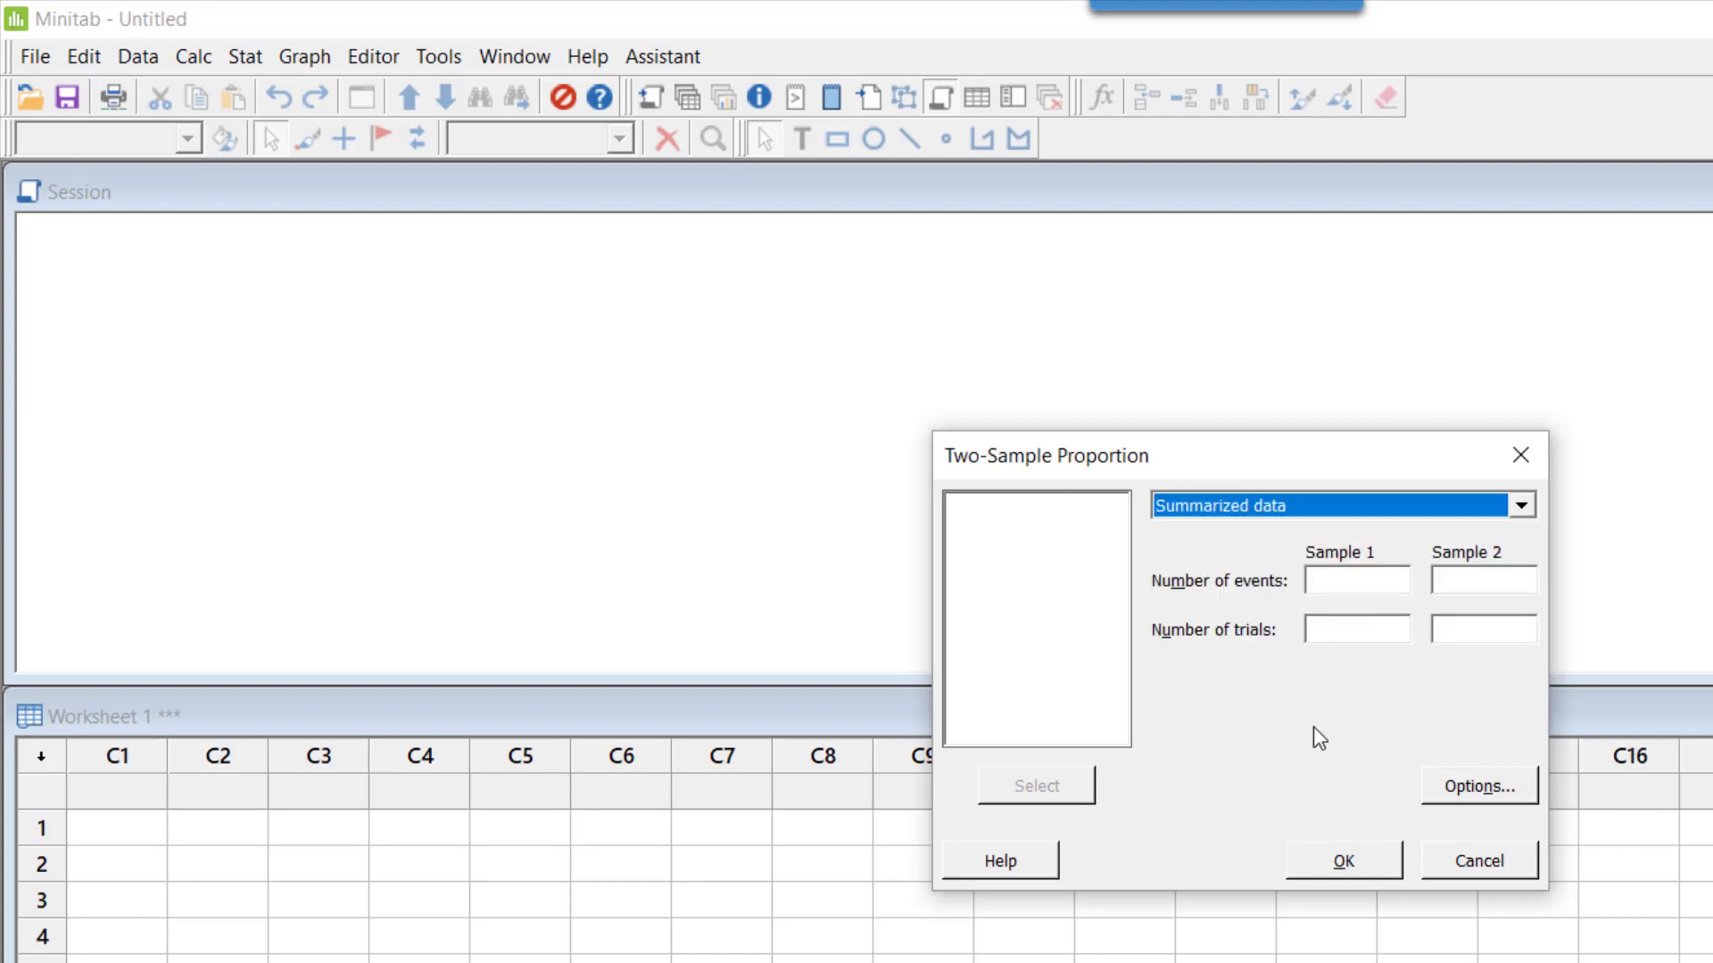
mouse_move(1342, 715)
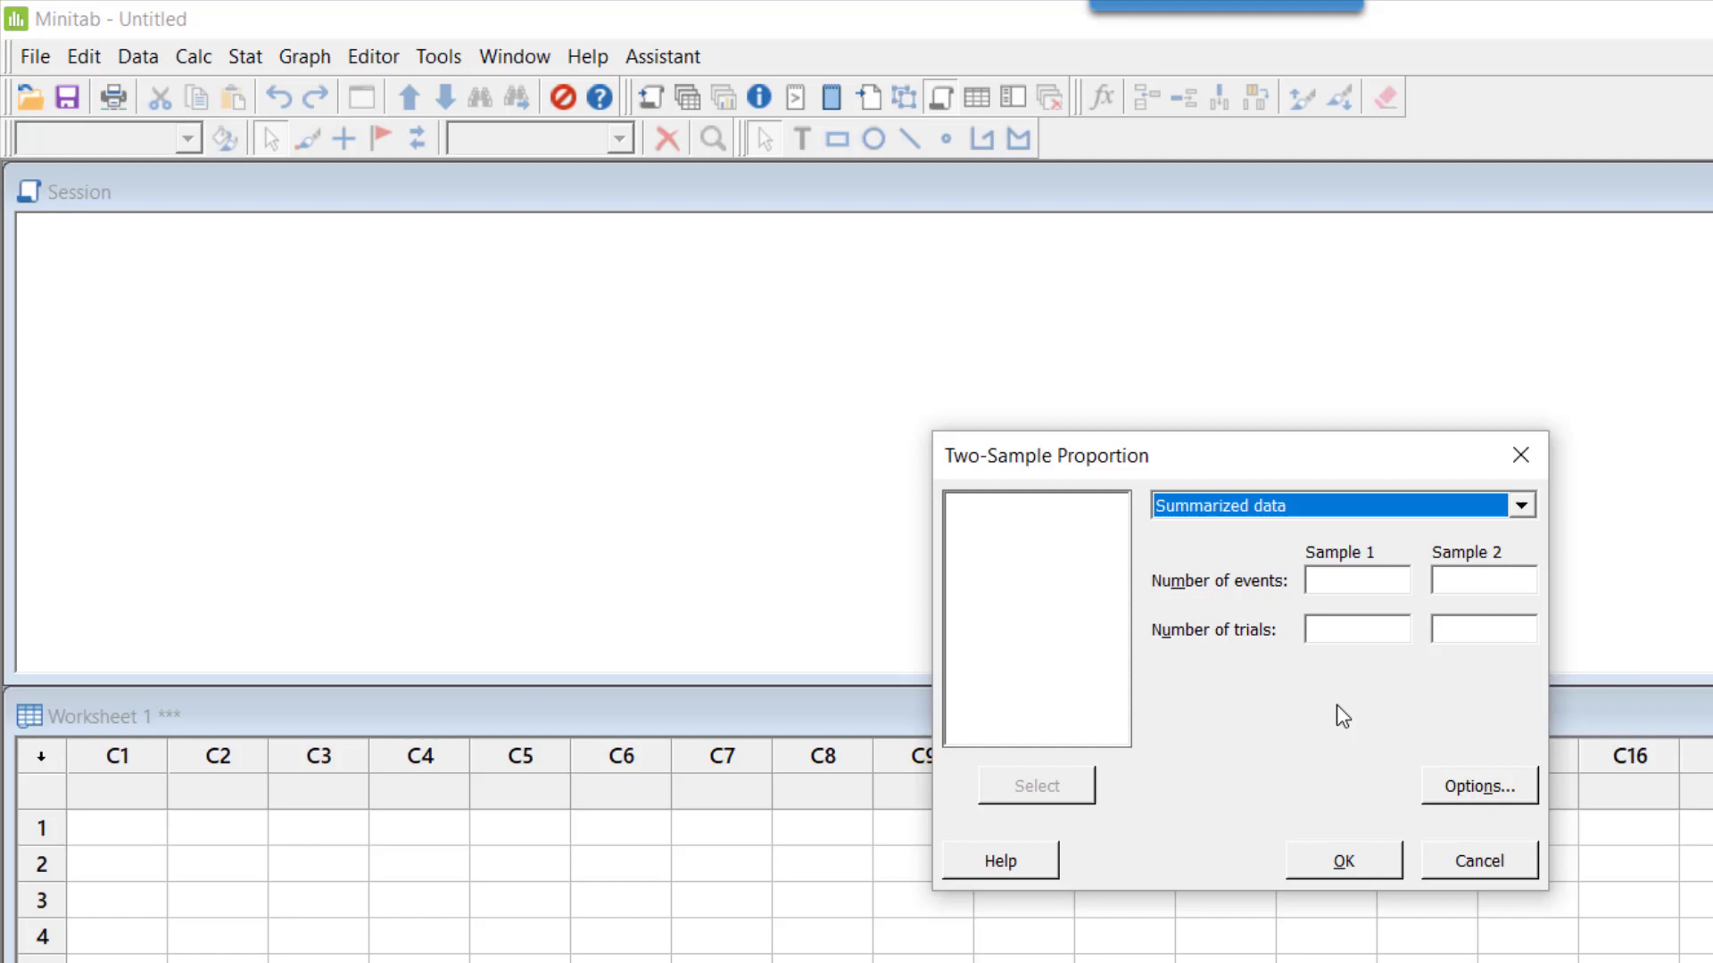
mouse_move(1401, 577)
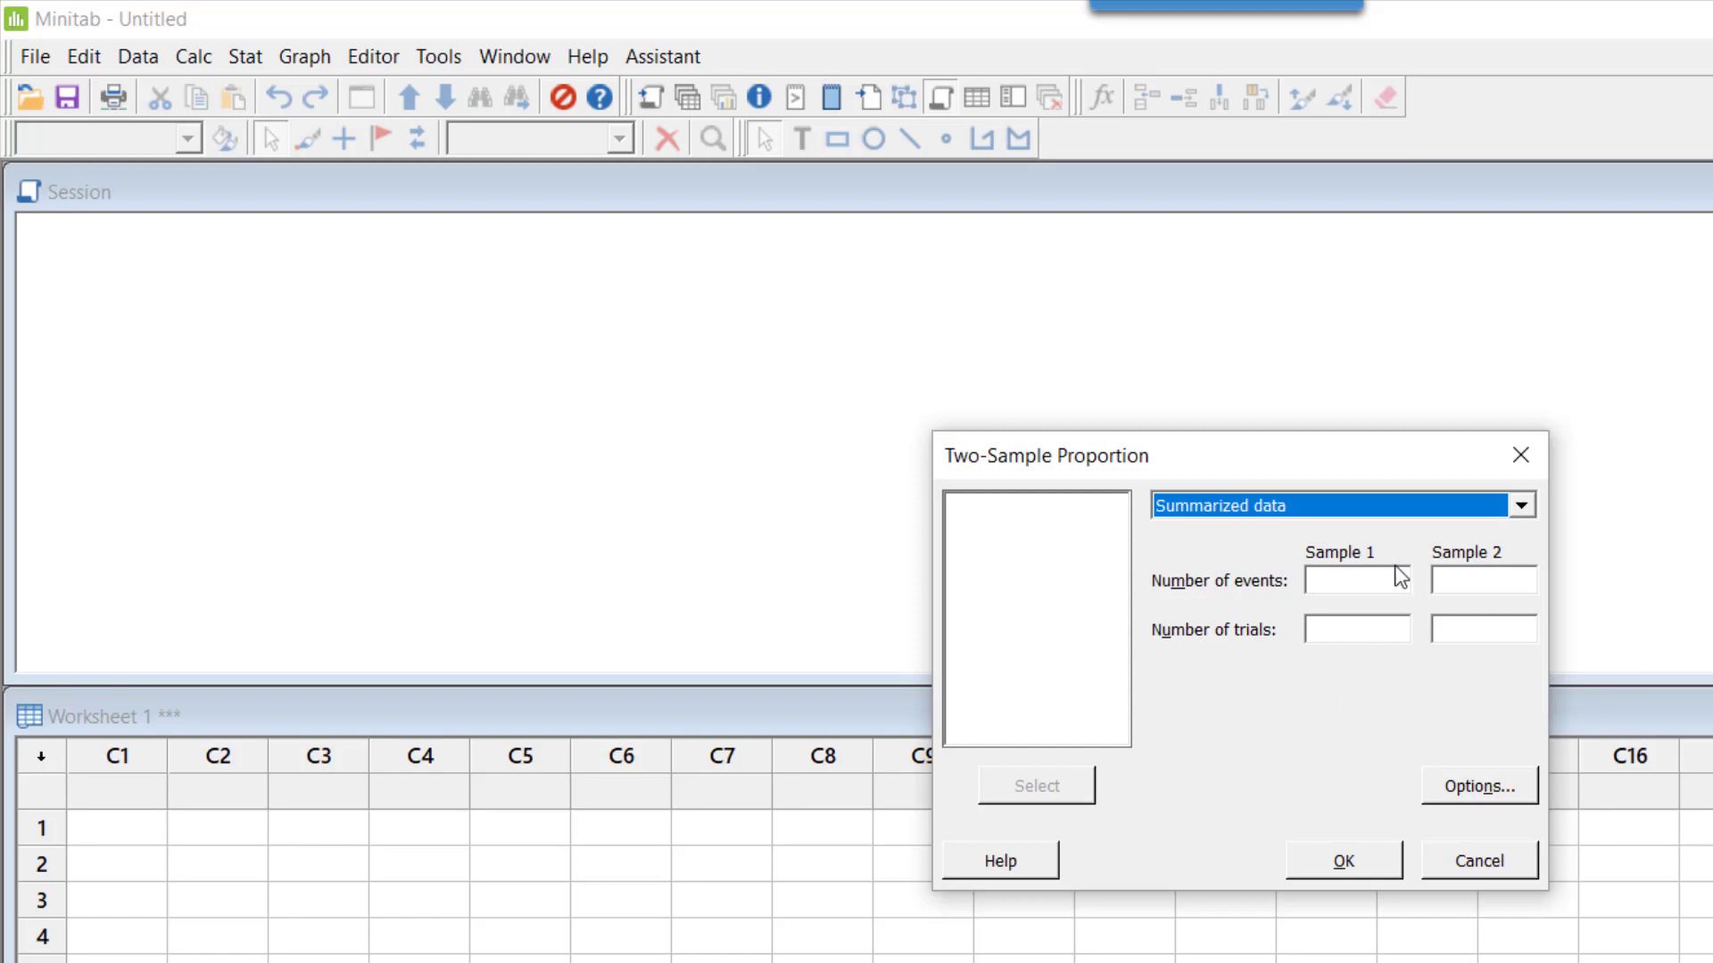
mouse_move(1375, 578)
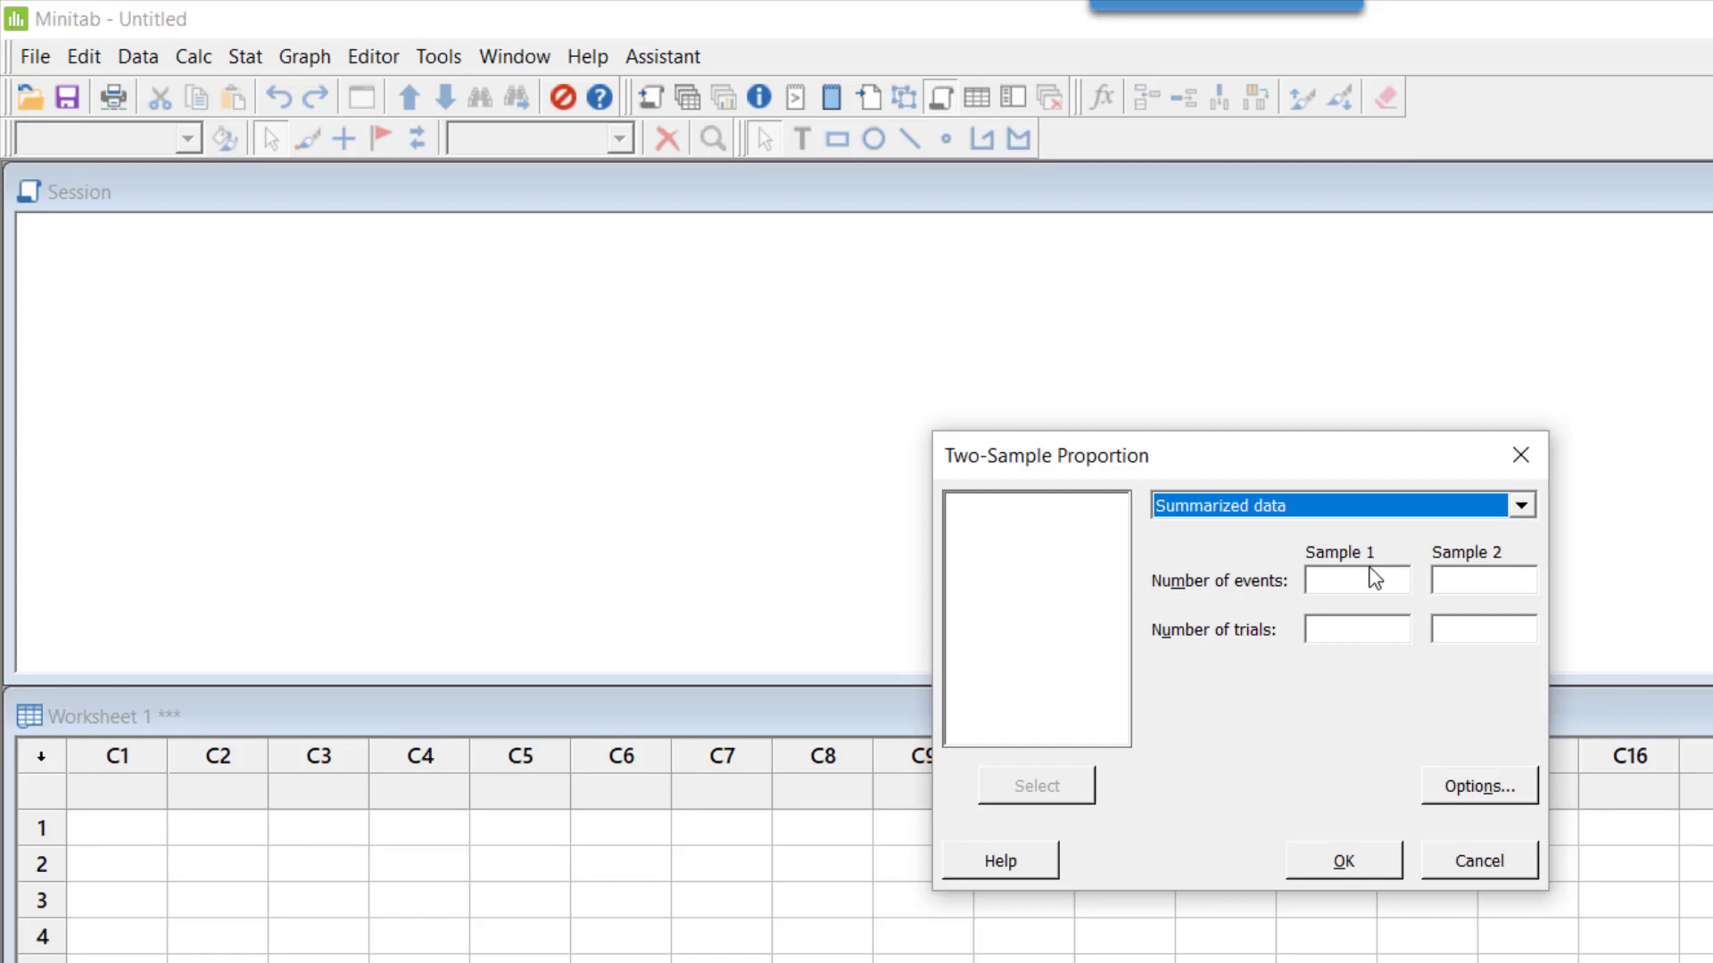
- Fill in Sample 1 trials 200, events 30, and Sample 2 events 10 of 100 trials
left_click(1355, 629)
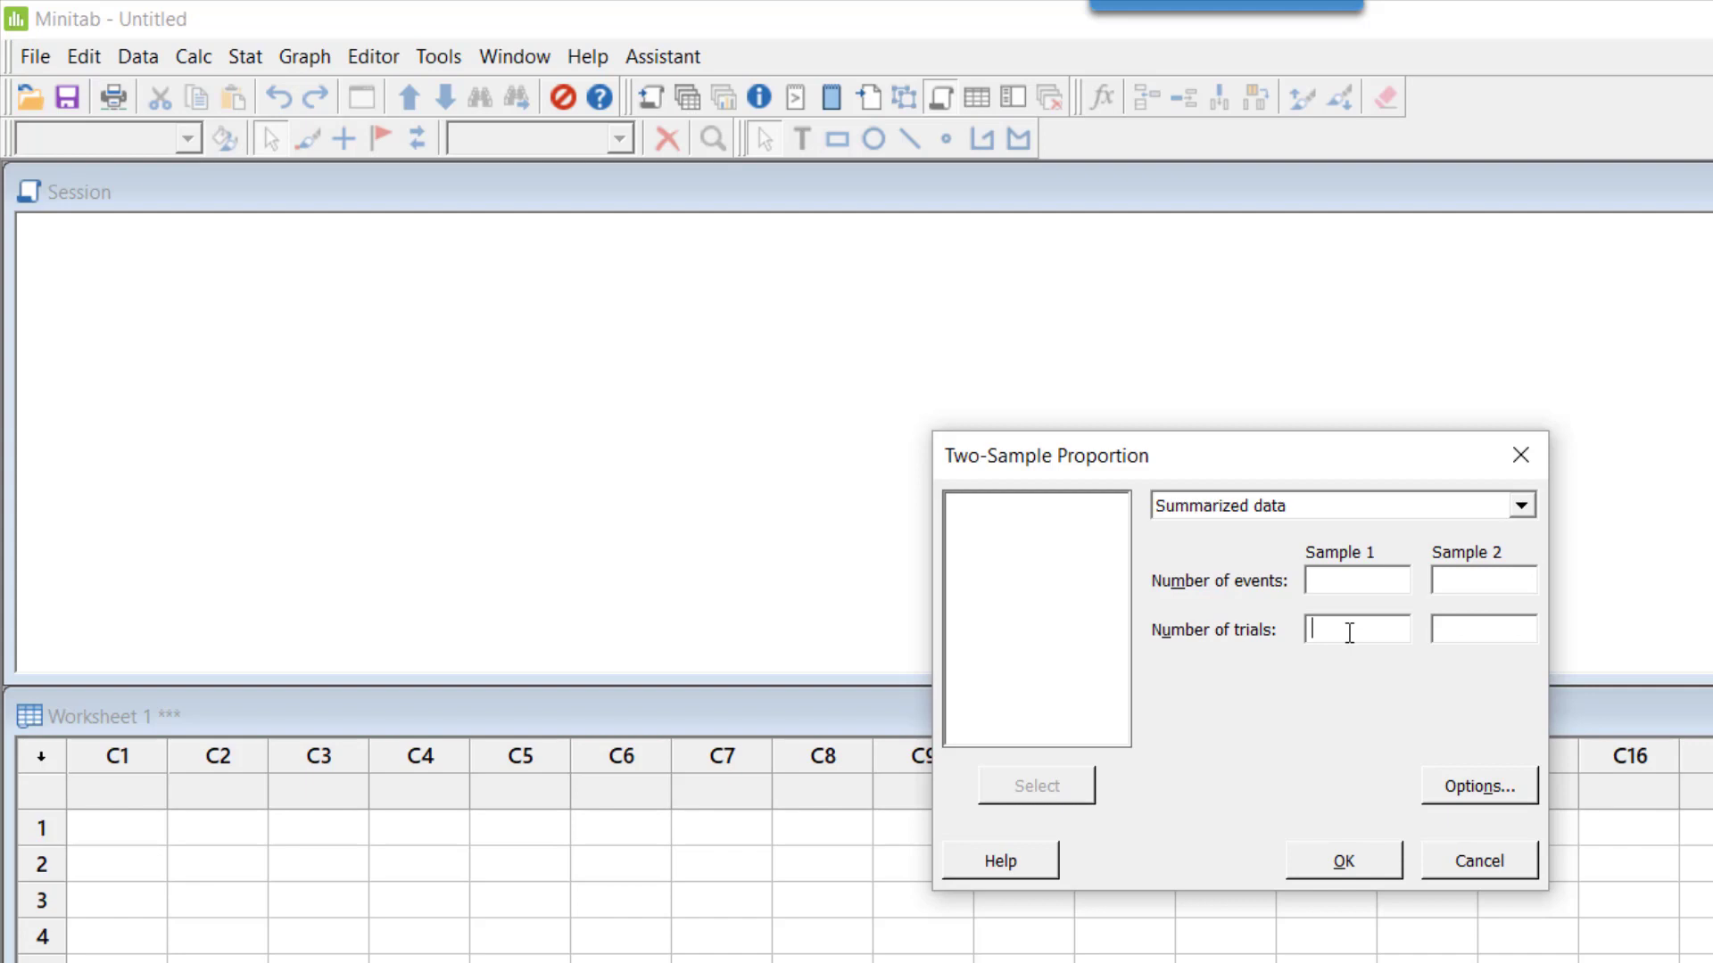
mouse_move(1366, 626)
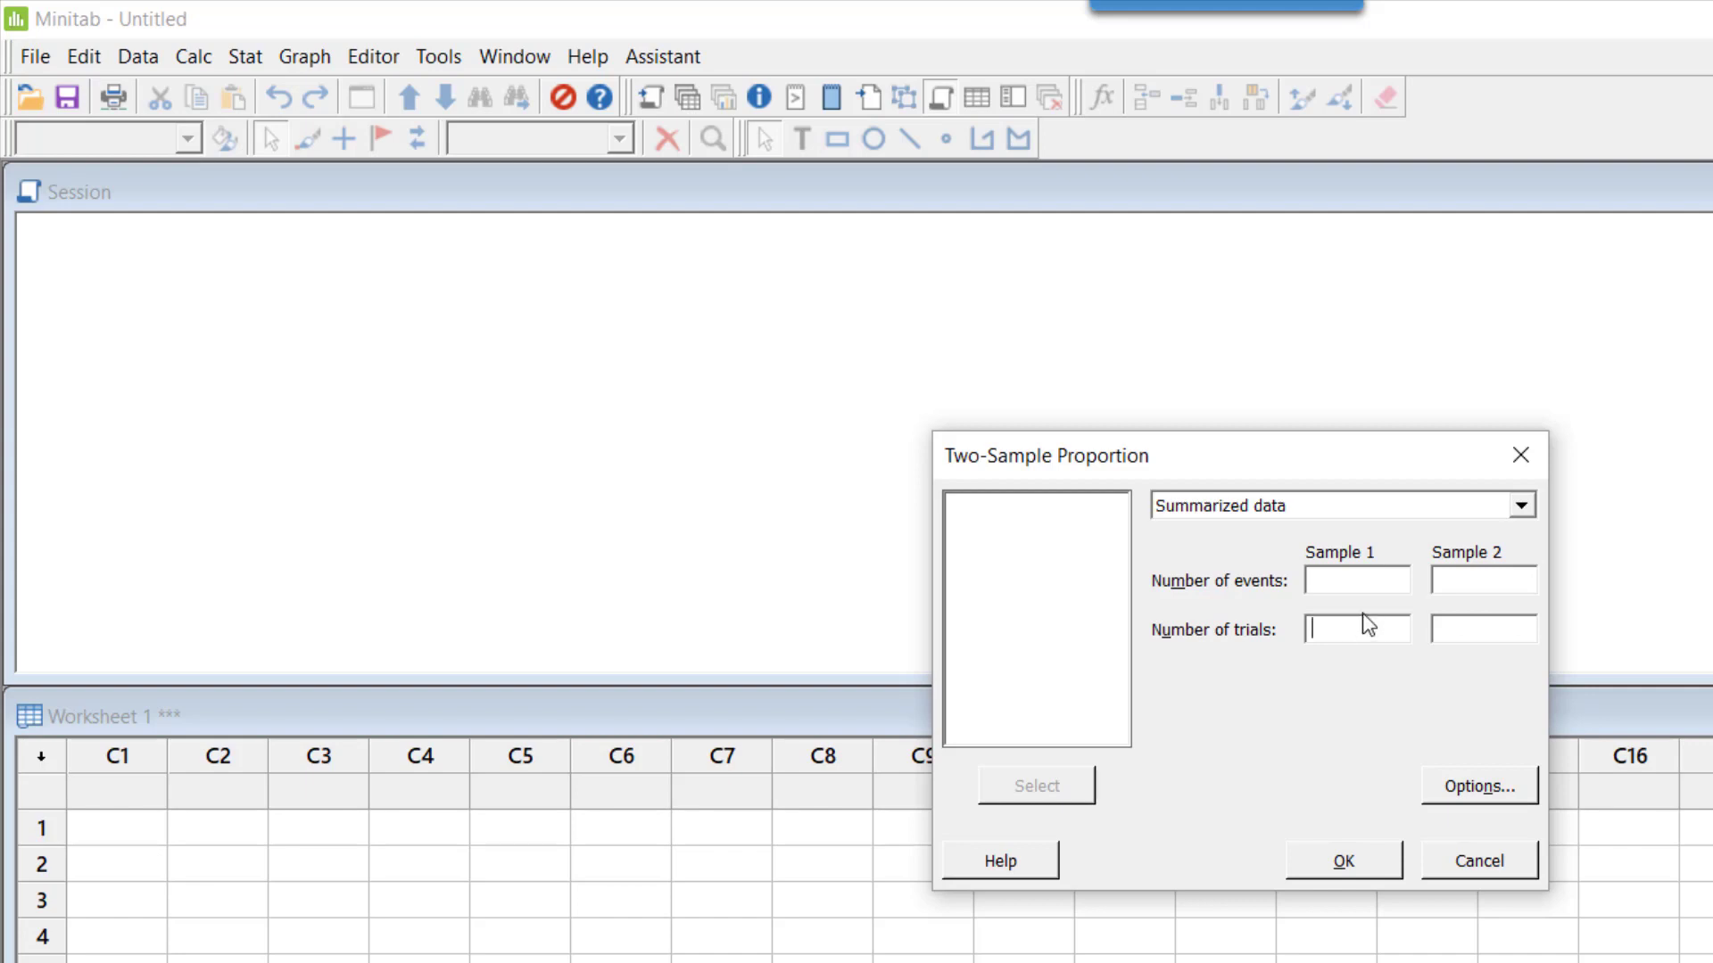
type("200")
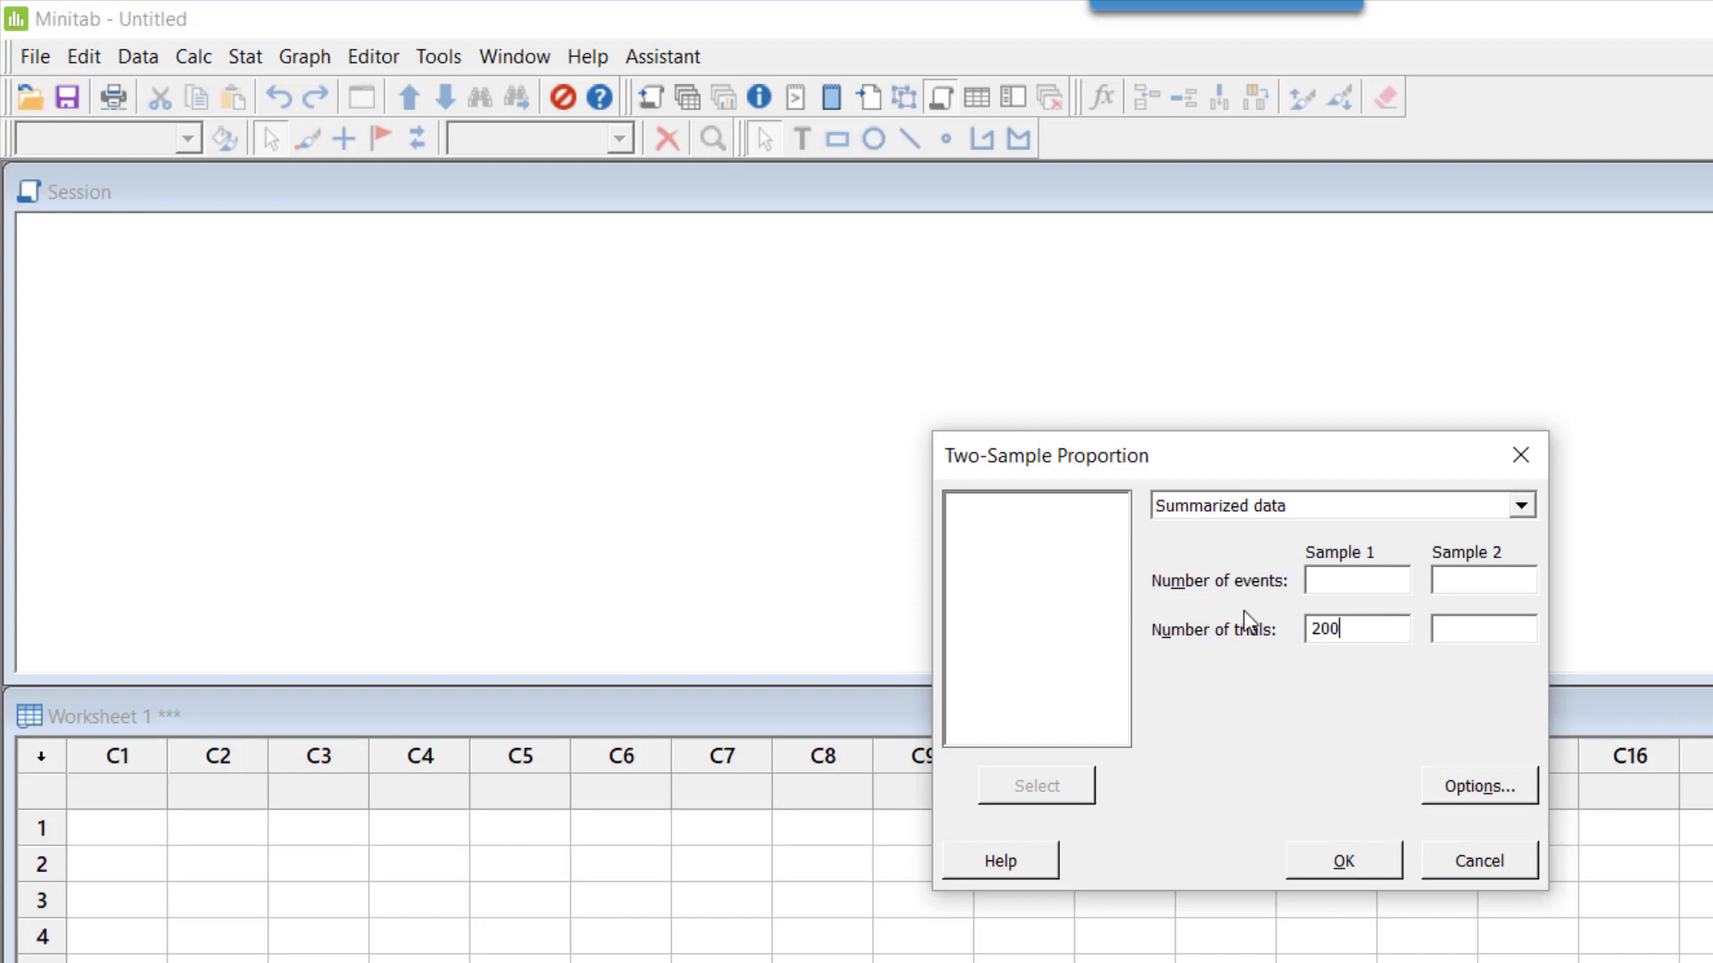
left_click(1356, 579)
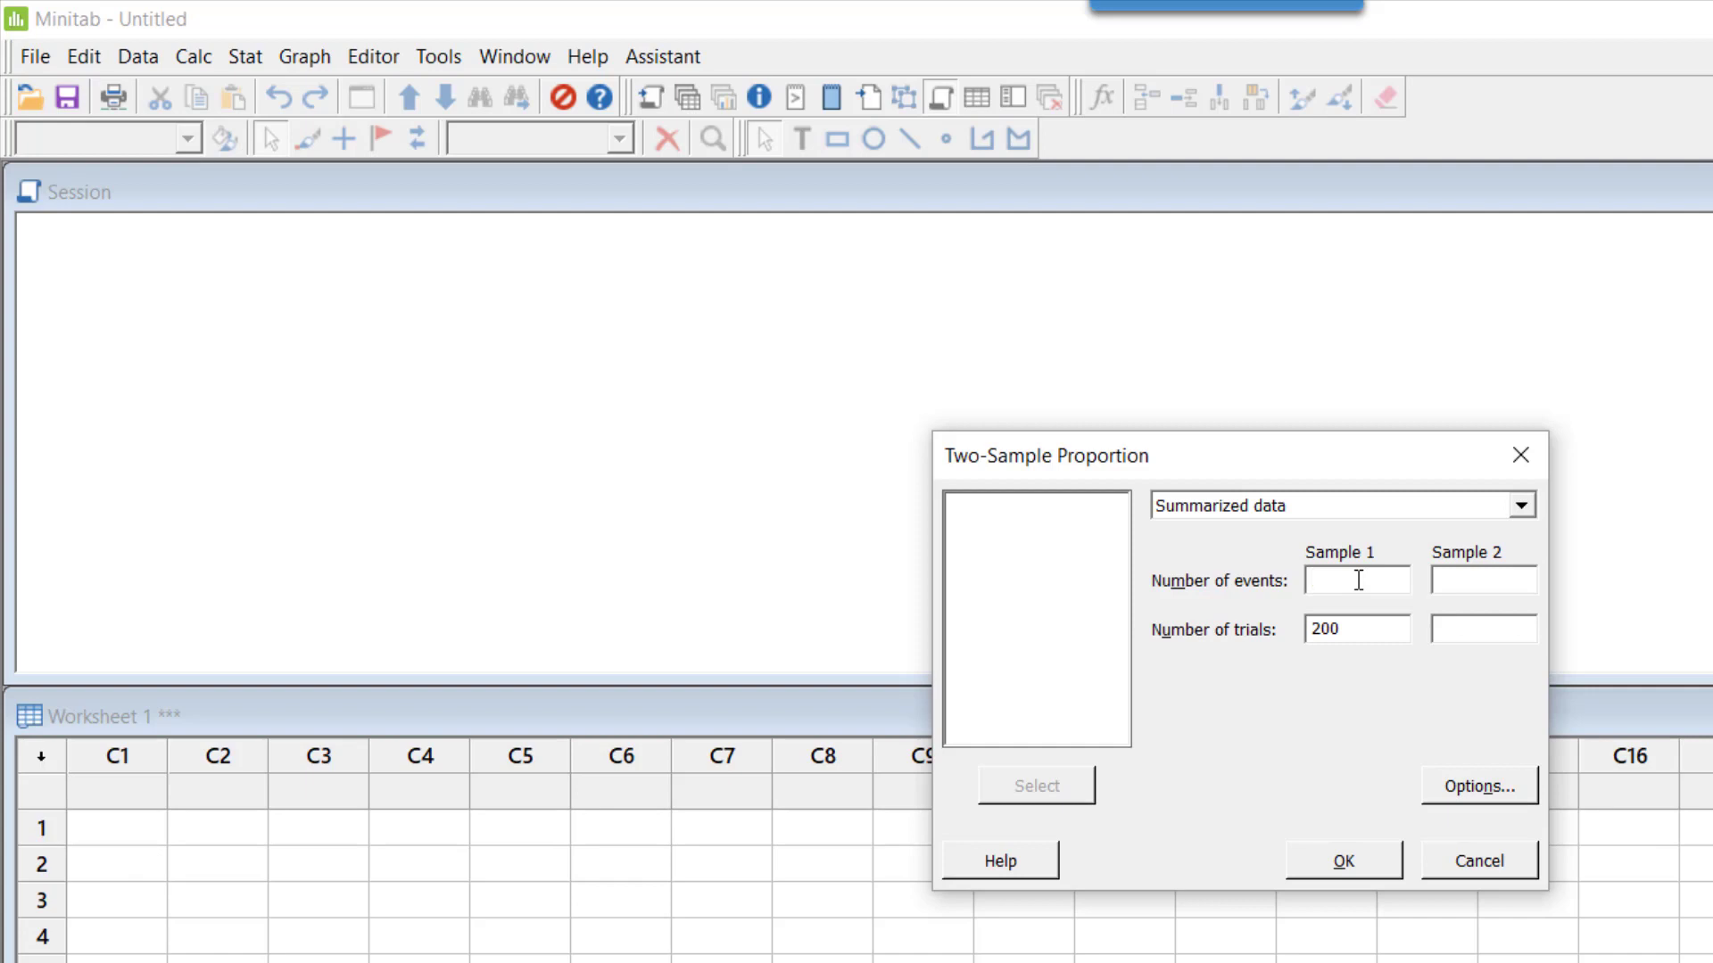
type("30")
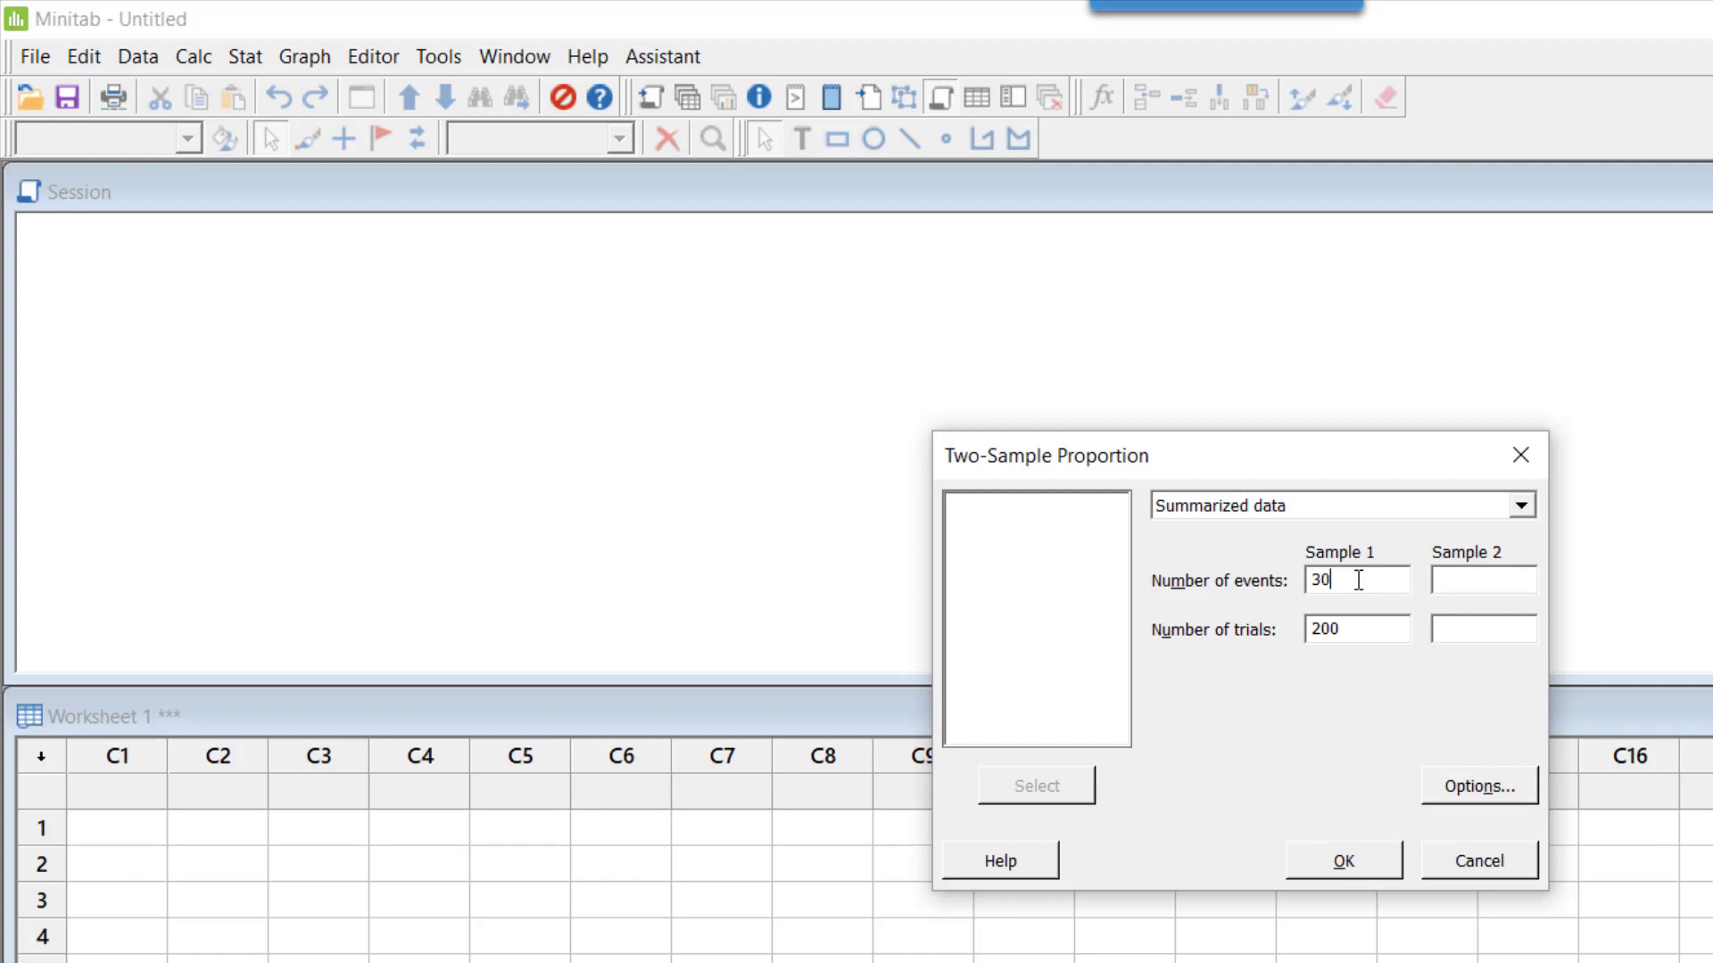
mouse_move(1533, 670)
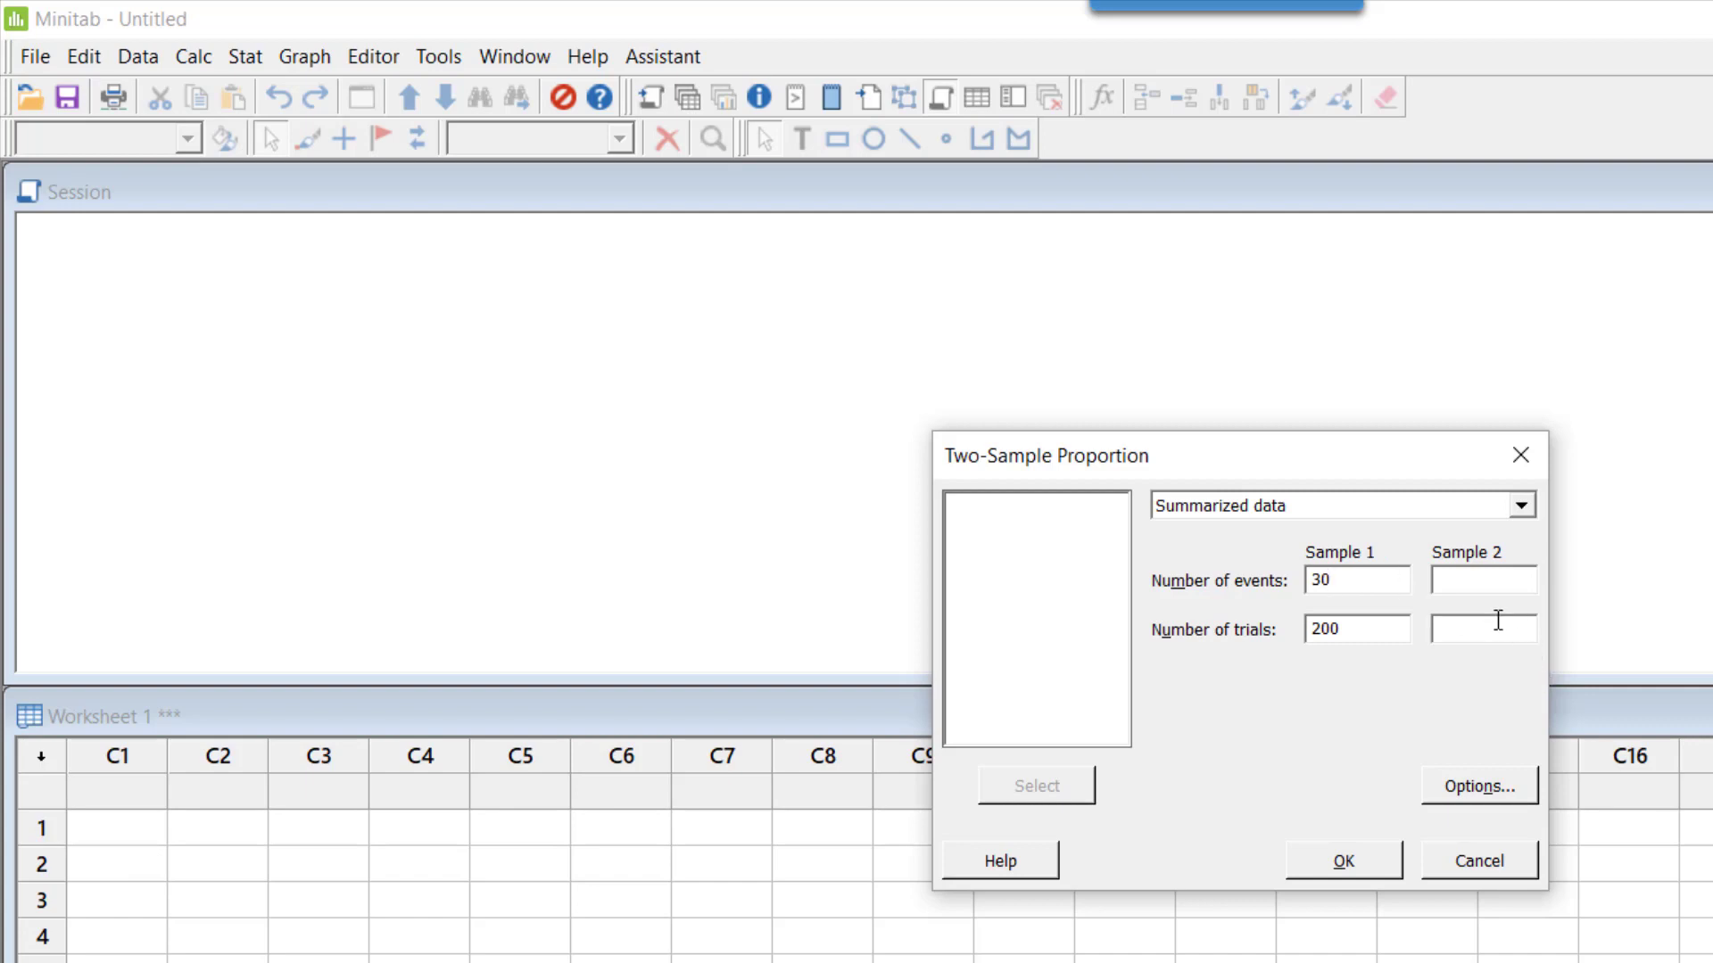
type("100")
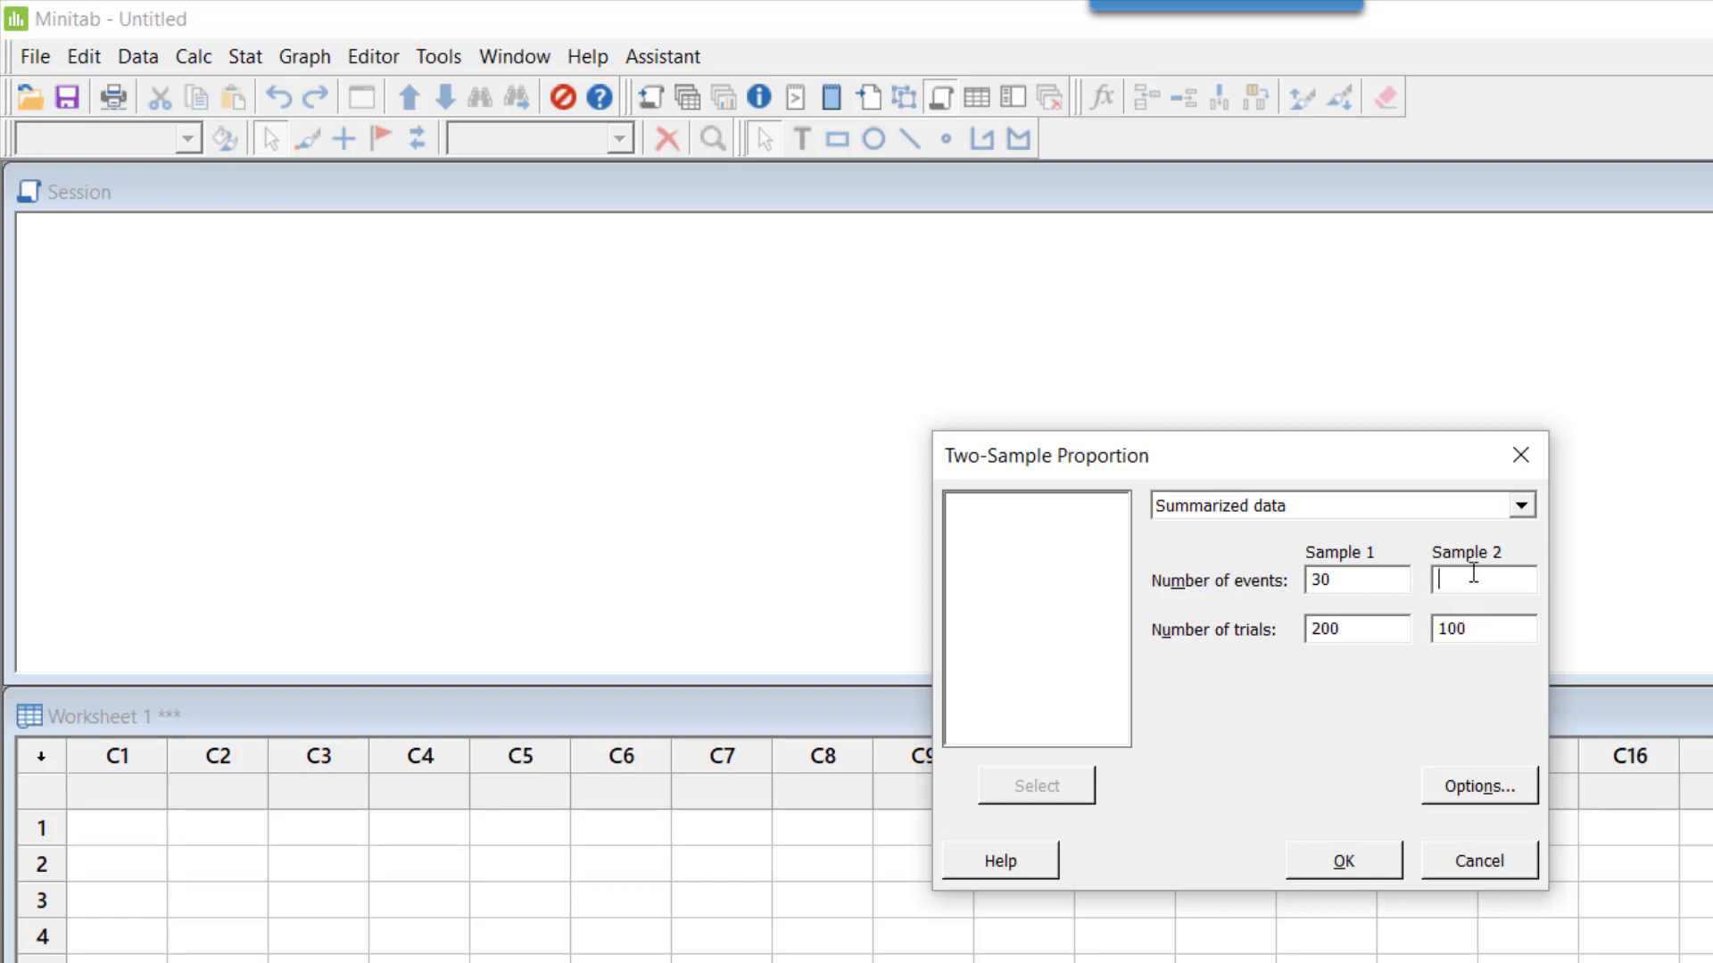
type("10")
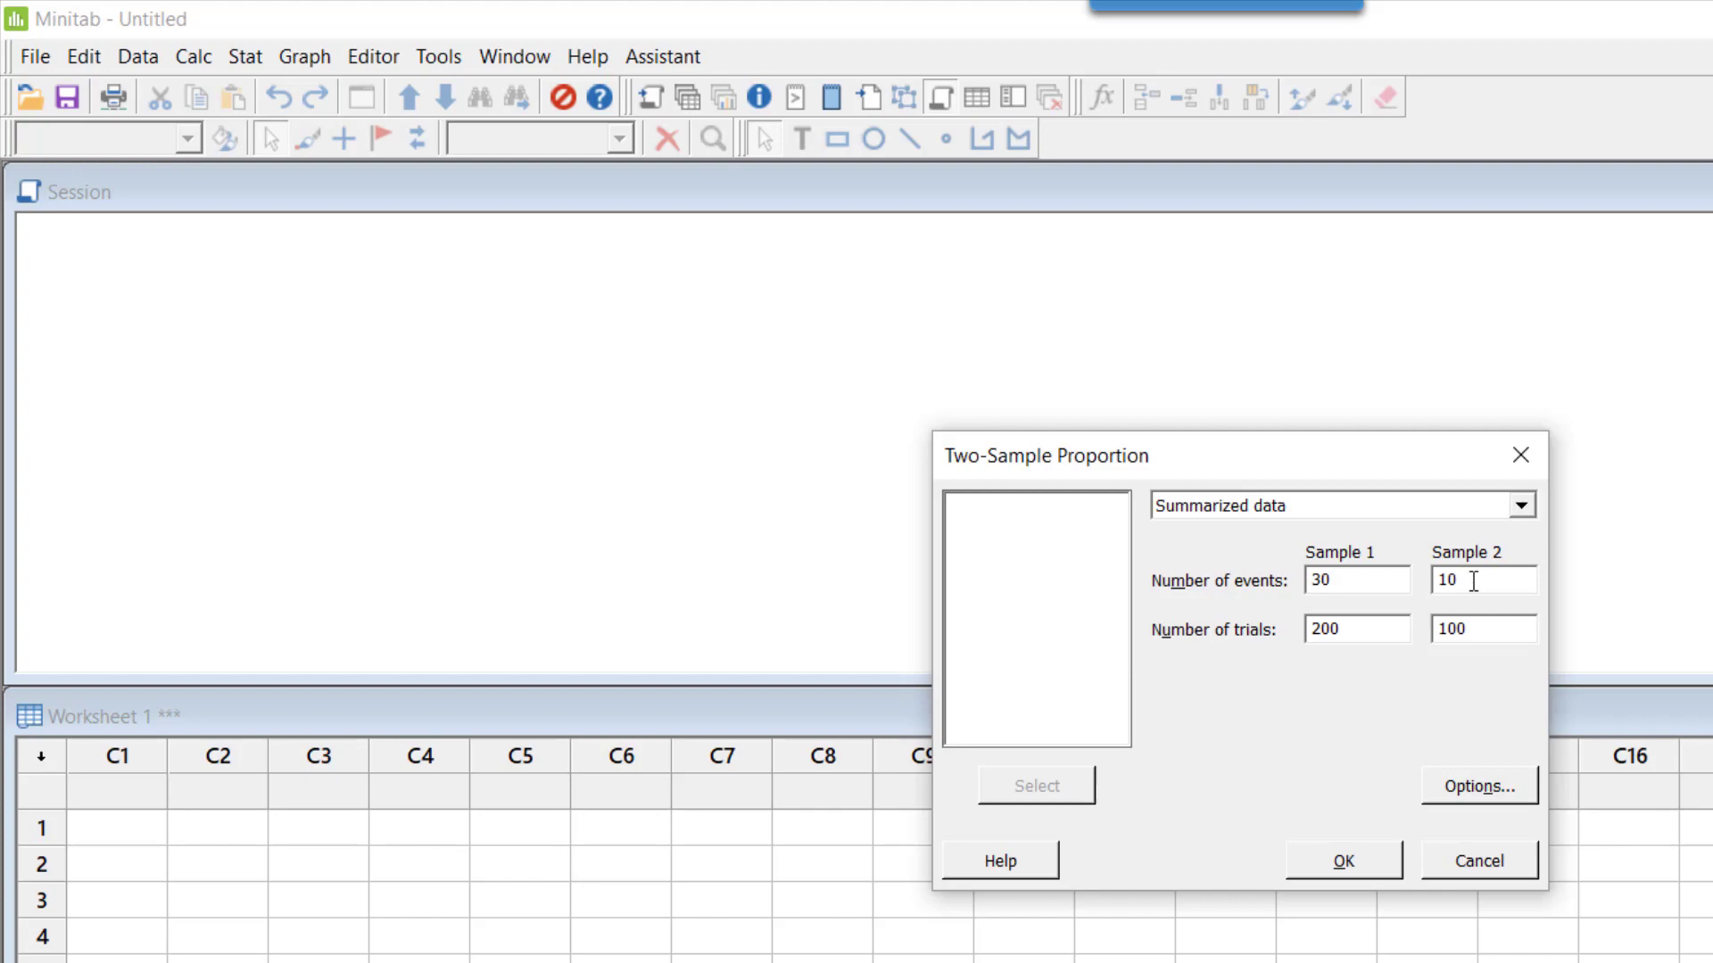
- In Options, set Test method to 'Use the pooled estimate of the proportion' and confirm
left_click(1478, 785)
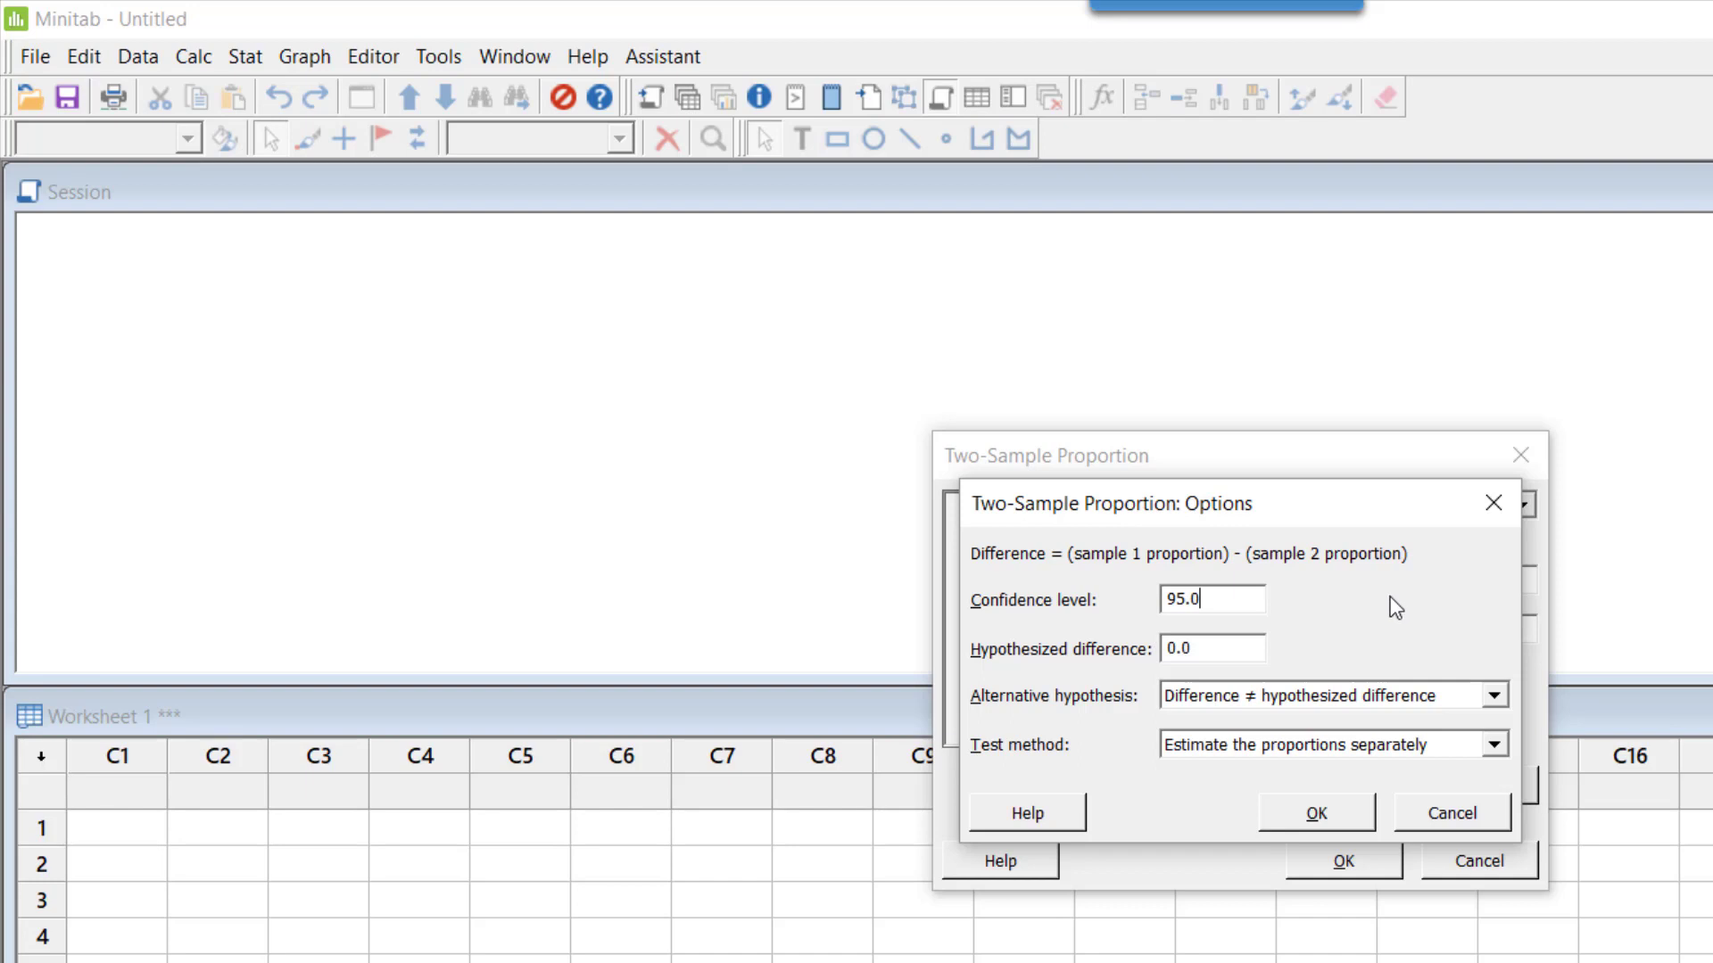
mouse_move(1242, 598)
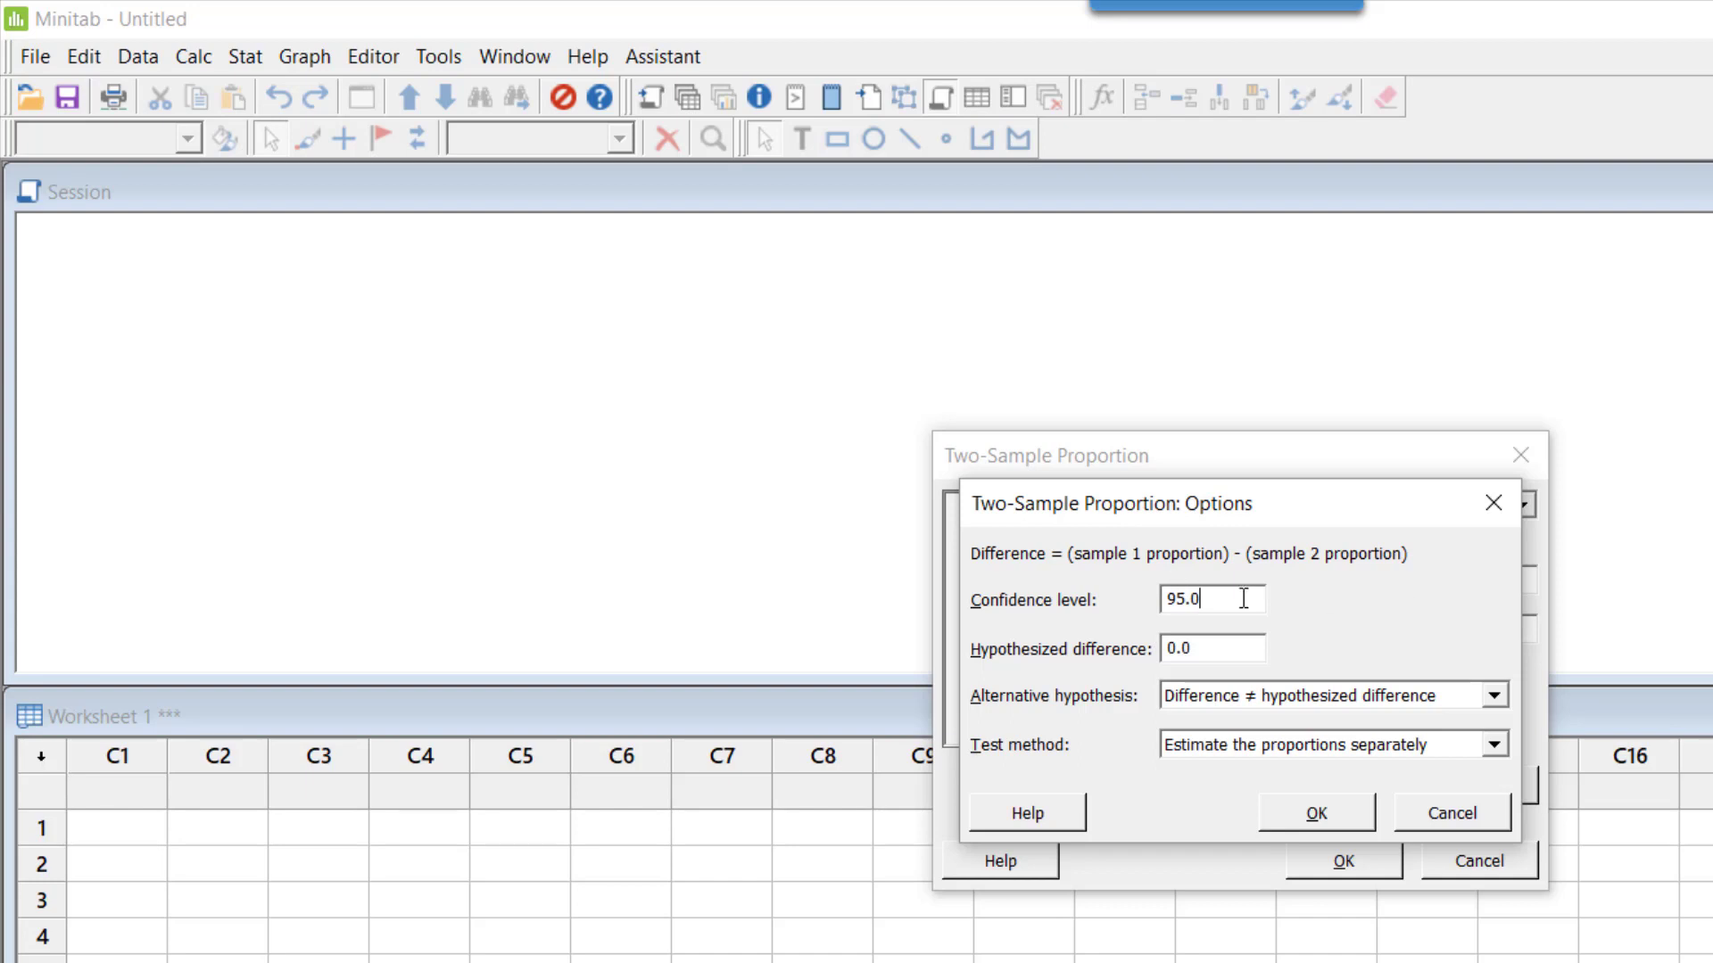
mouse_move(1288, 652)
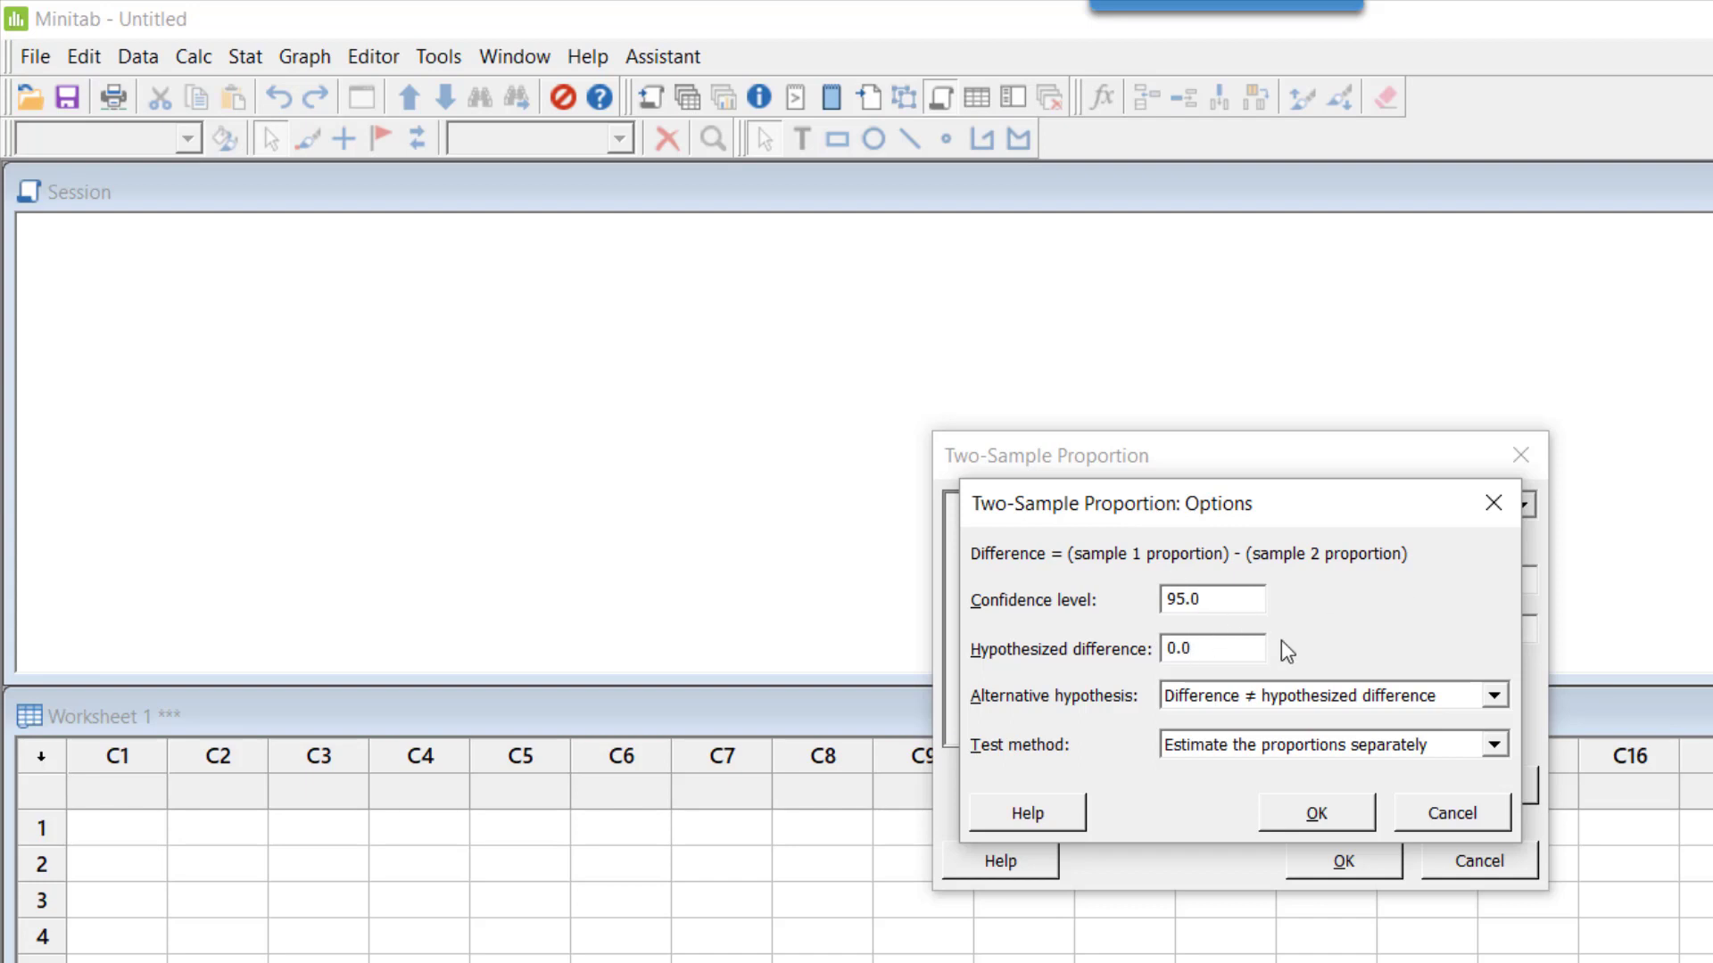
mouse_move(1298, 637)
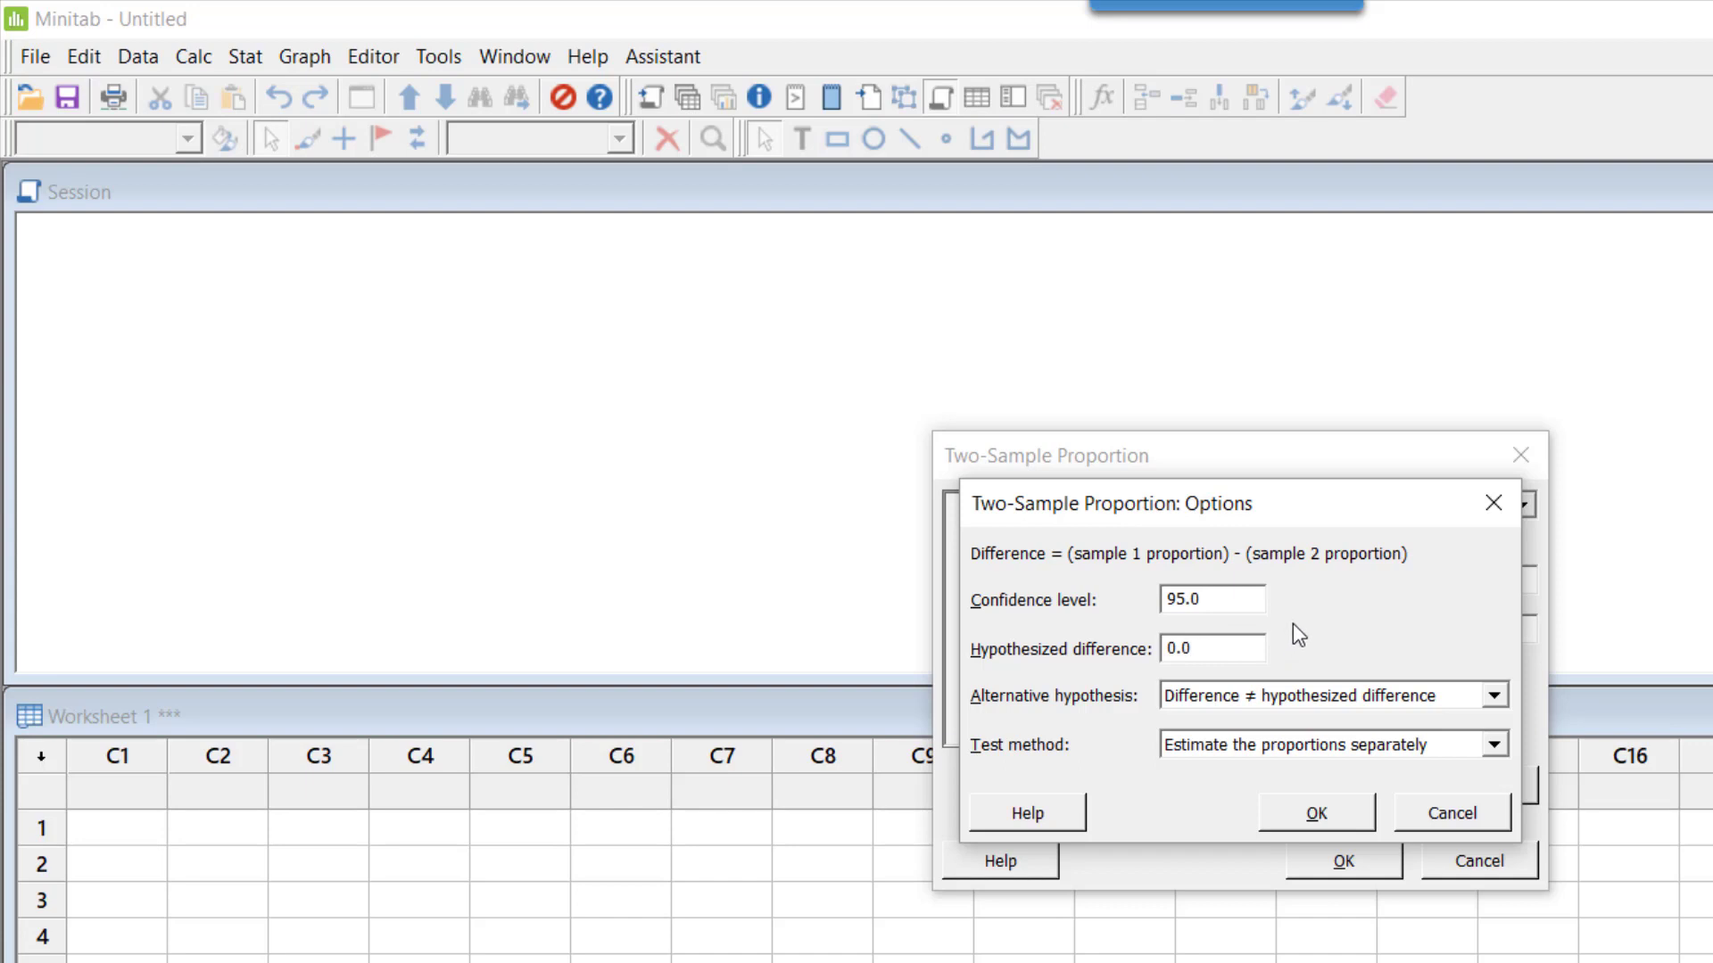
left_click(1212, 648)
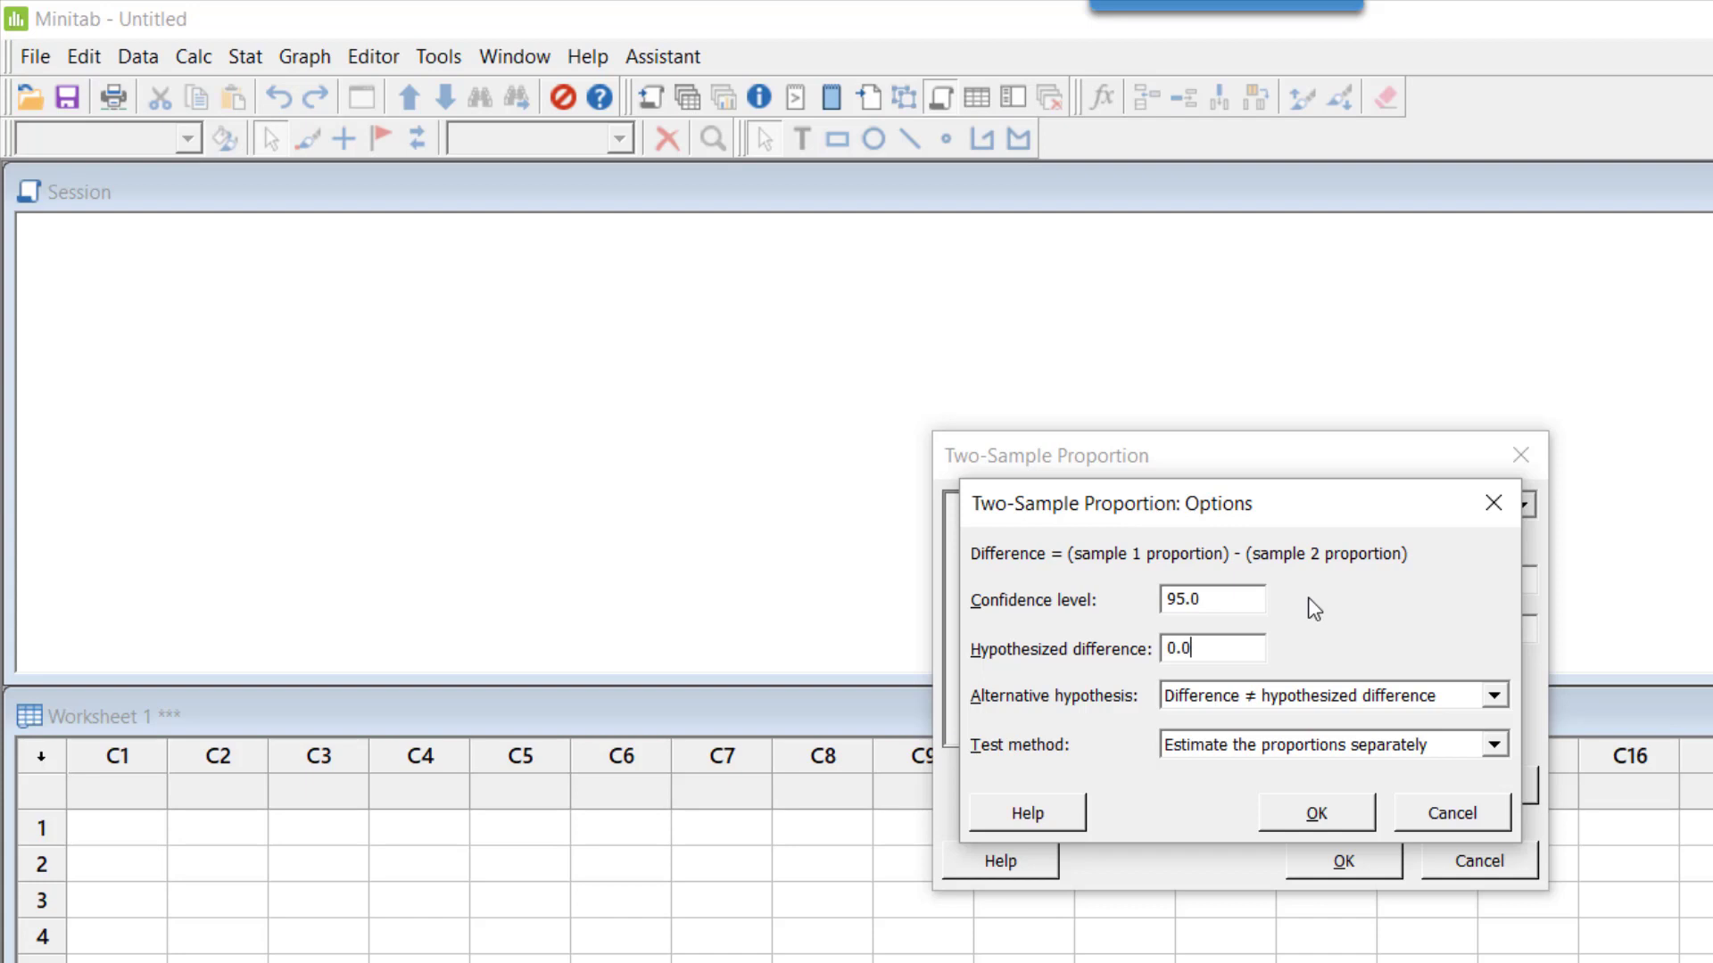
mouse_move(1265, 724)
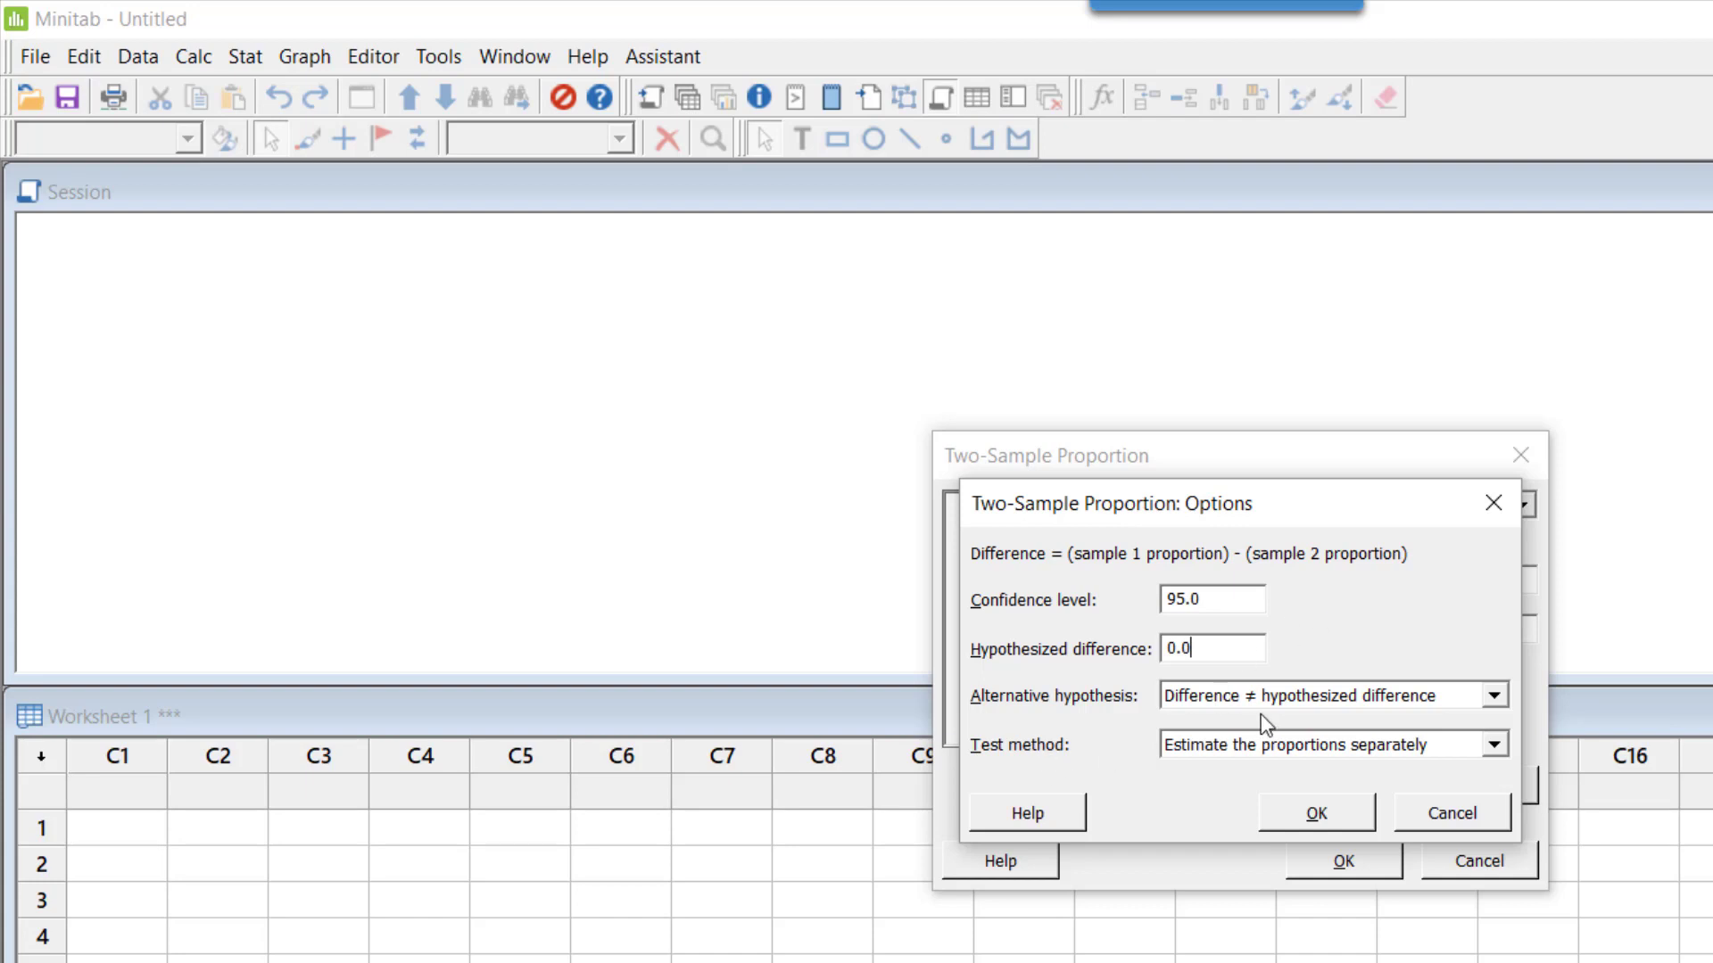
mouse_move(1441, 708)
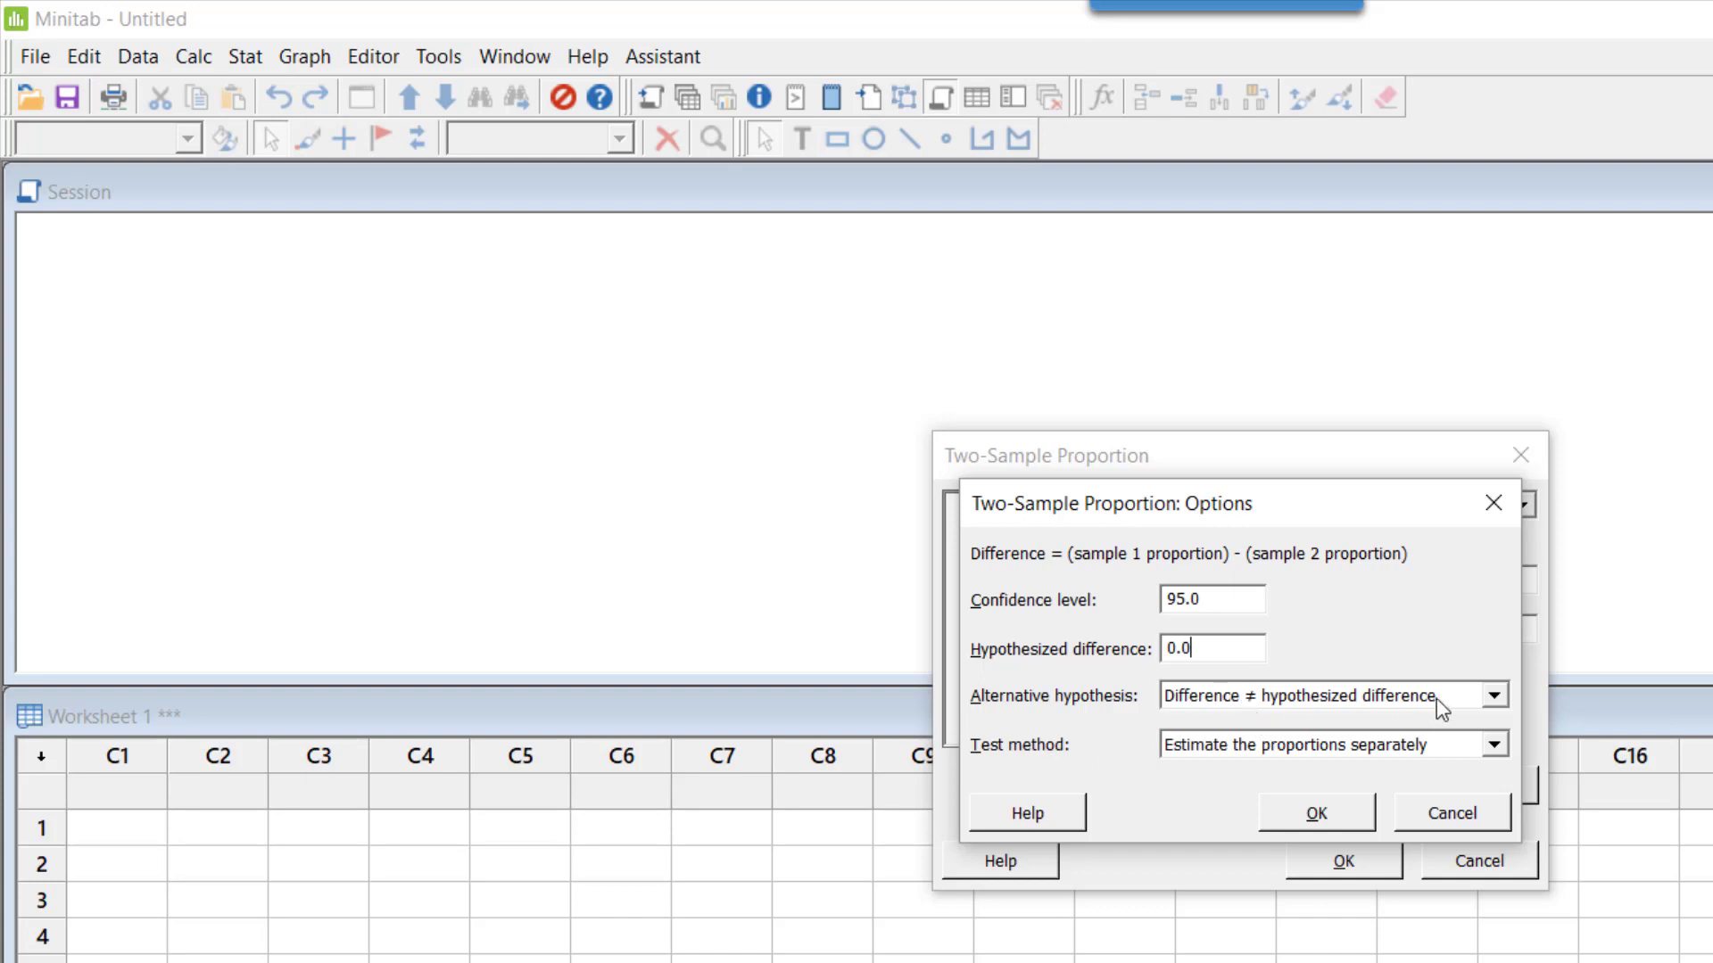
mouse_move(1198, 644)
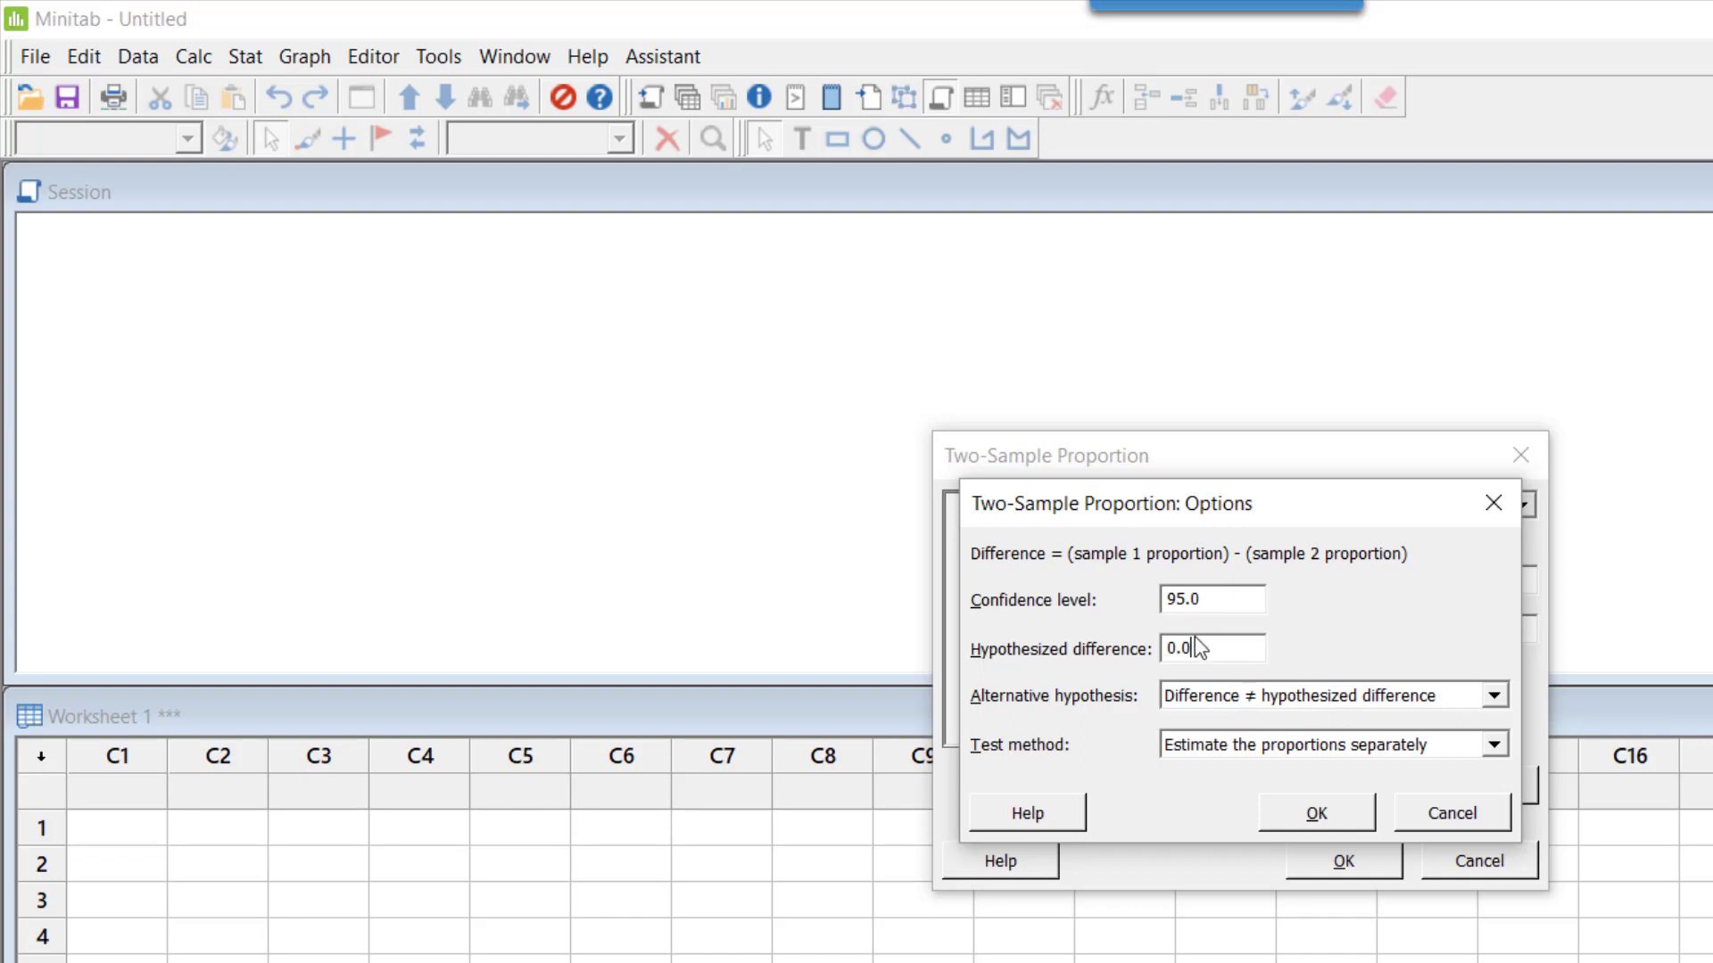
mouse_move(1206, 647)
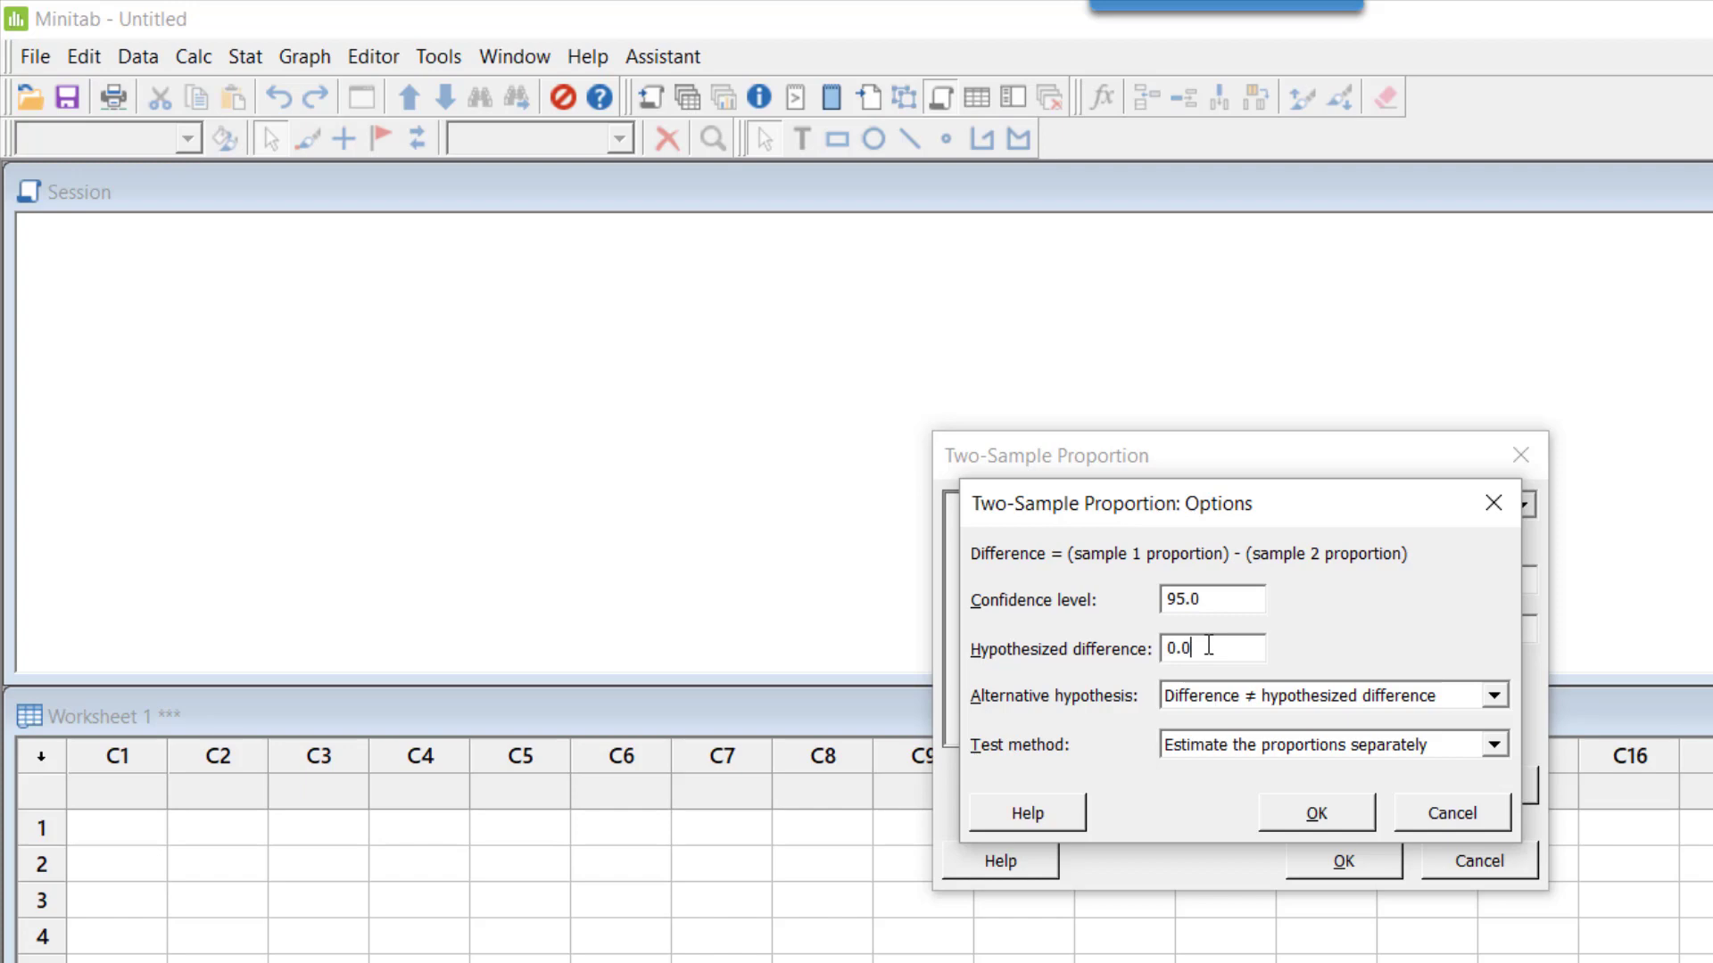
mouse_move(1403, 761)
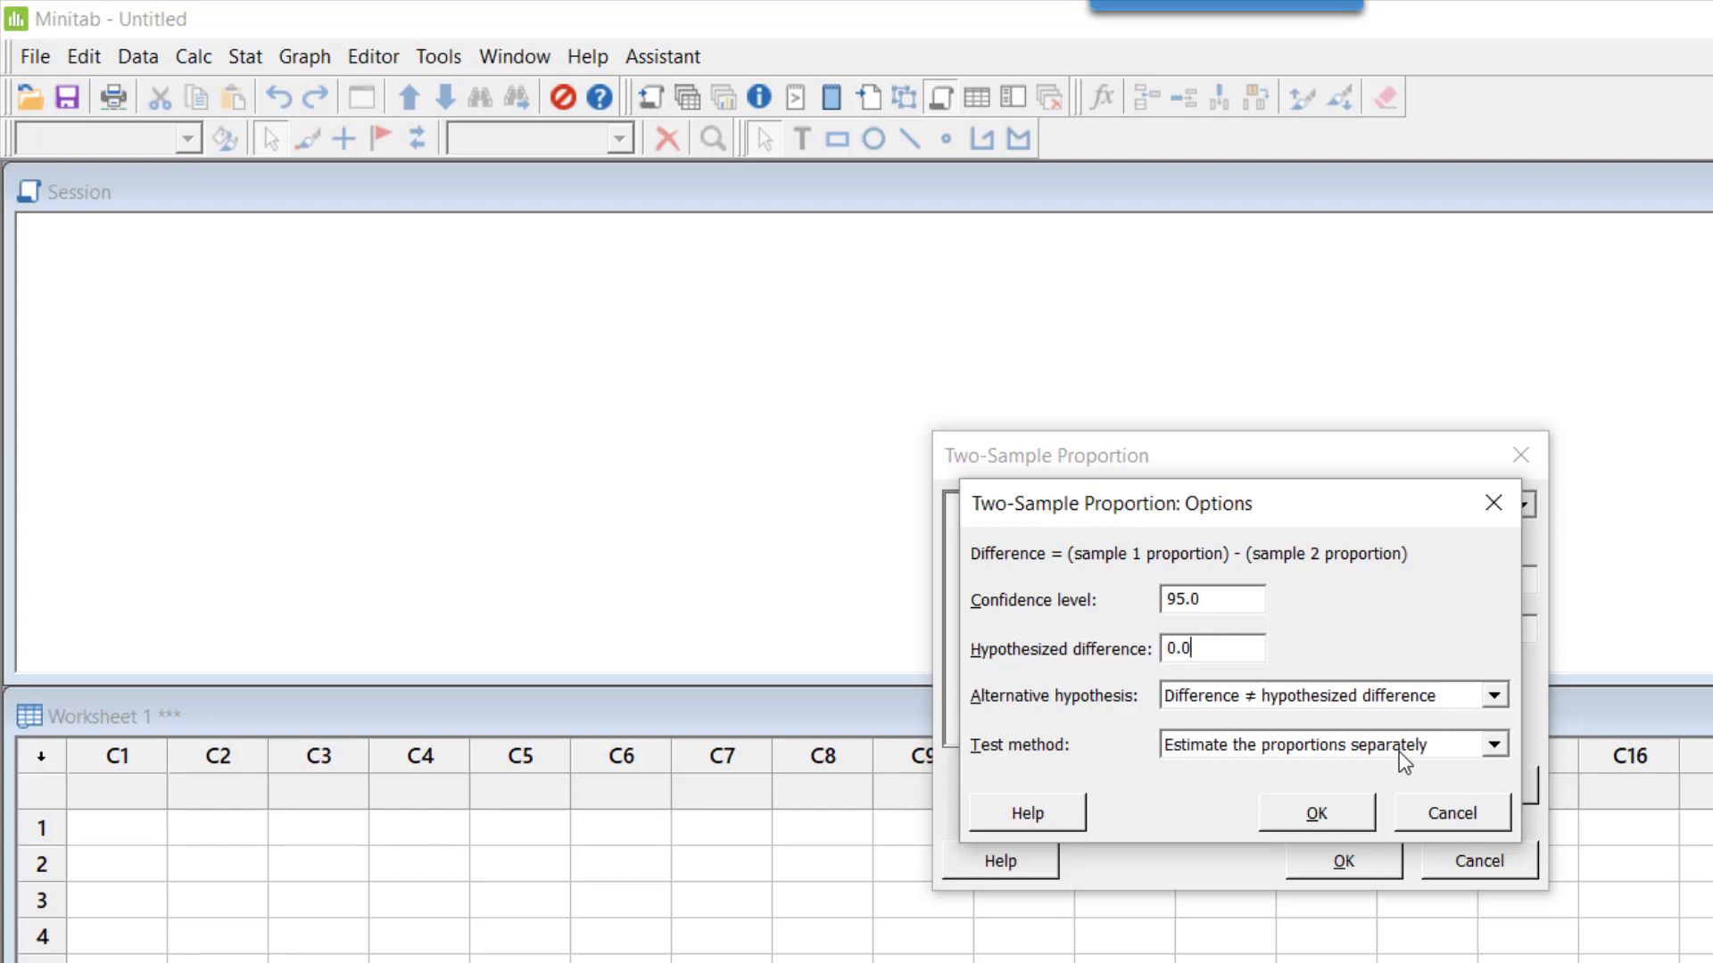
mouse_move(1444, 745)
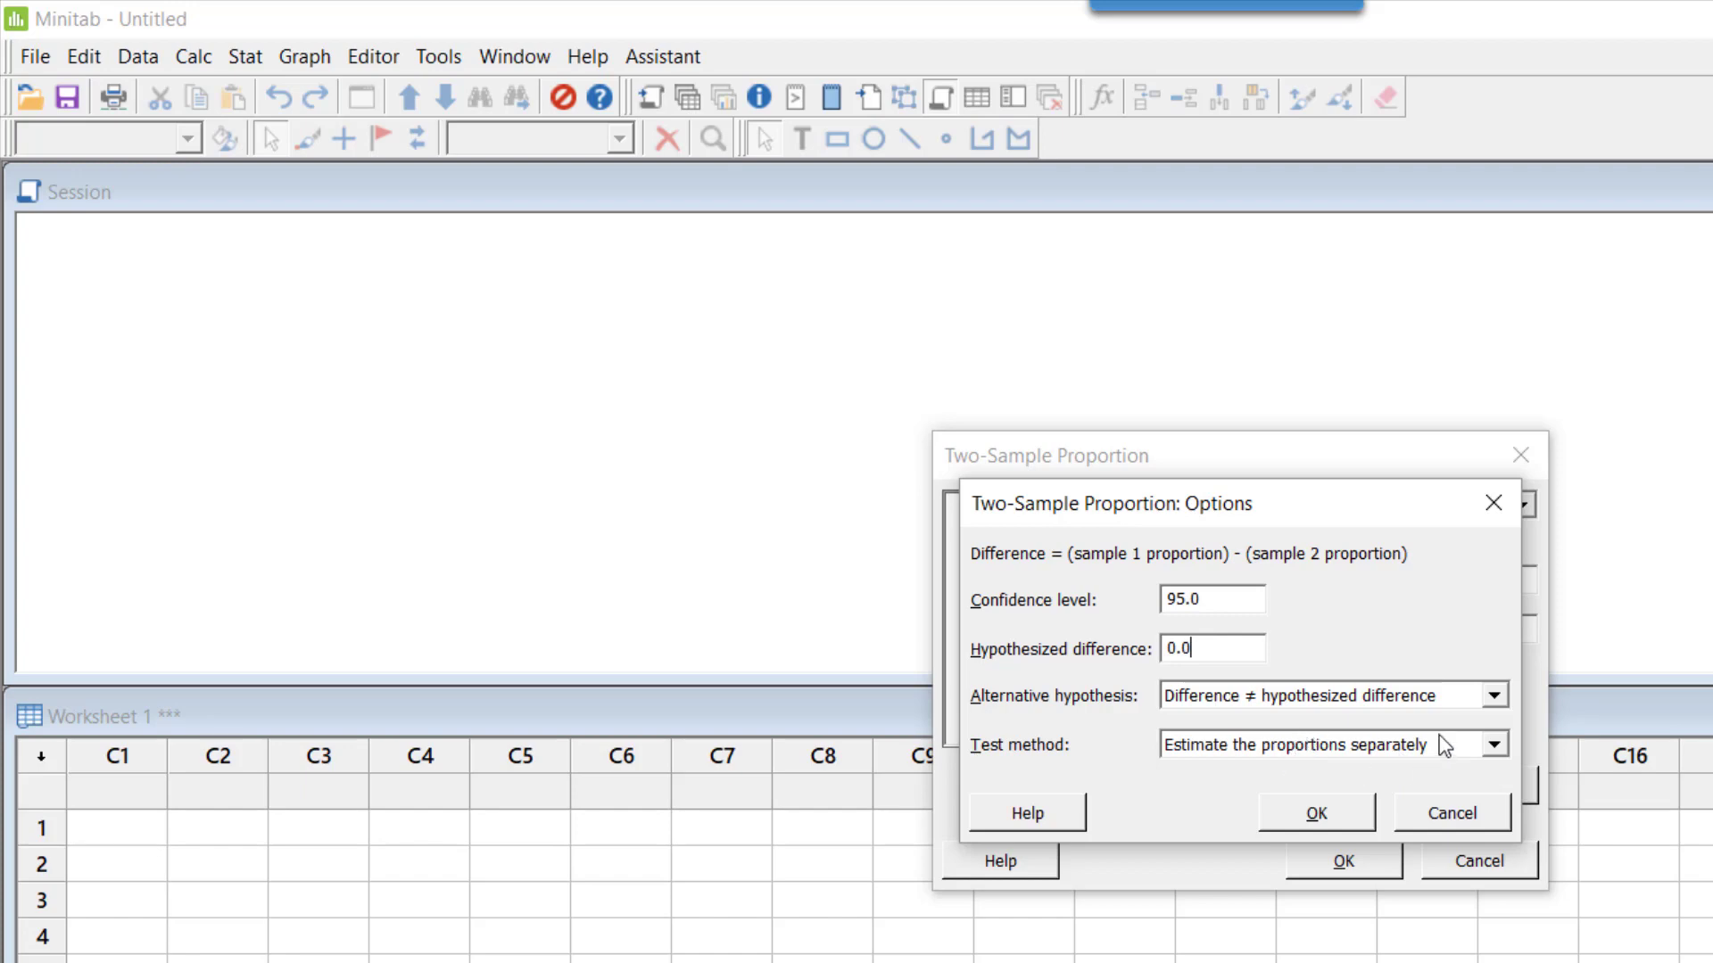
mouse_move(1453, 751)
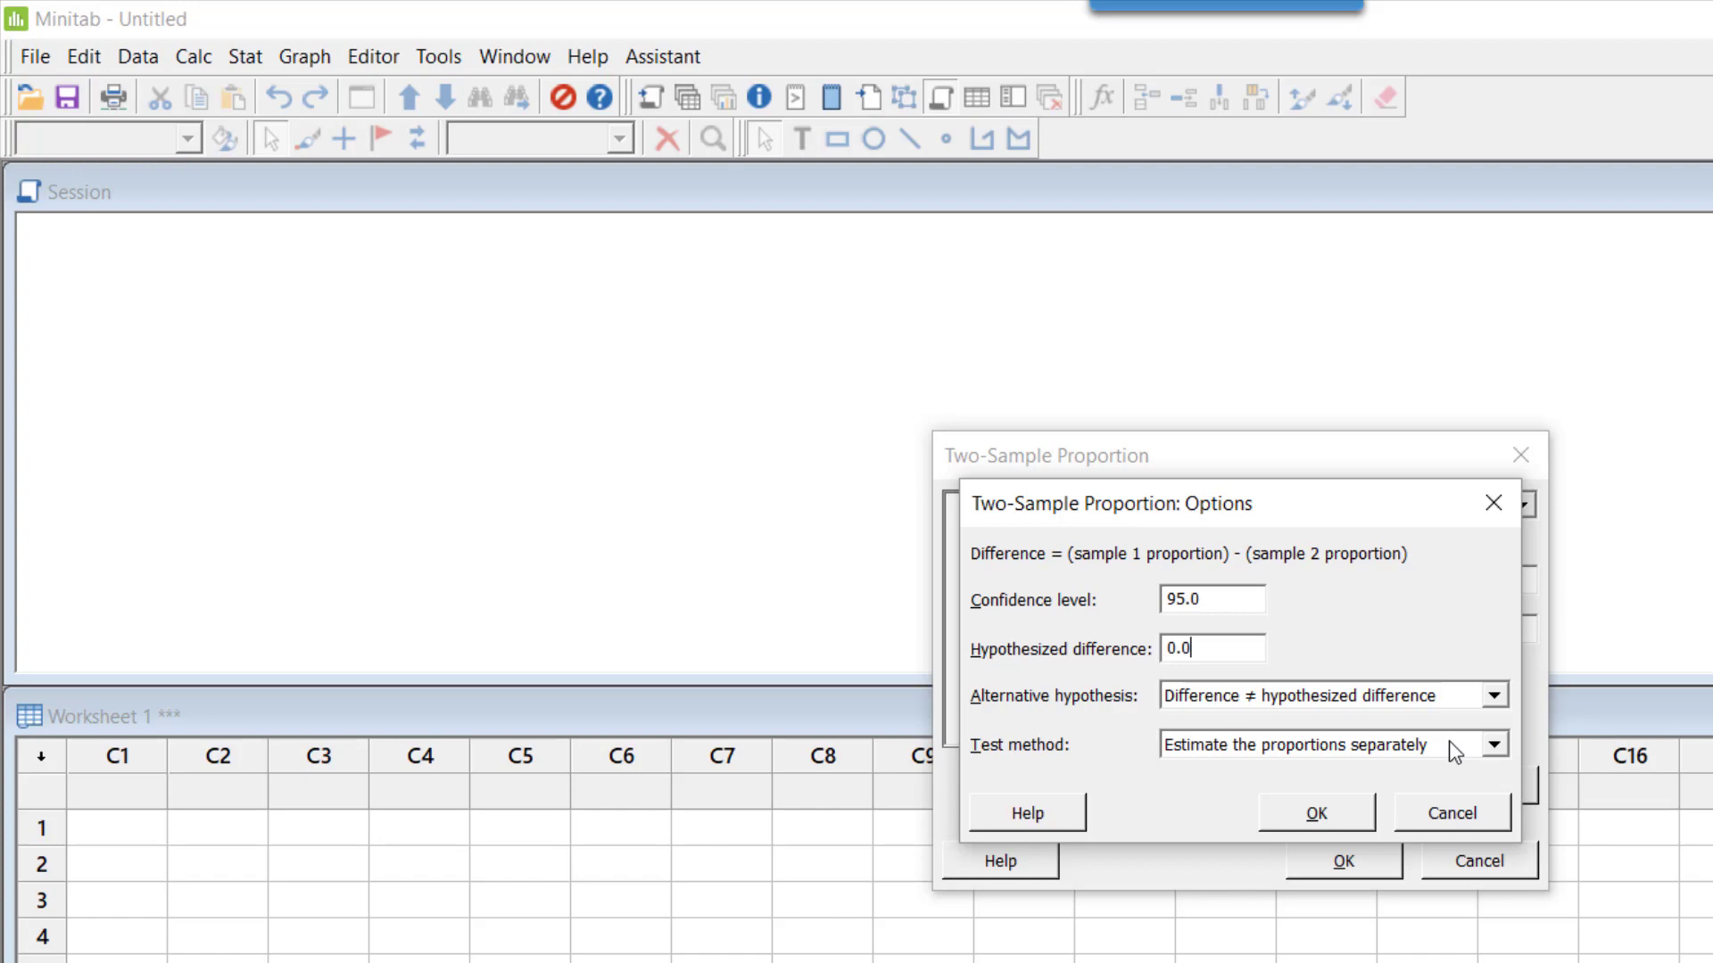
triple_click(1211, 647)
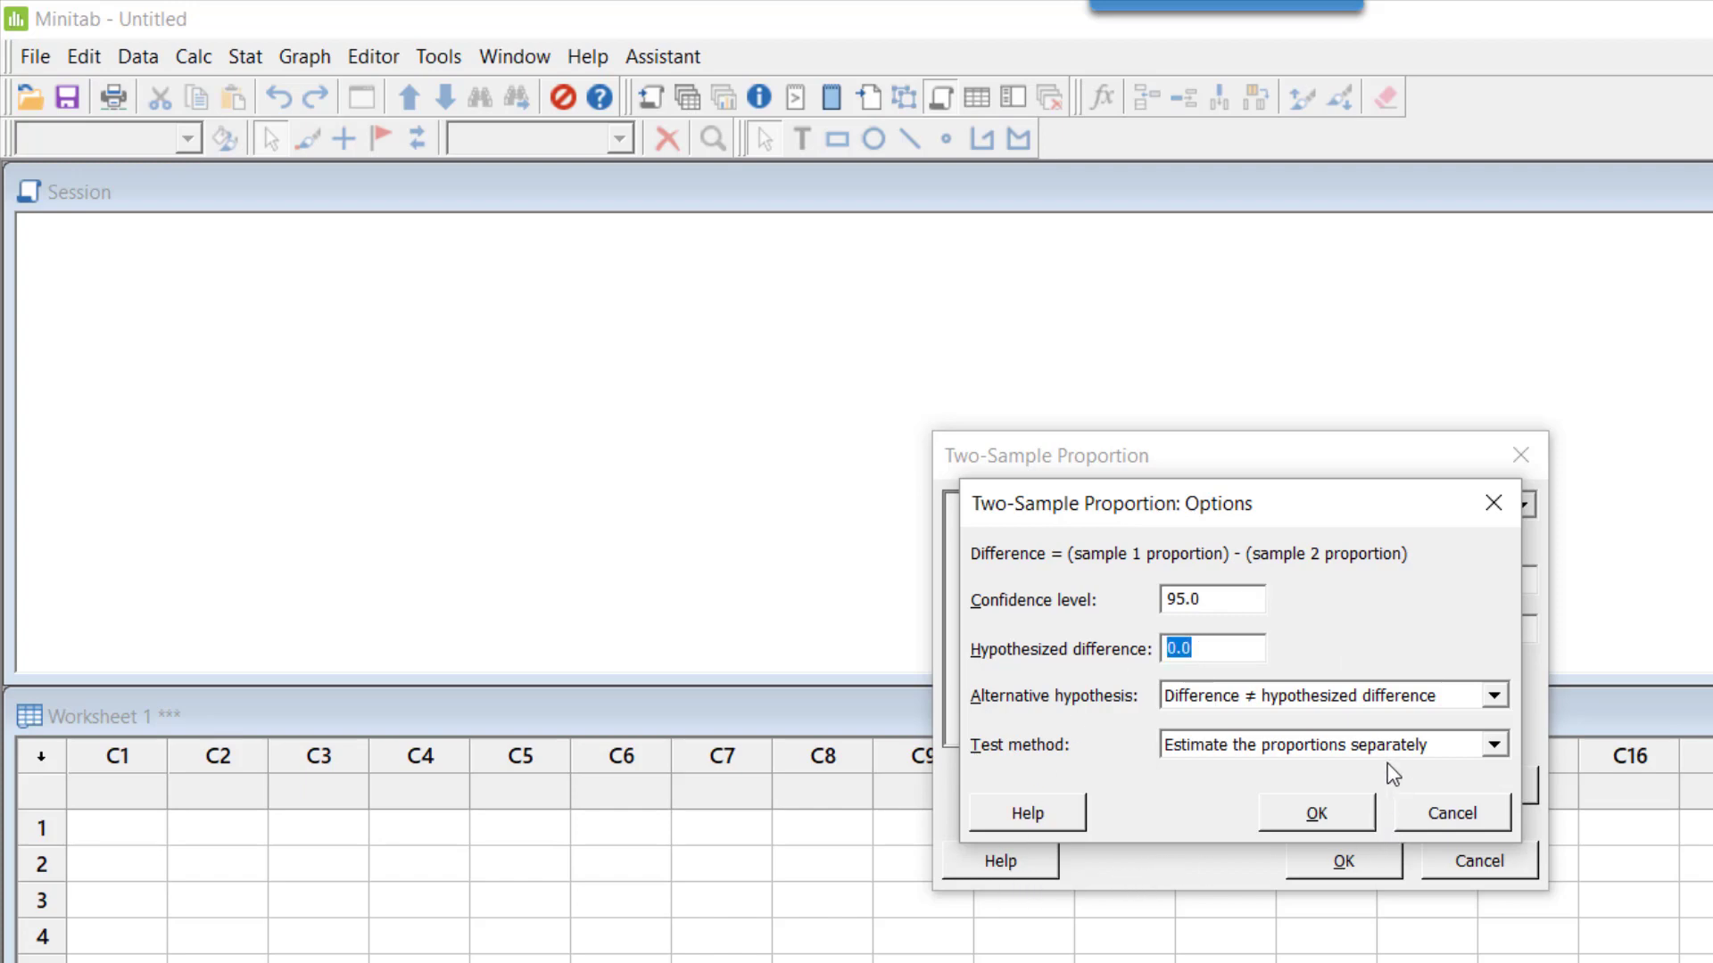
left_click(1492, 744)
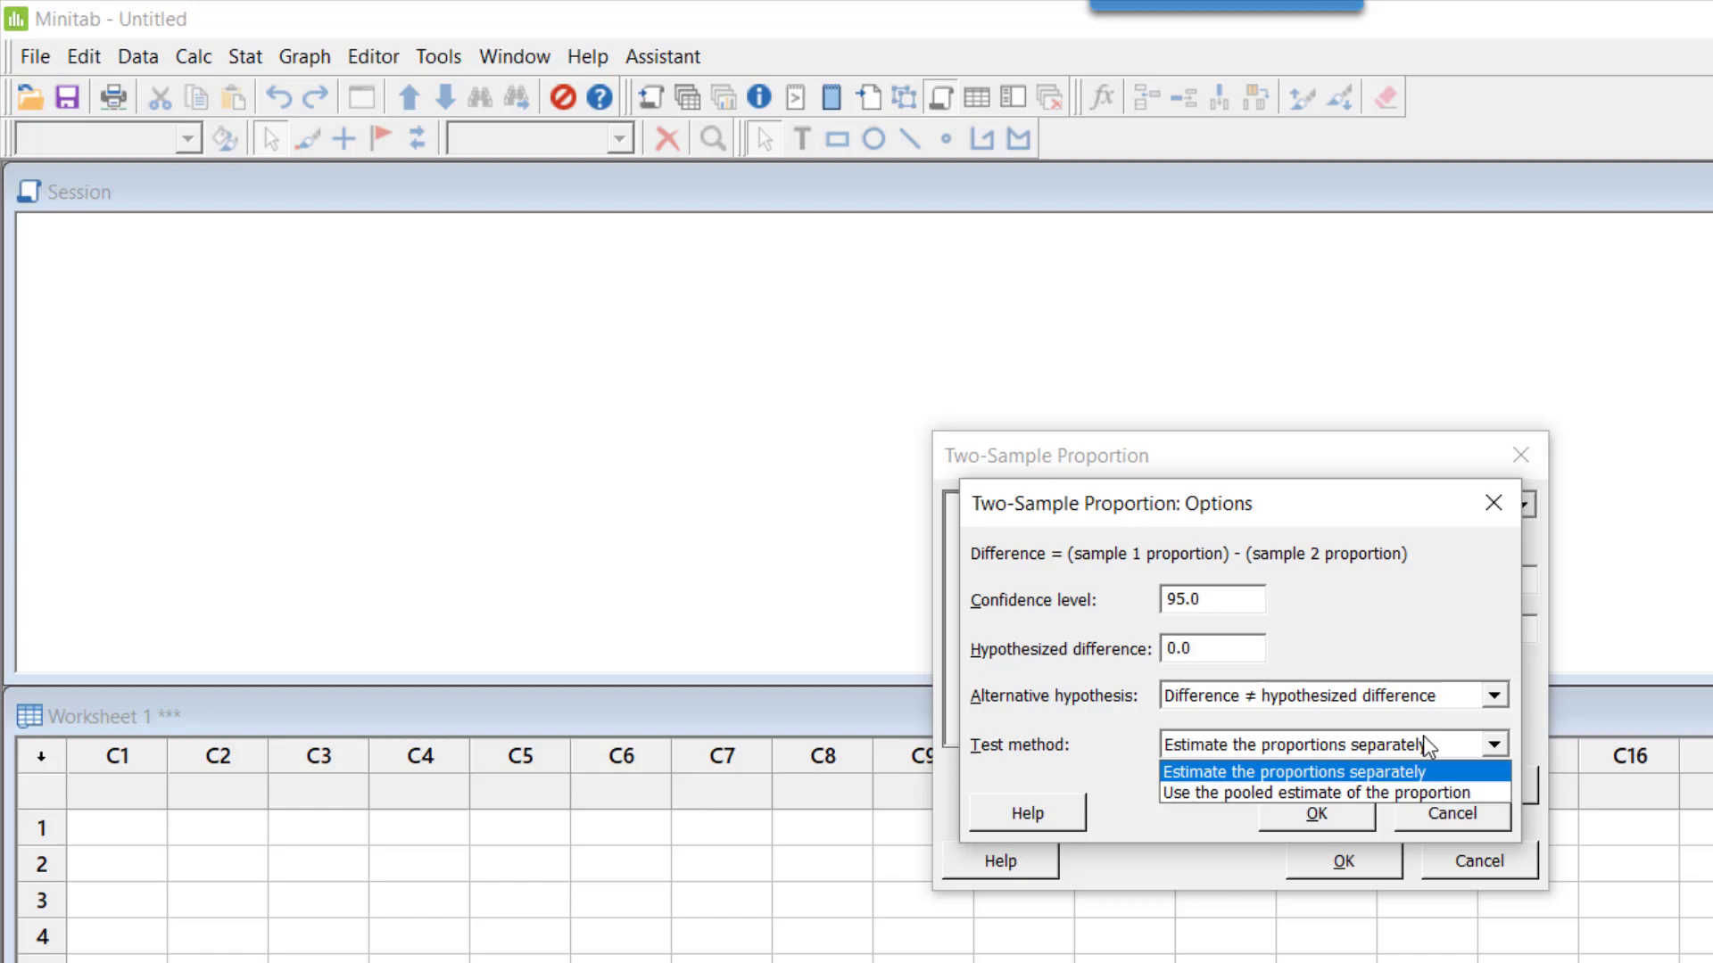
mouse_move(1222, 793)
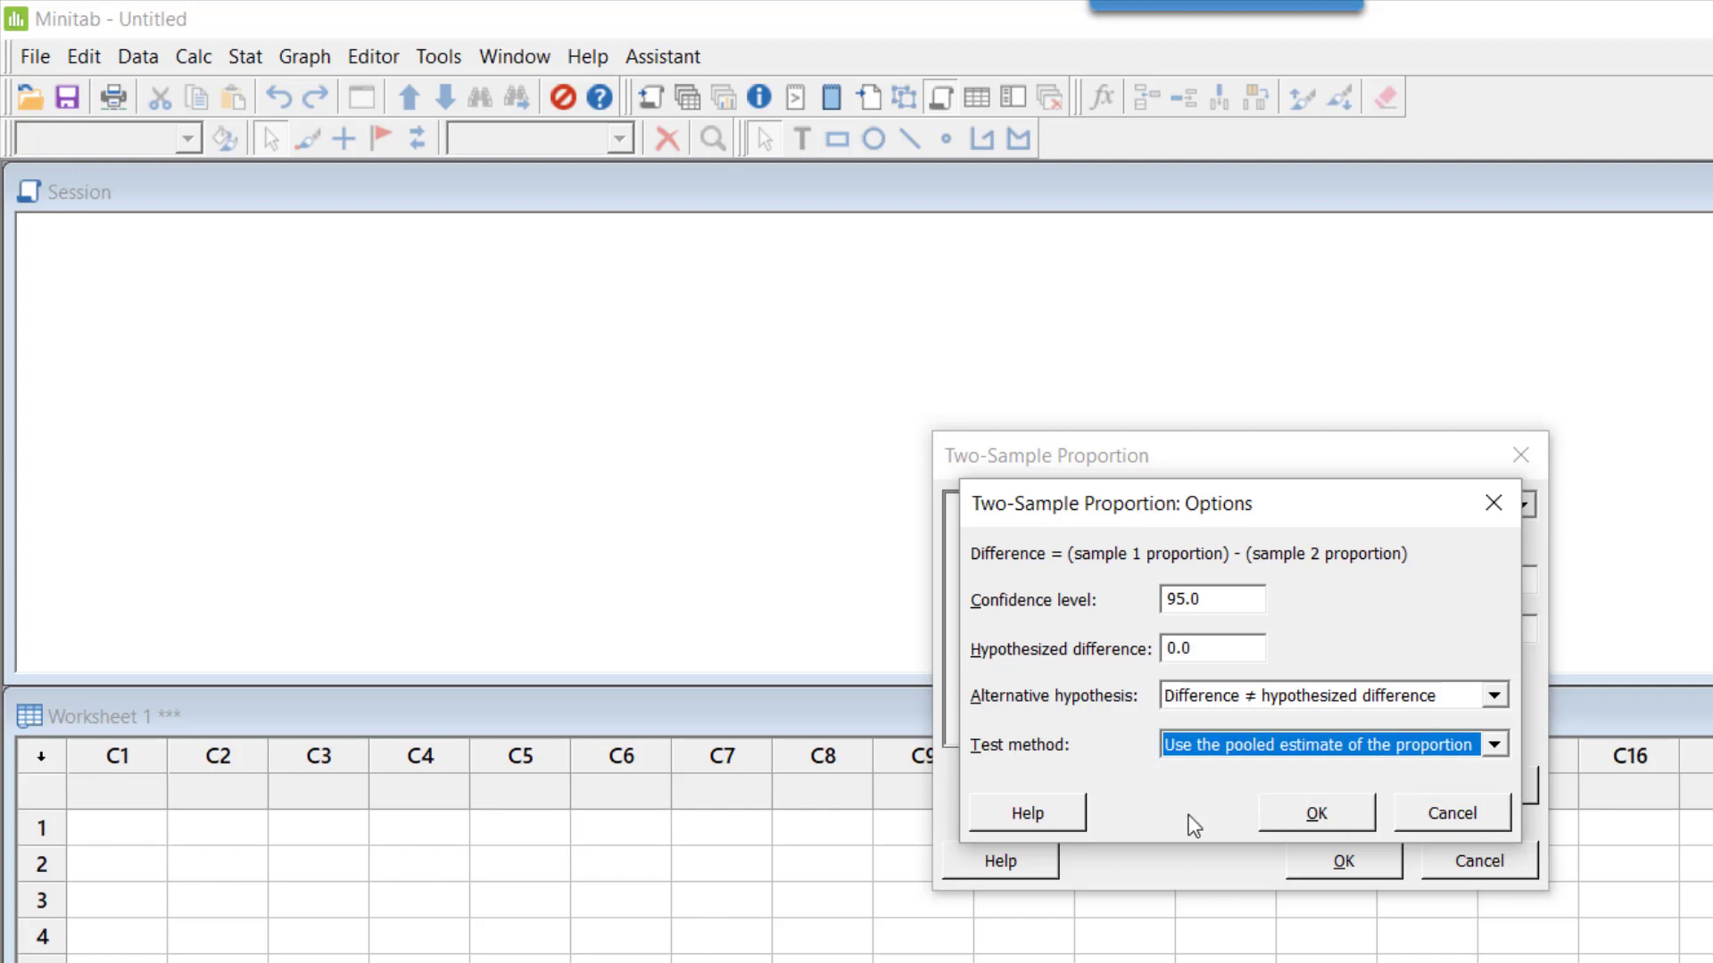
left_click(1317, 813)
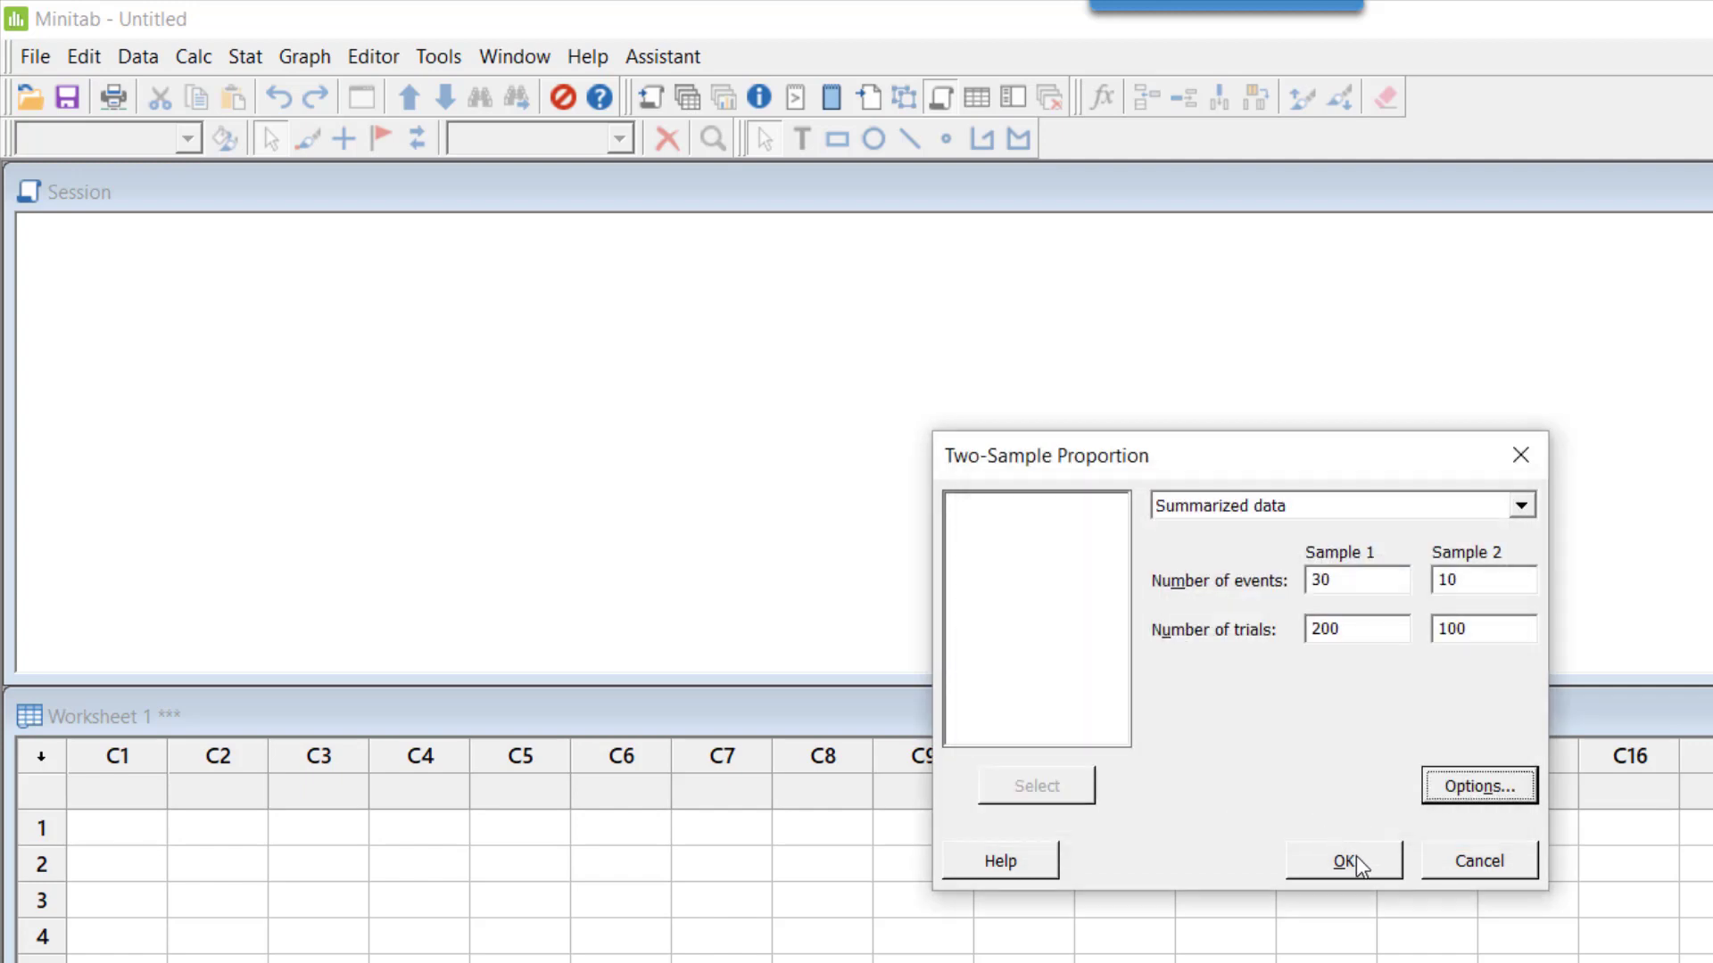
- Run the test and show statistics, Z-value and p-value in the Session window
left_click(1343, 861)
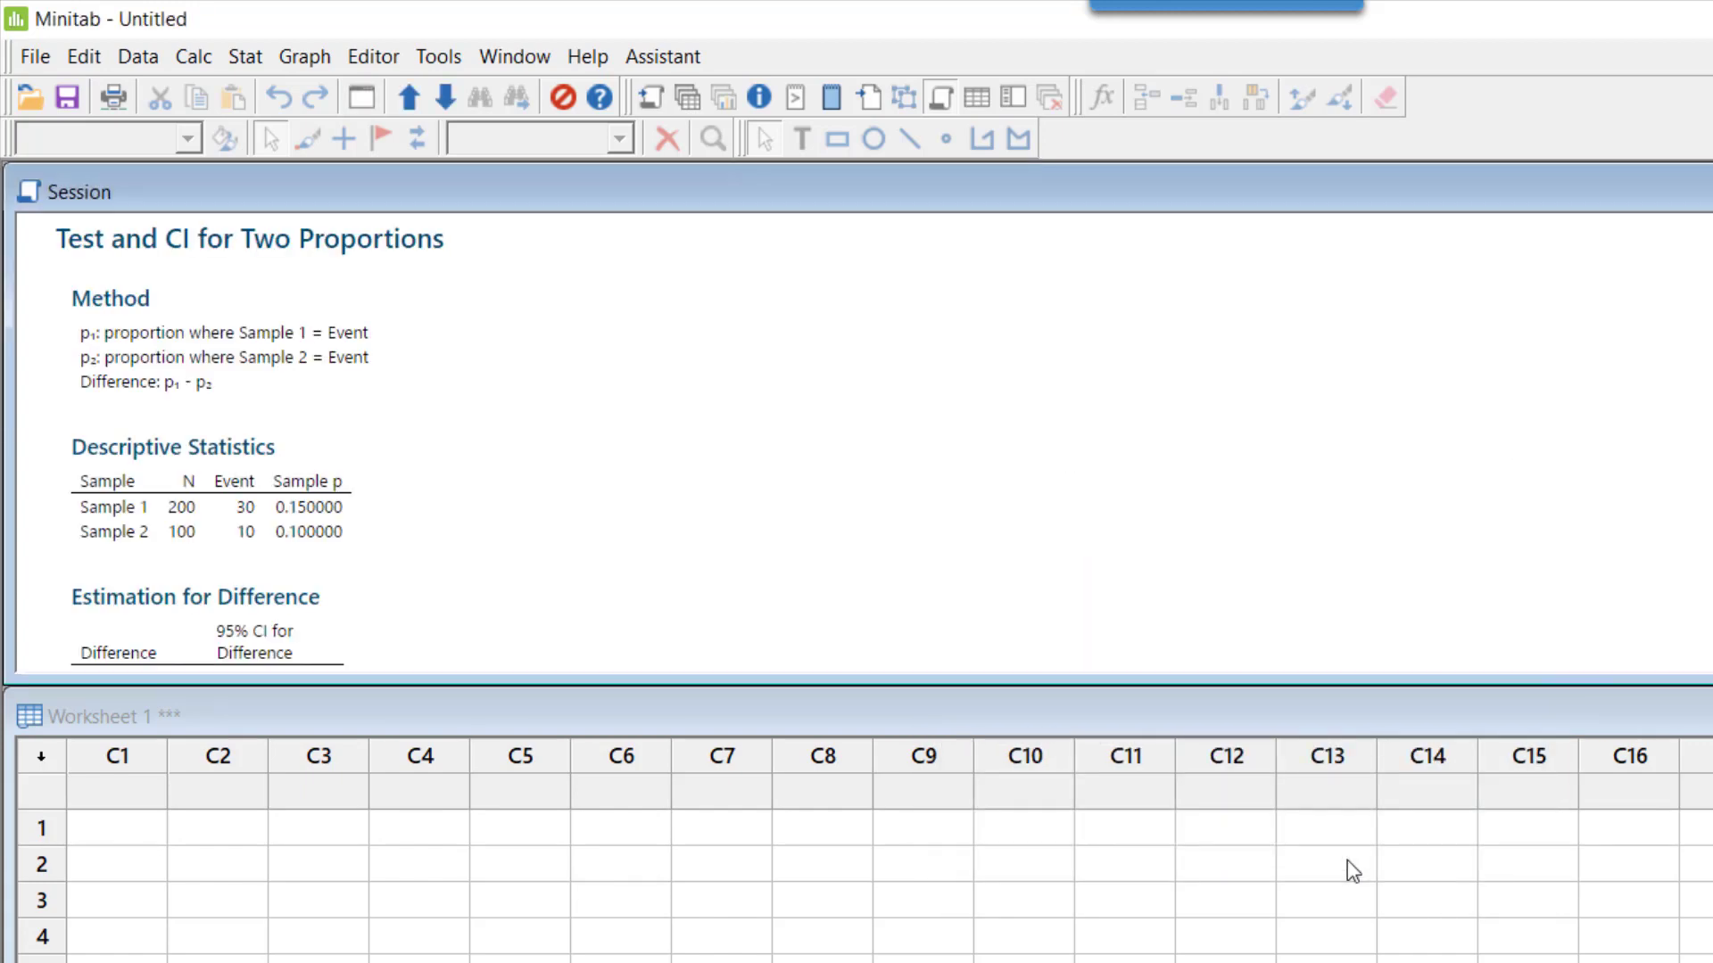
mouse_move(1118, 775)
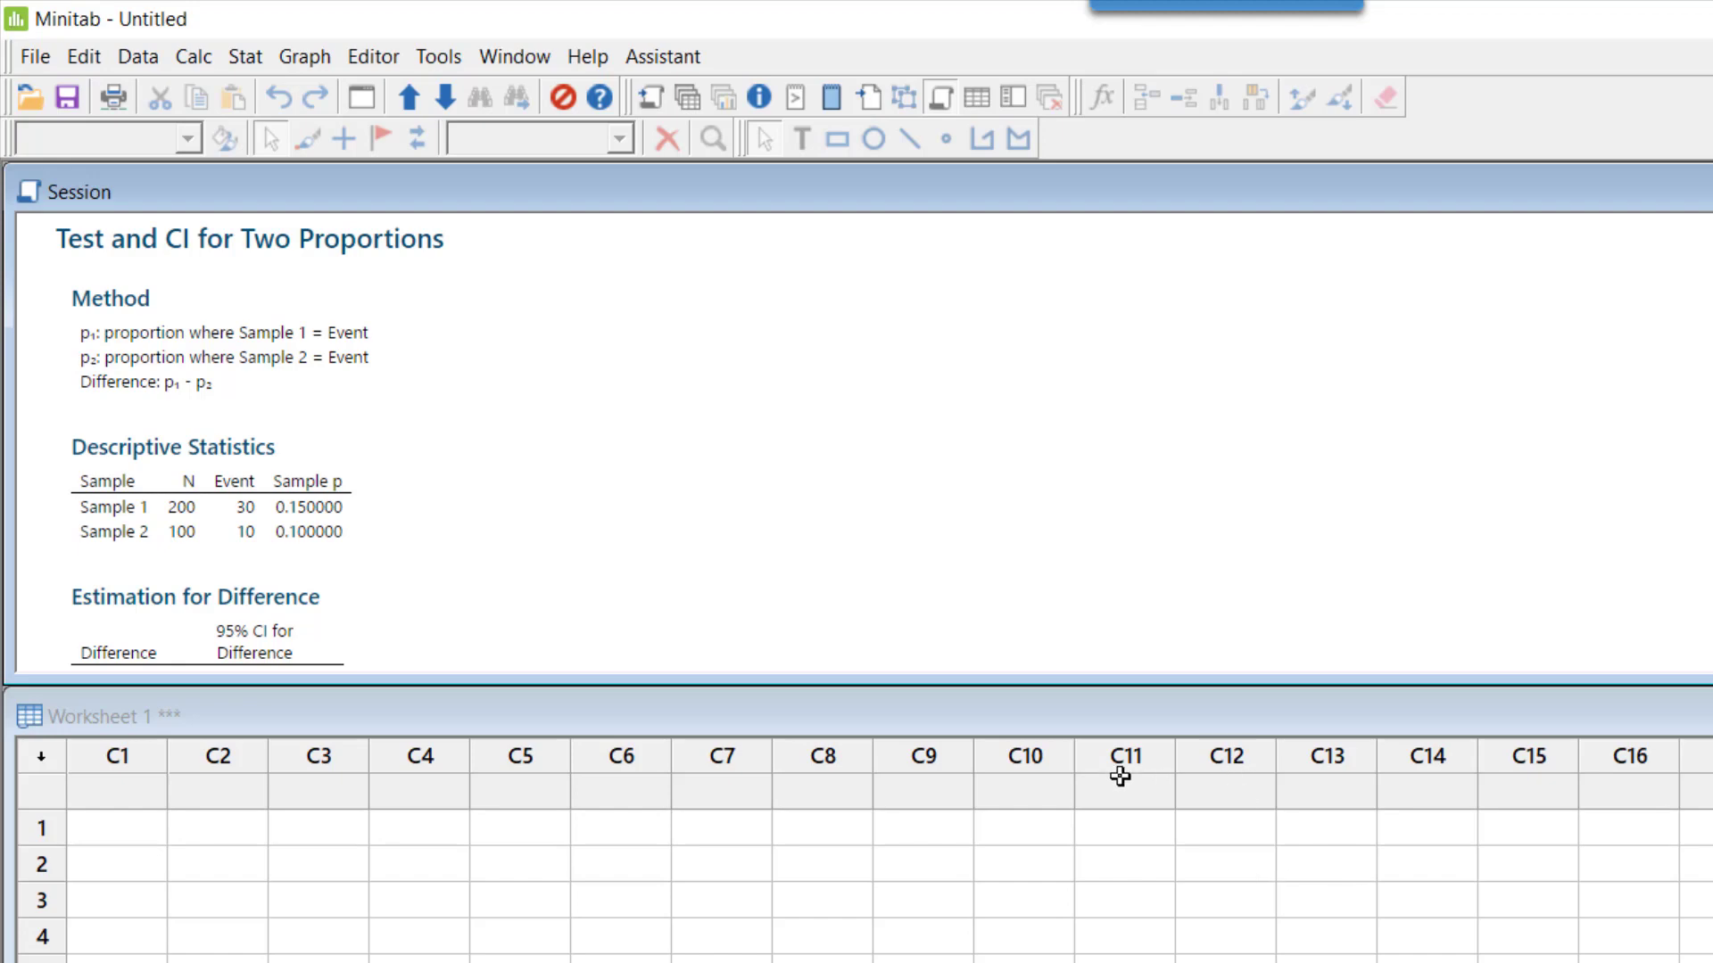
mouse_move(1124, 677)
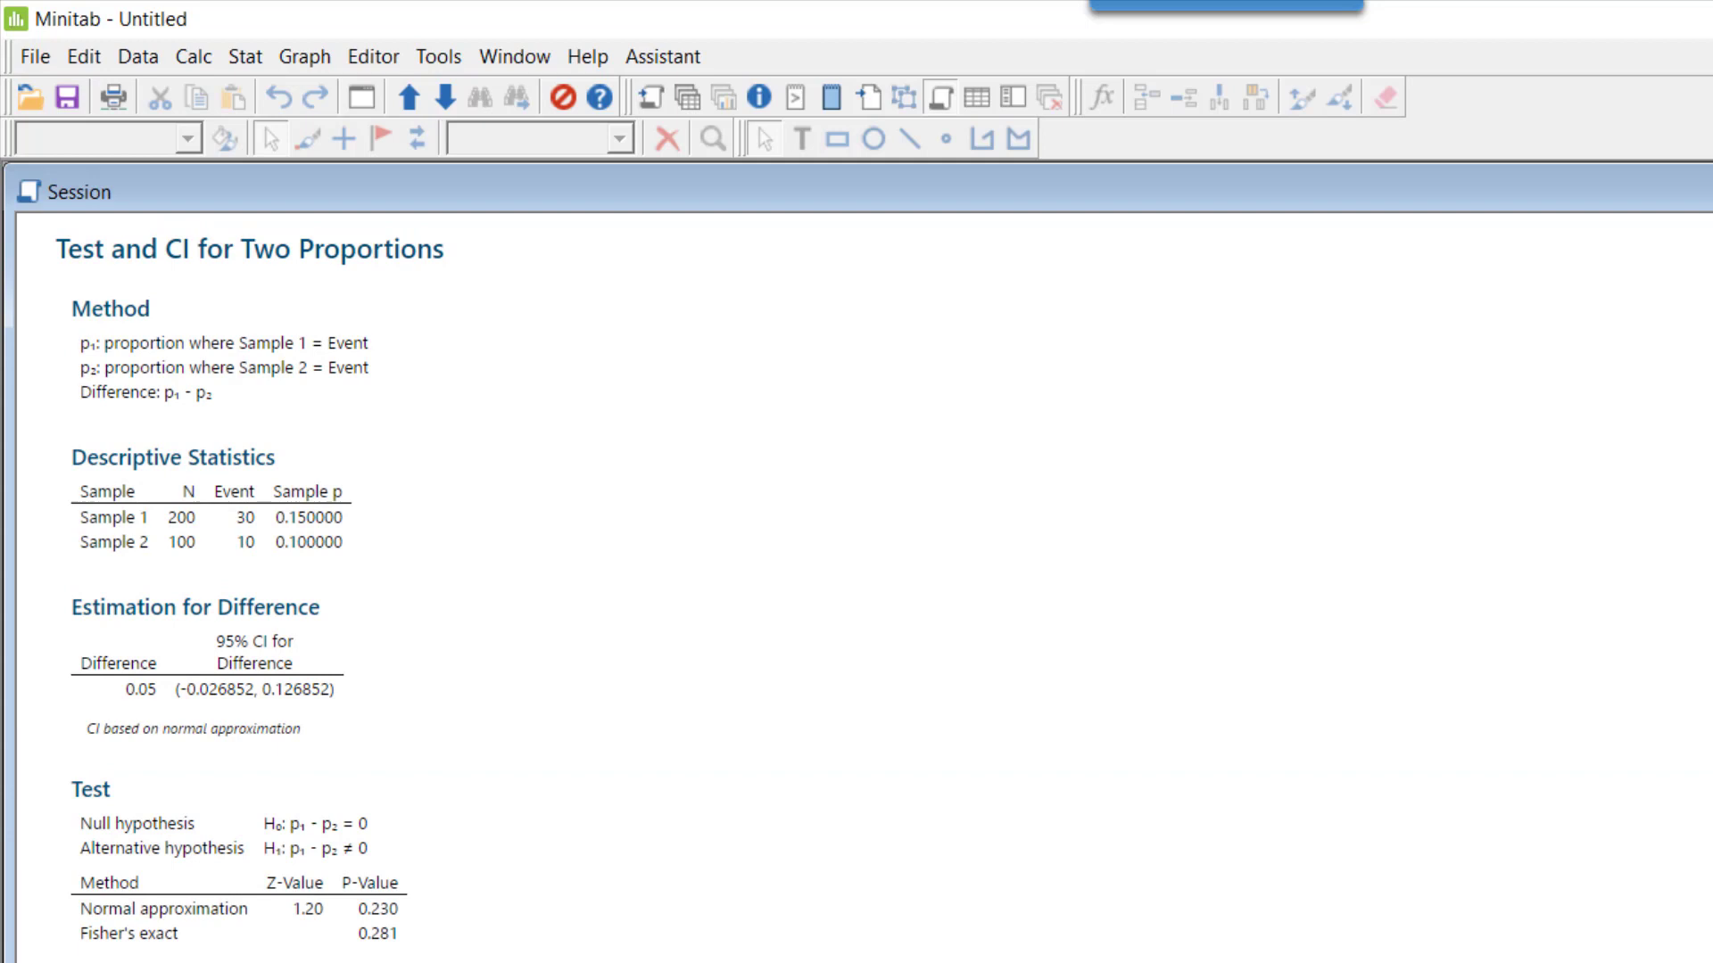
mouse_move(364, 505)
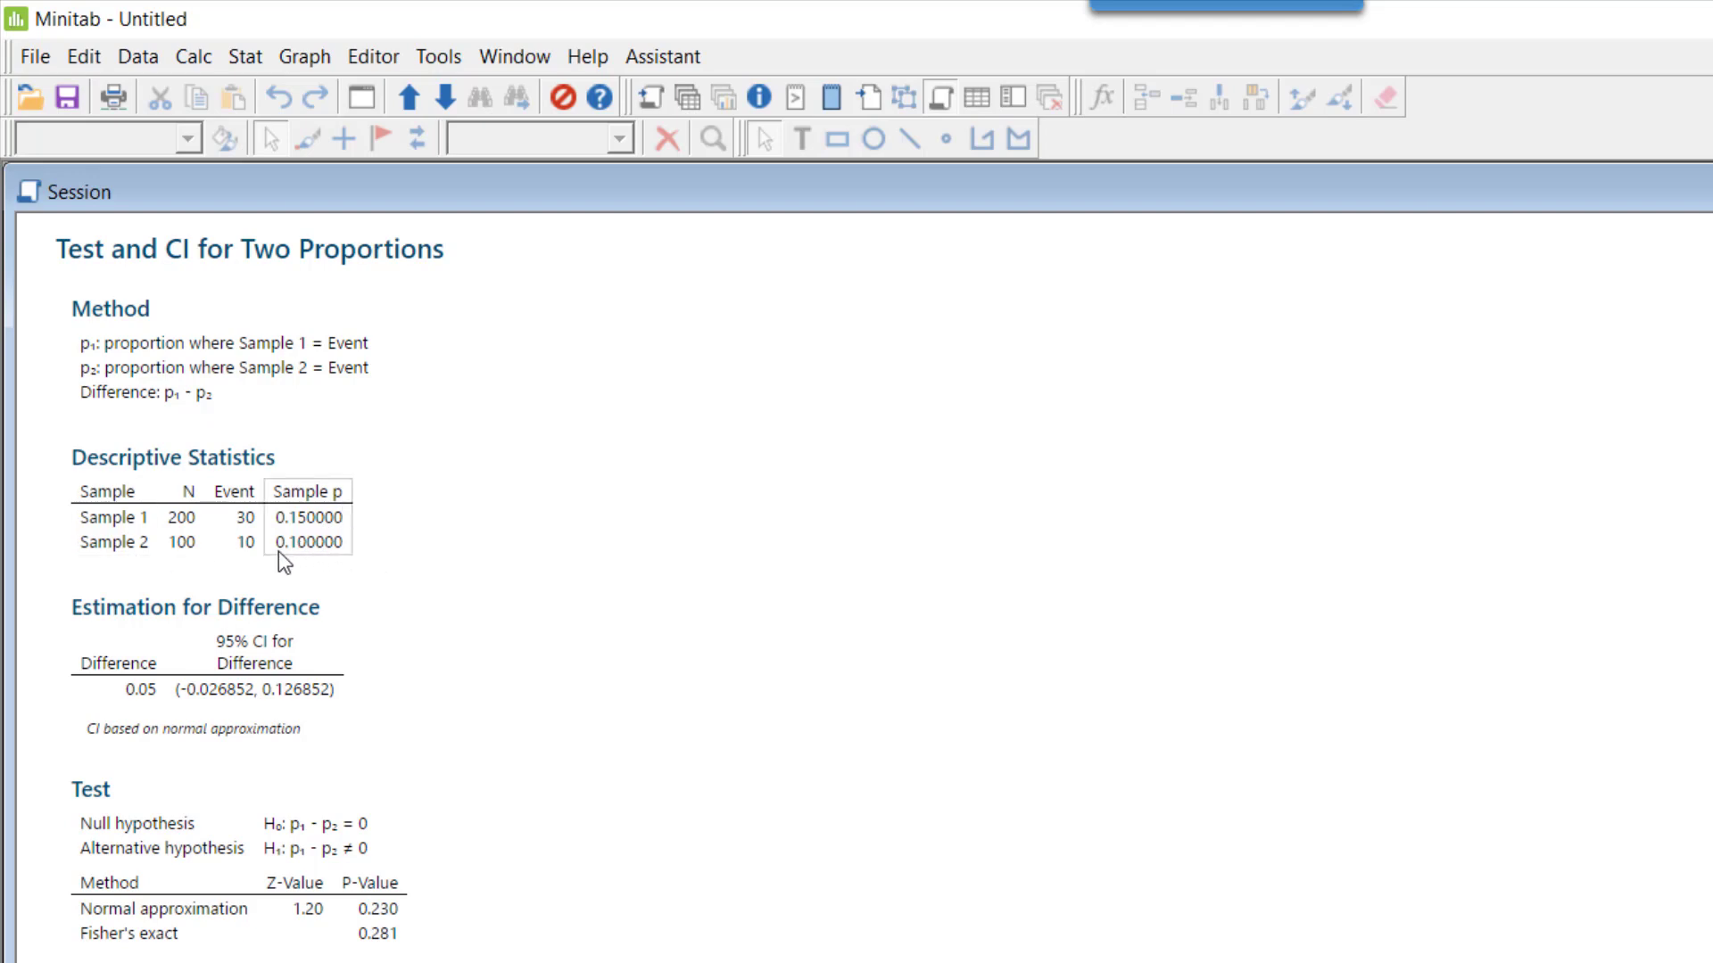
mouse_move(360, 565)
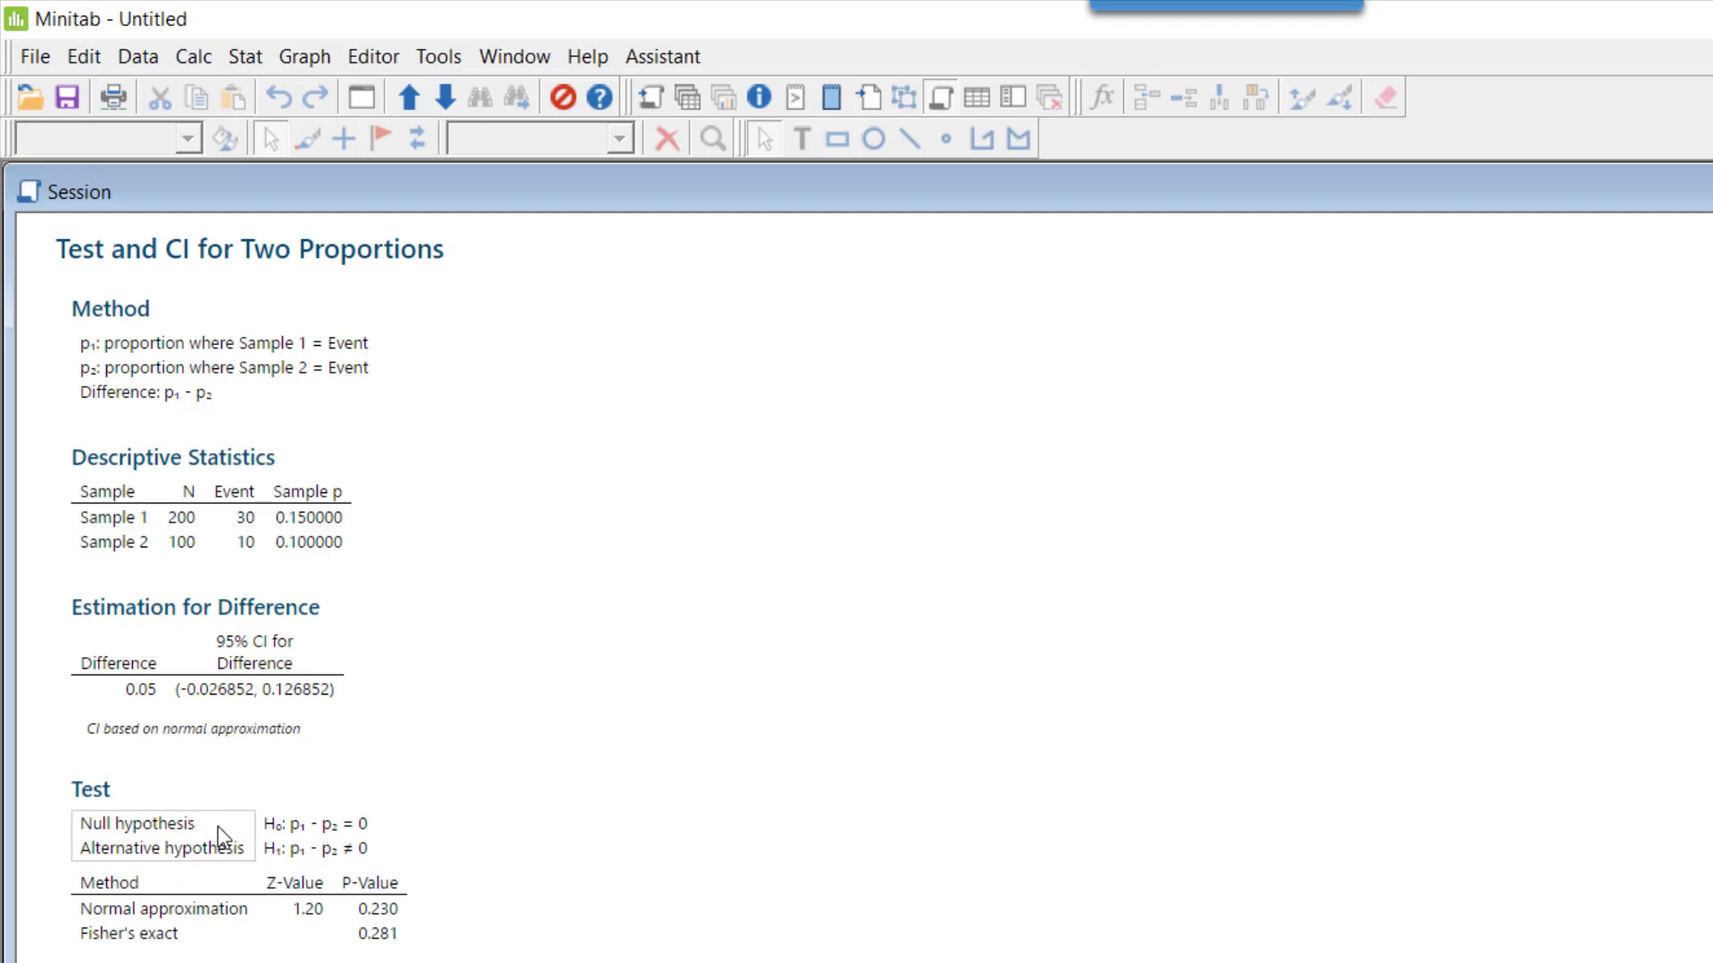
mouse_move(350, 852)
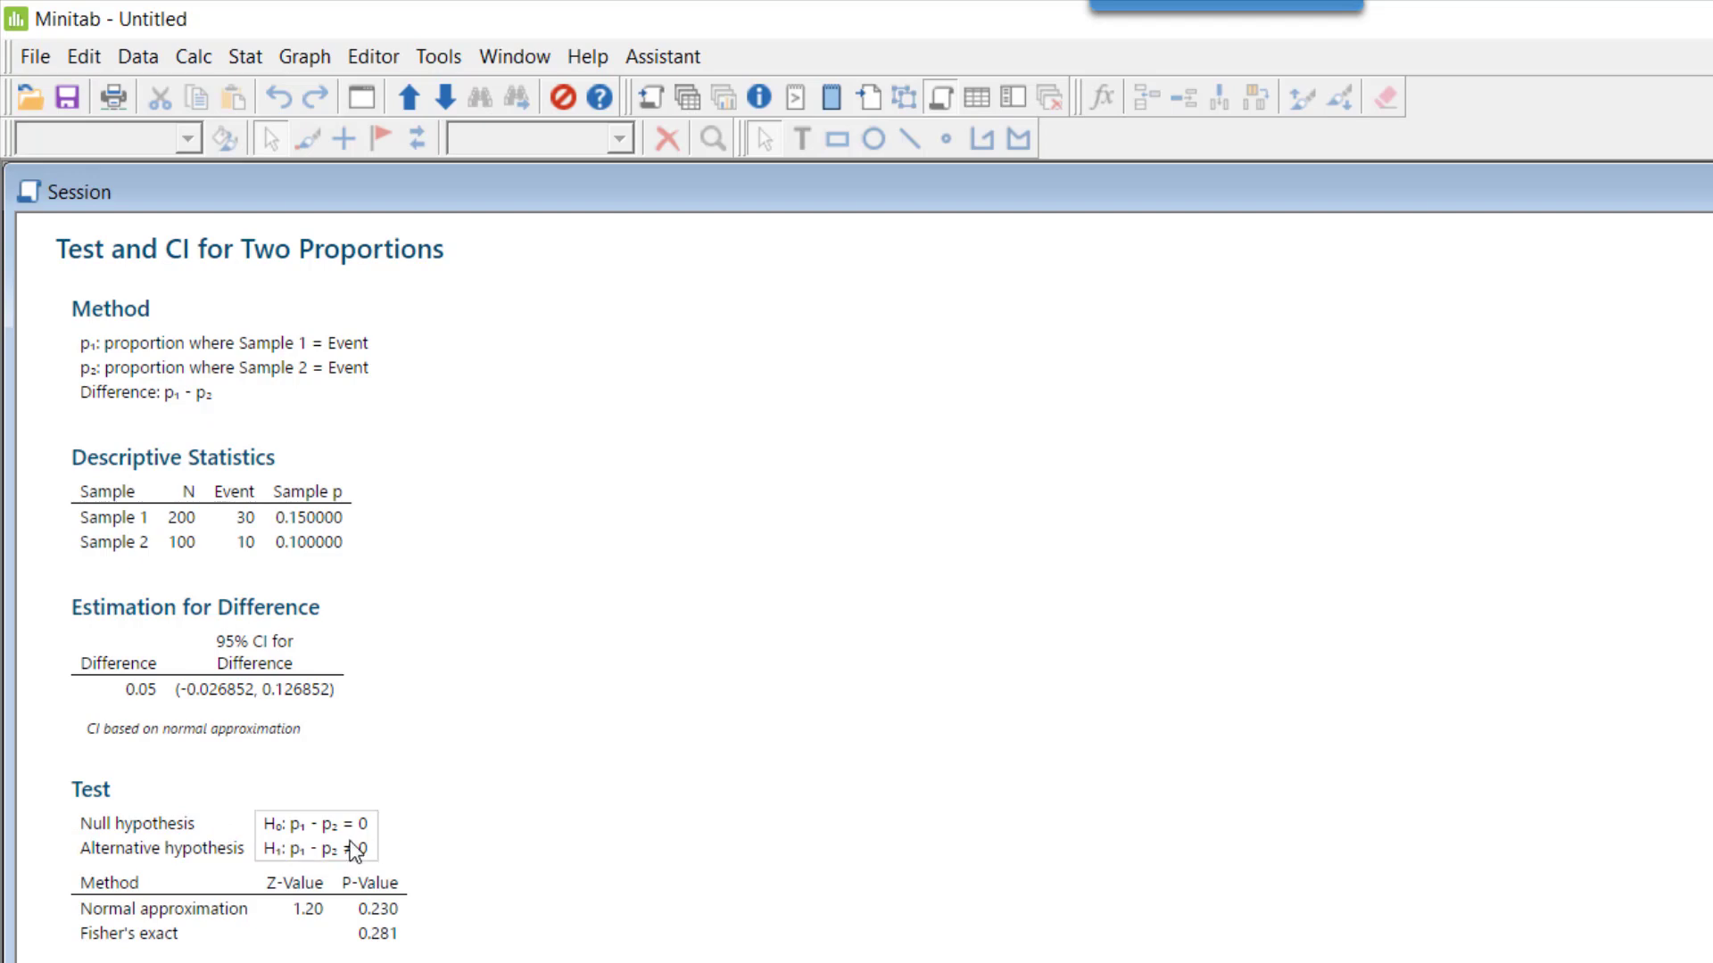
mouse_move(359, 857)
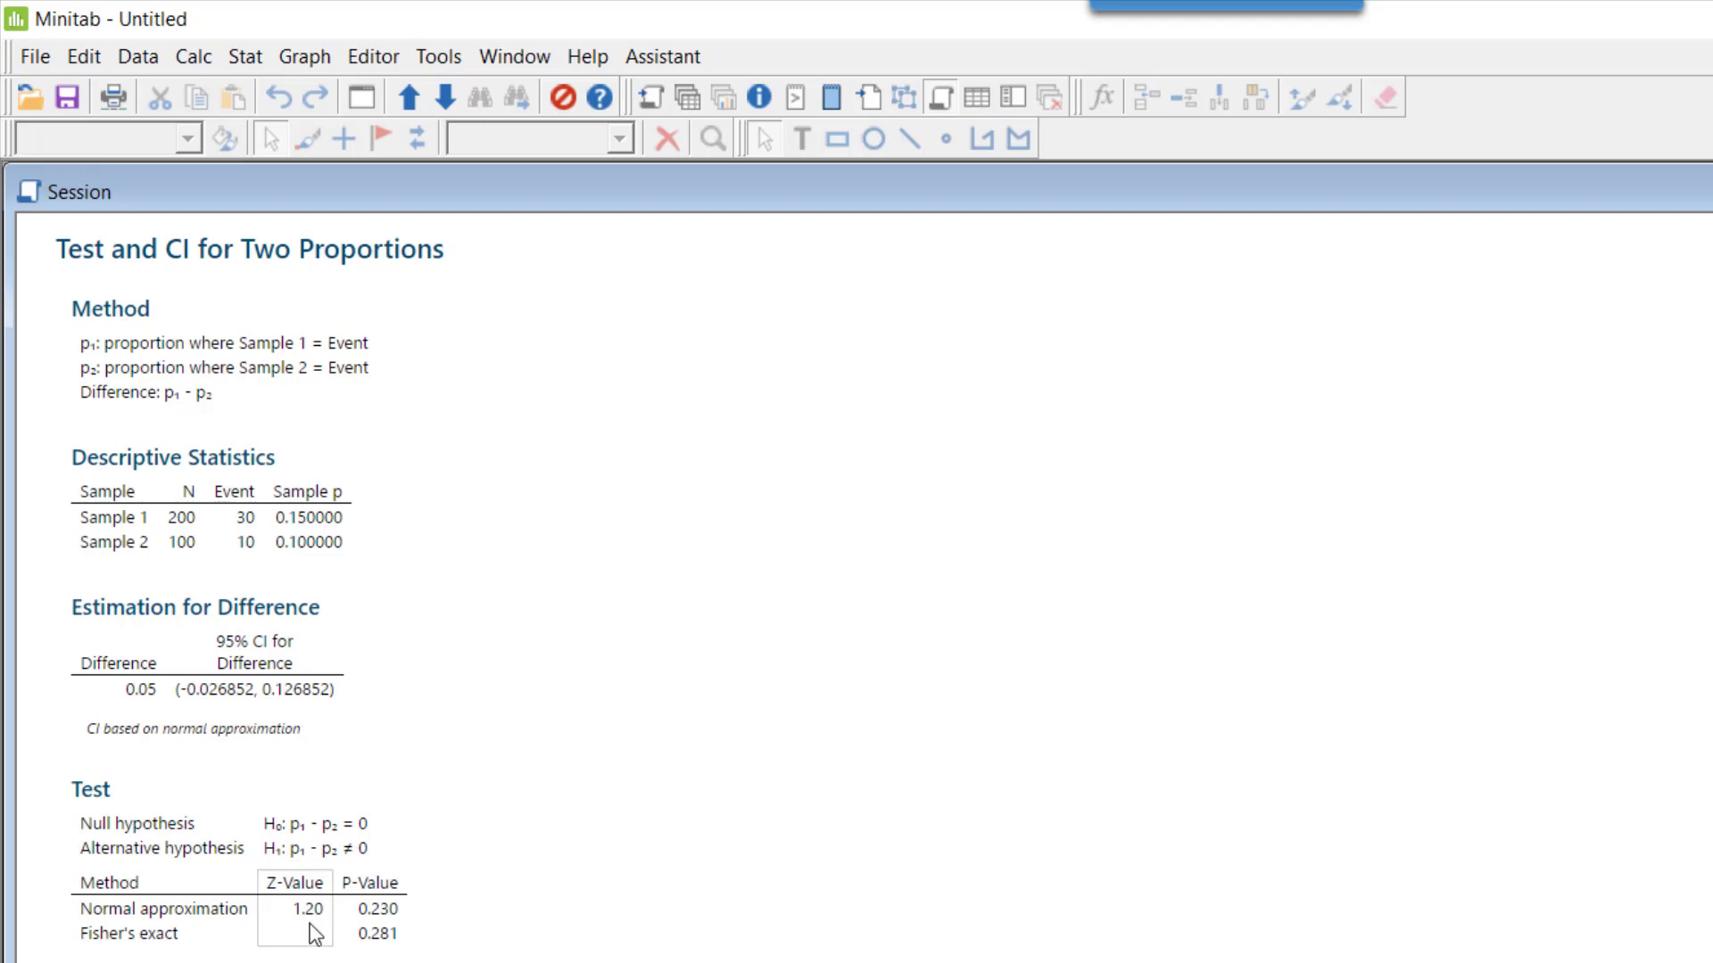
mouse_move(327, 928)
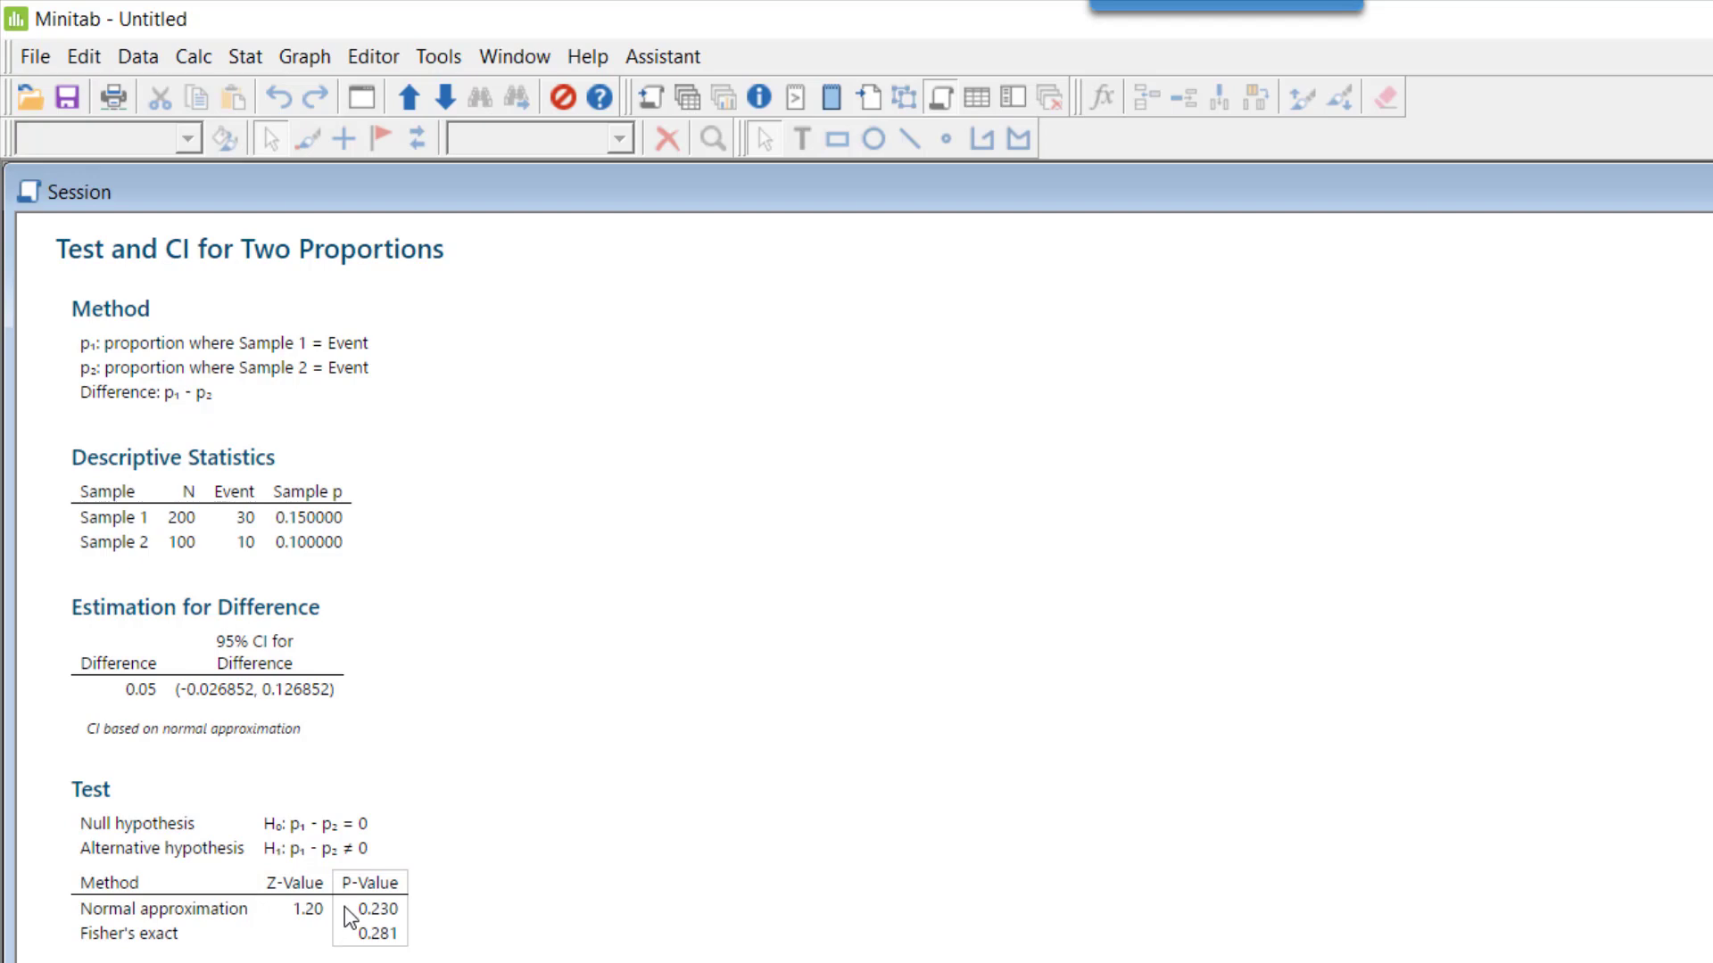
mouse_move(347, 913)
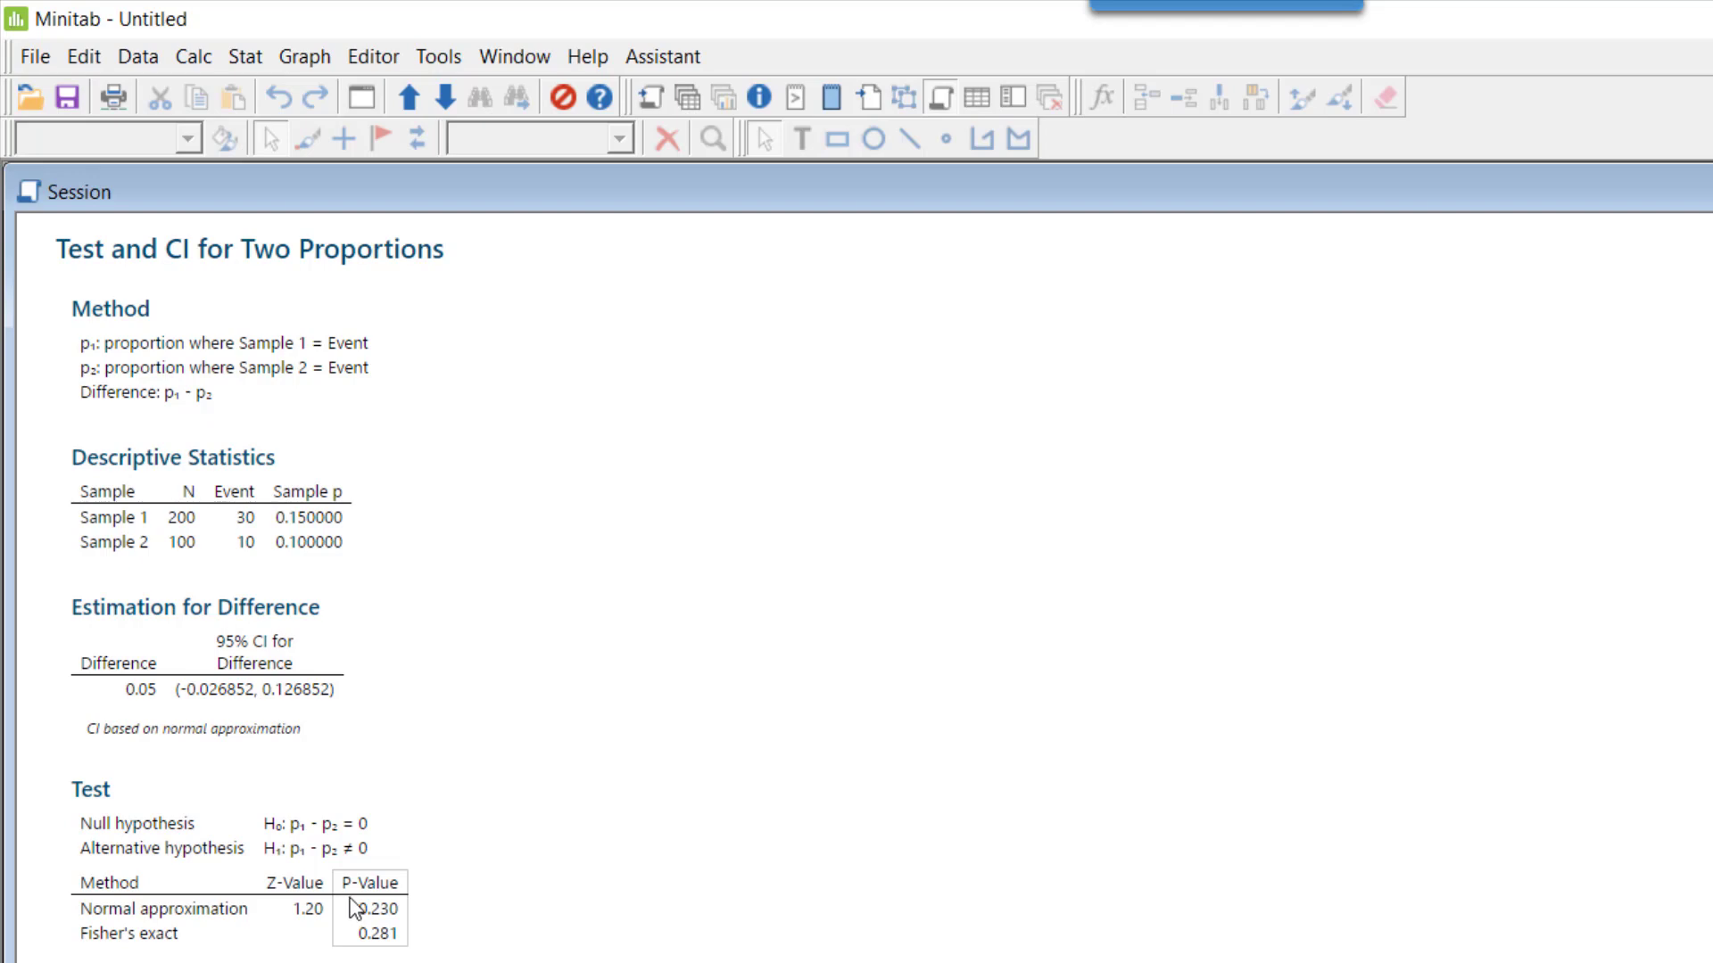
mouse_move(360, 895)
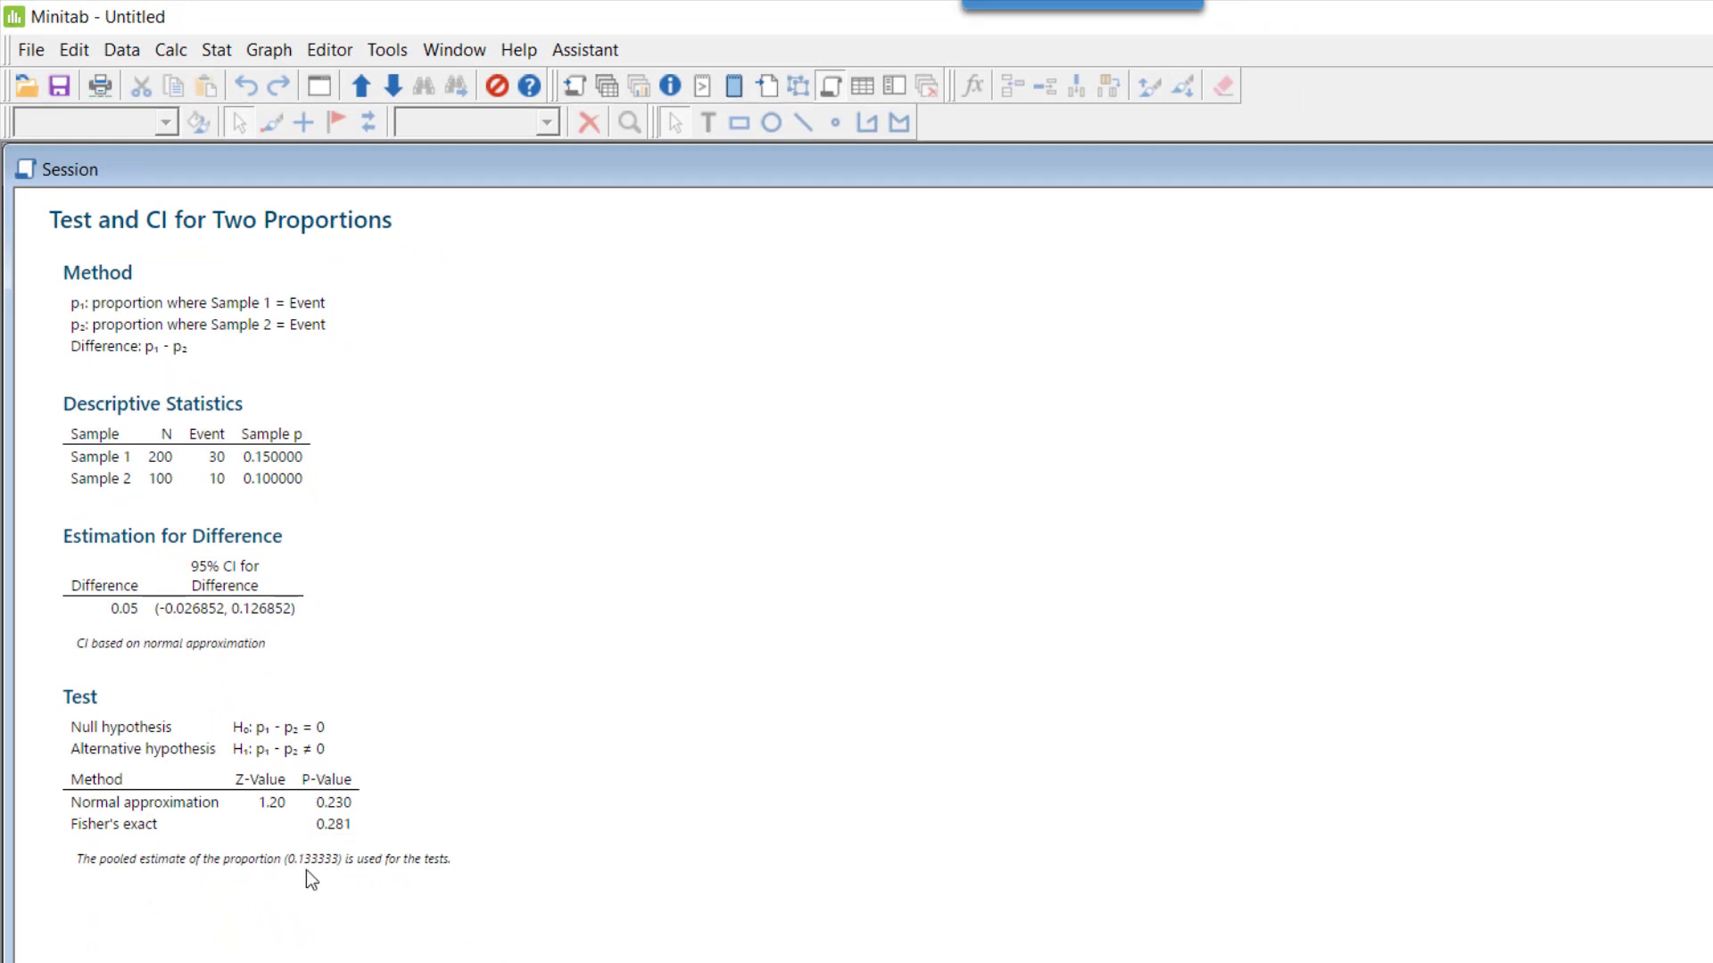
mouse_move(320, 877)
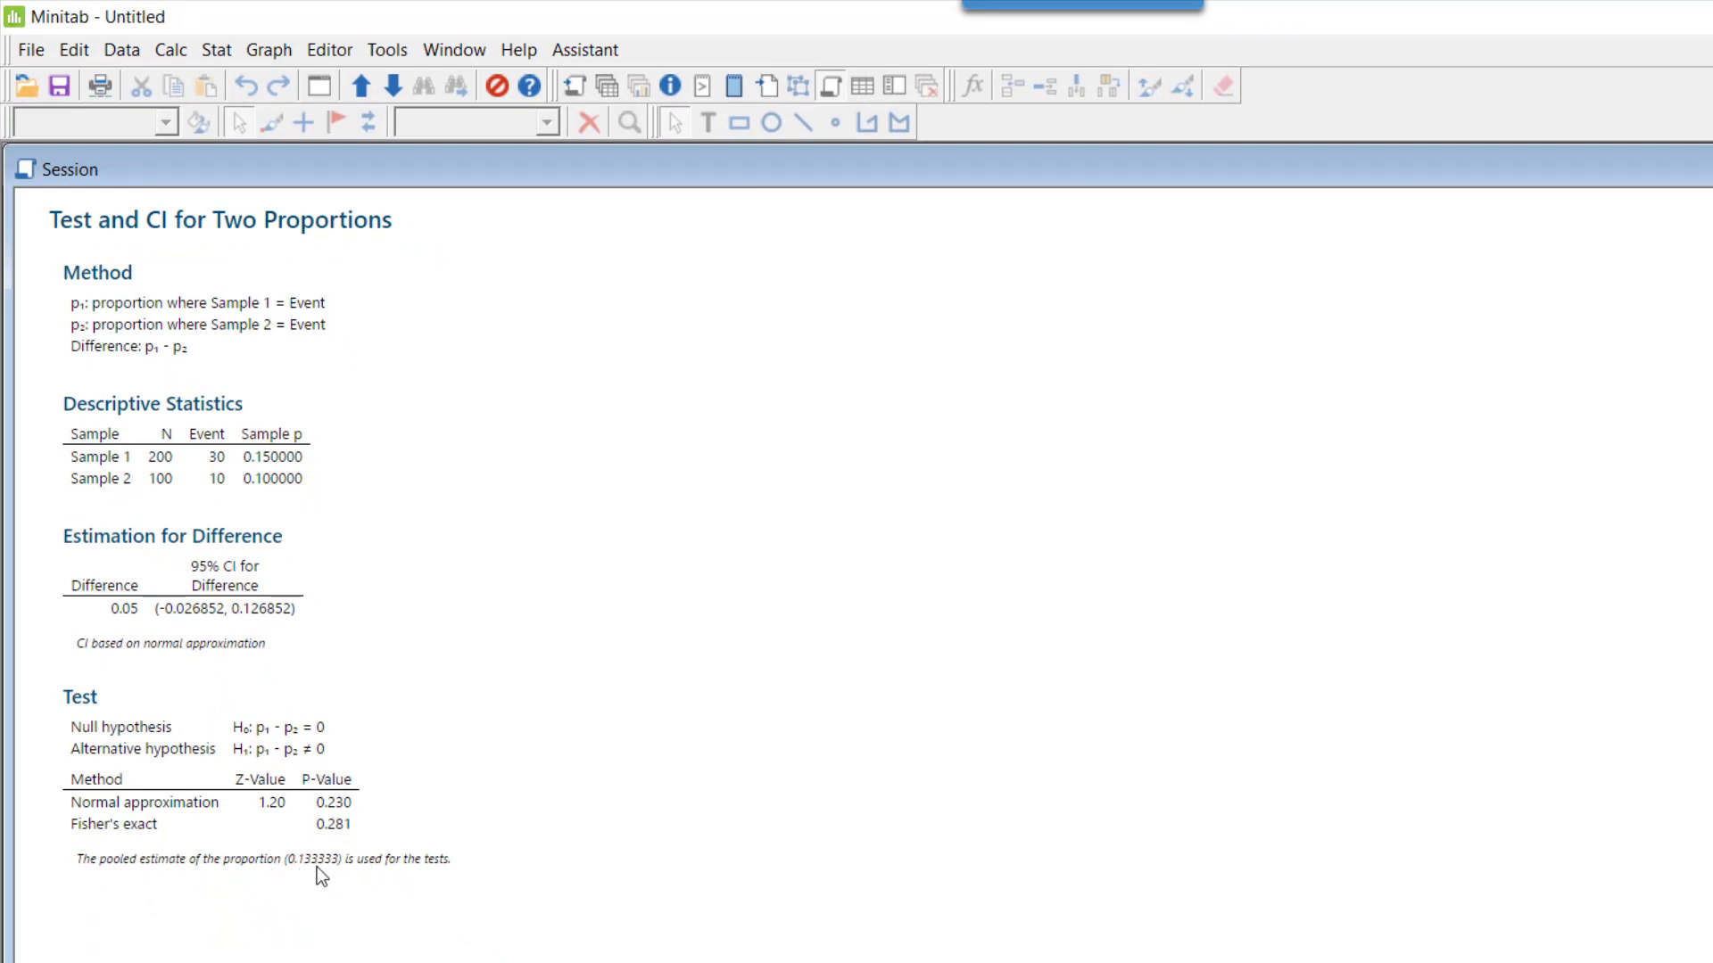
mouse_move(331, 871)
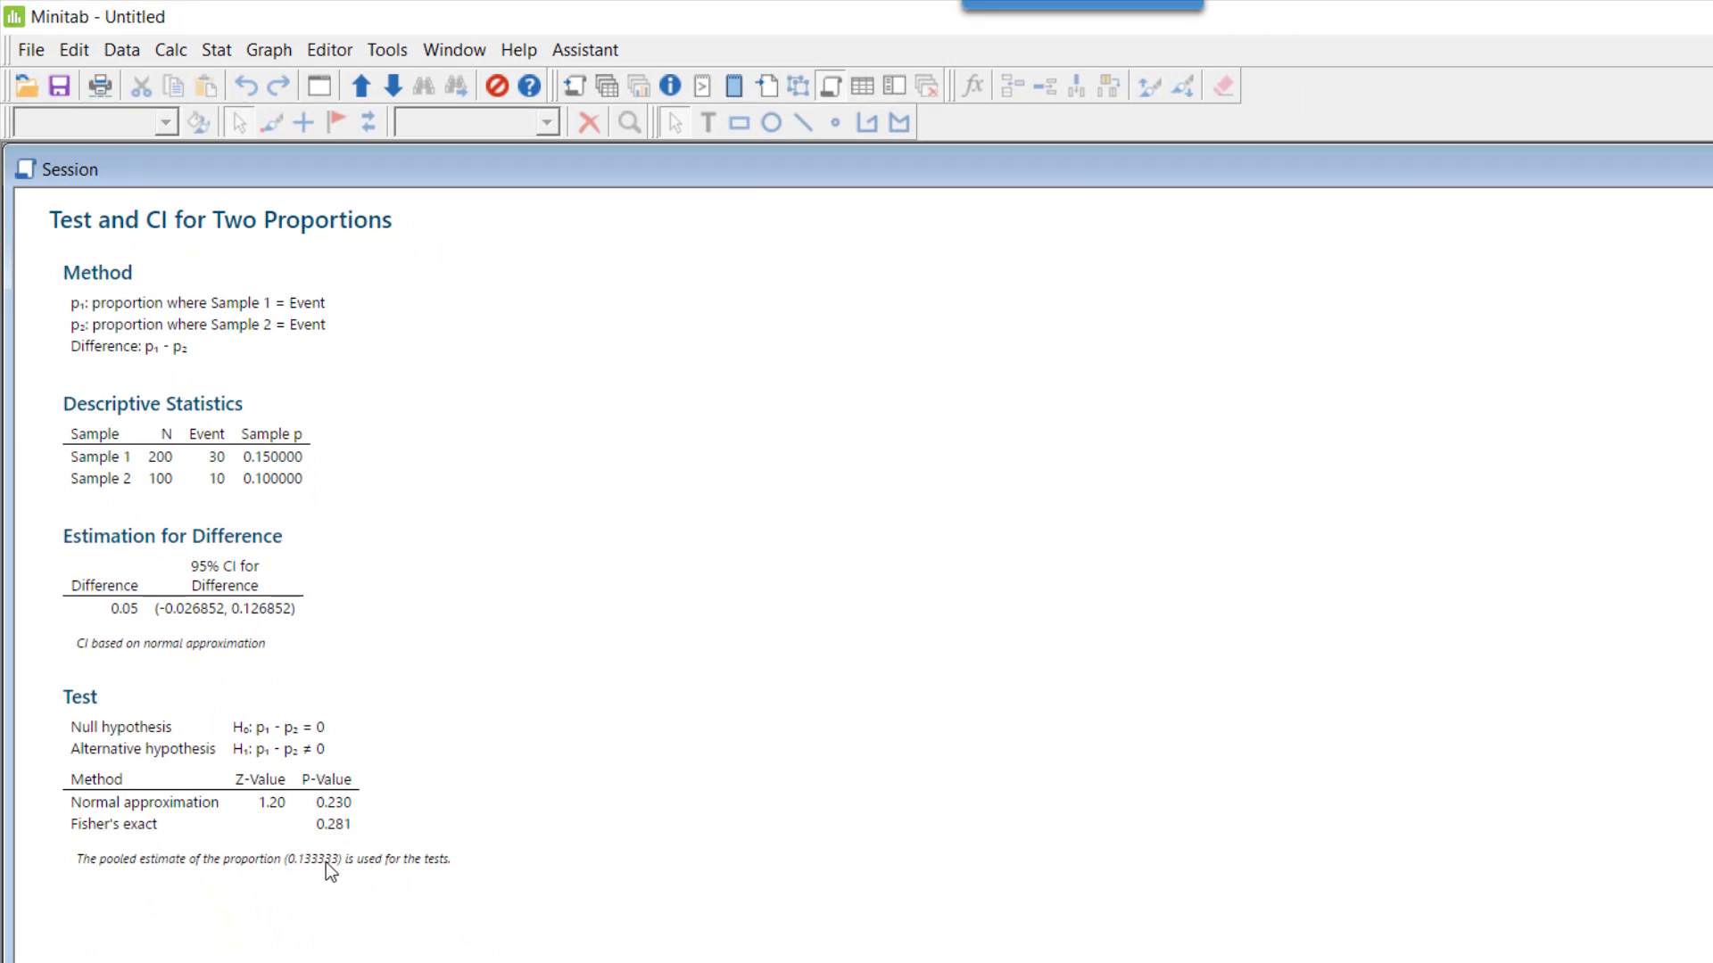
mouse_move(382, 879)
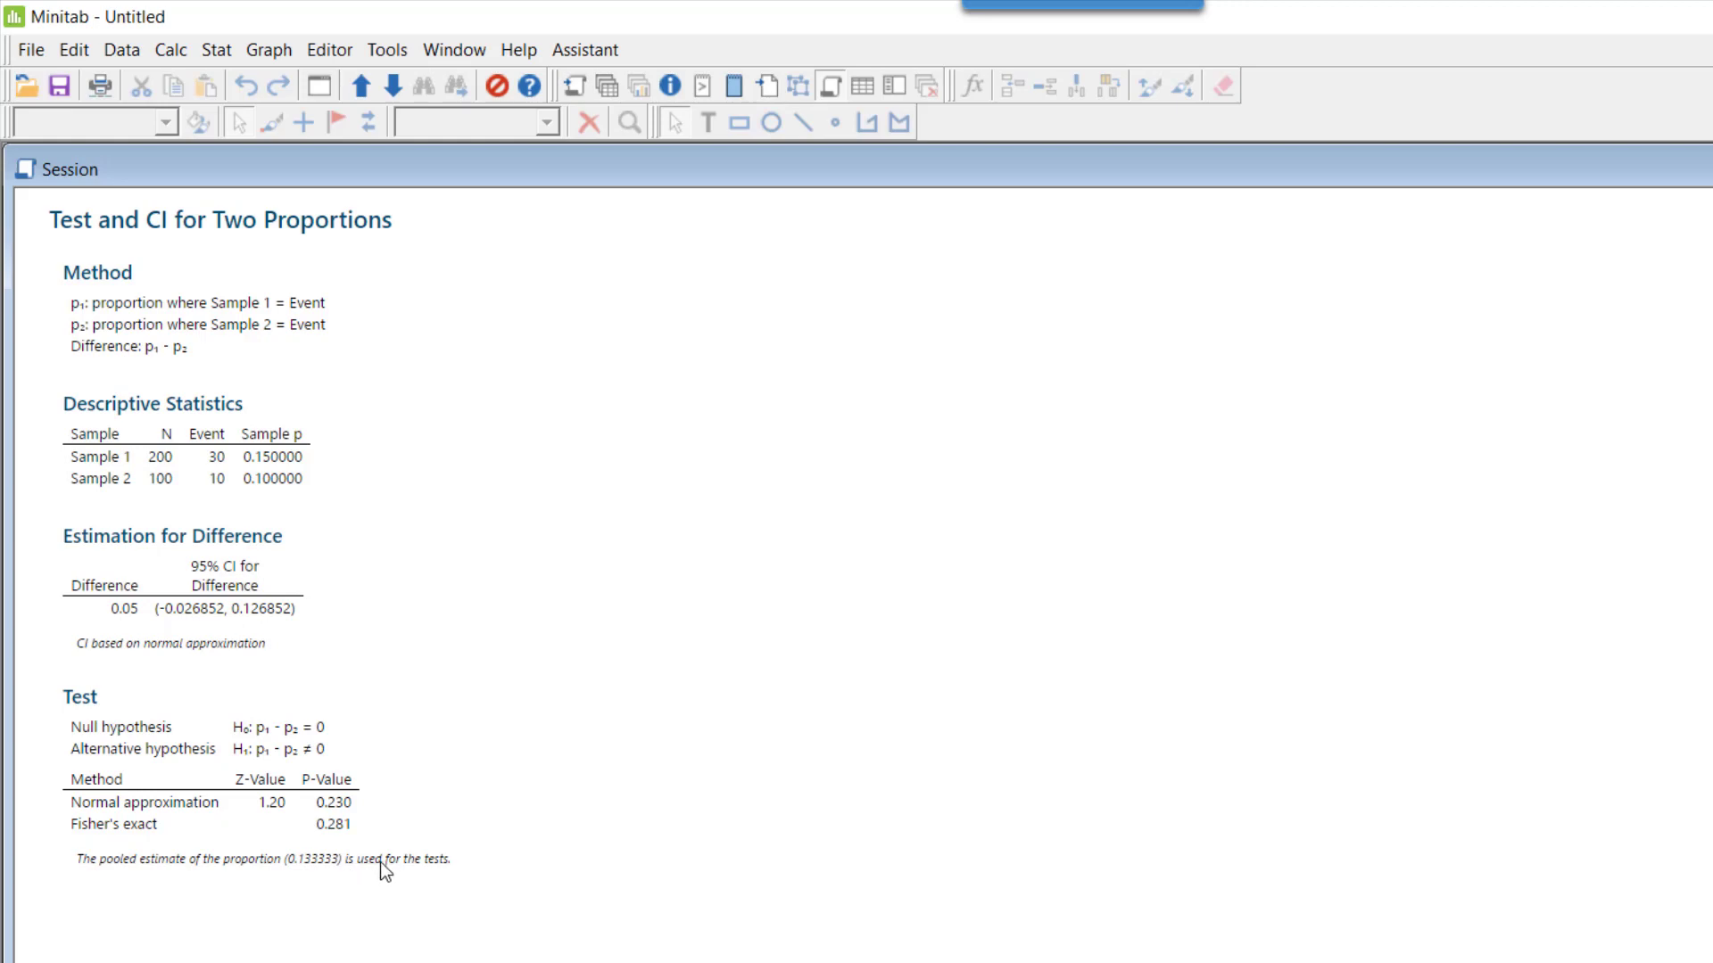
mouse_move(394, 870)
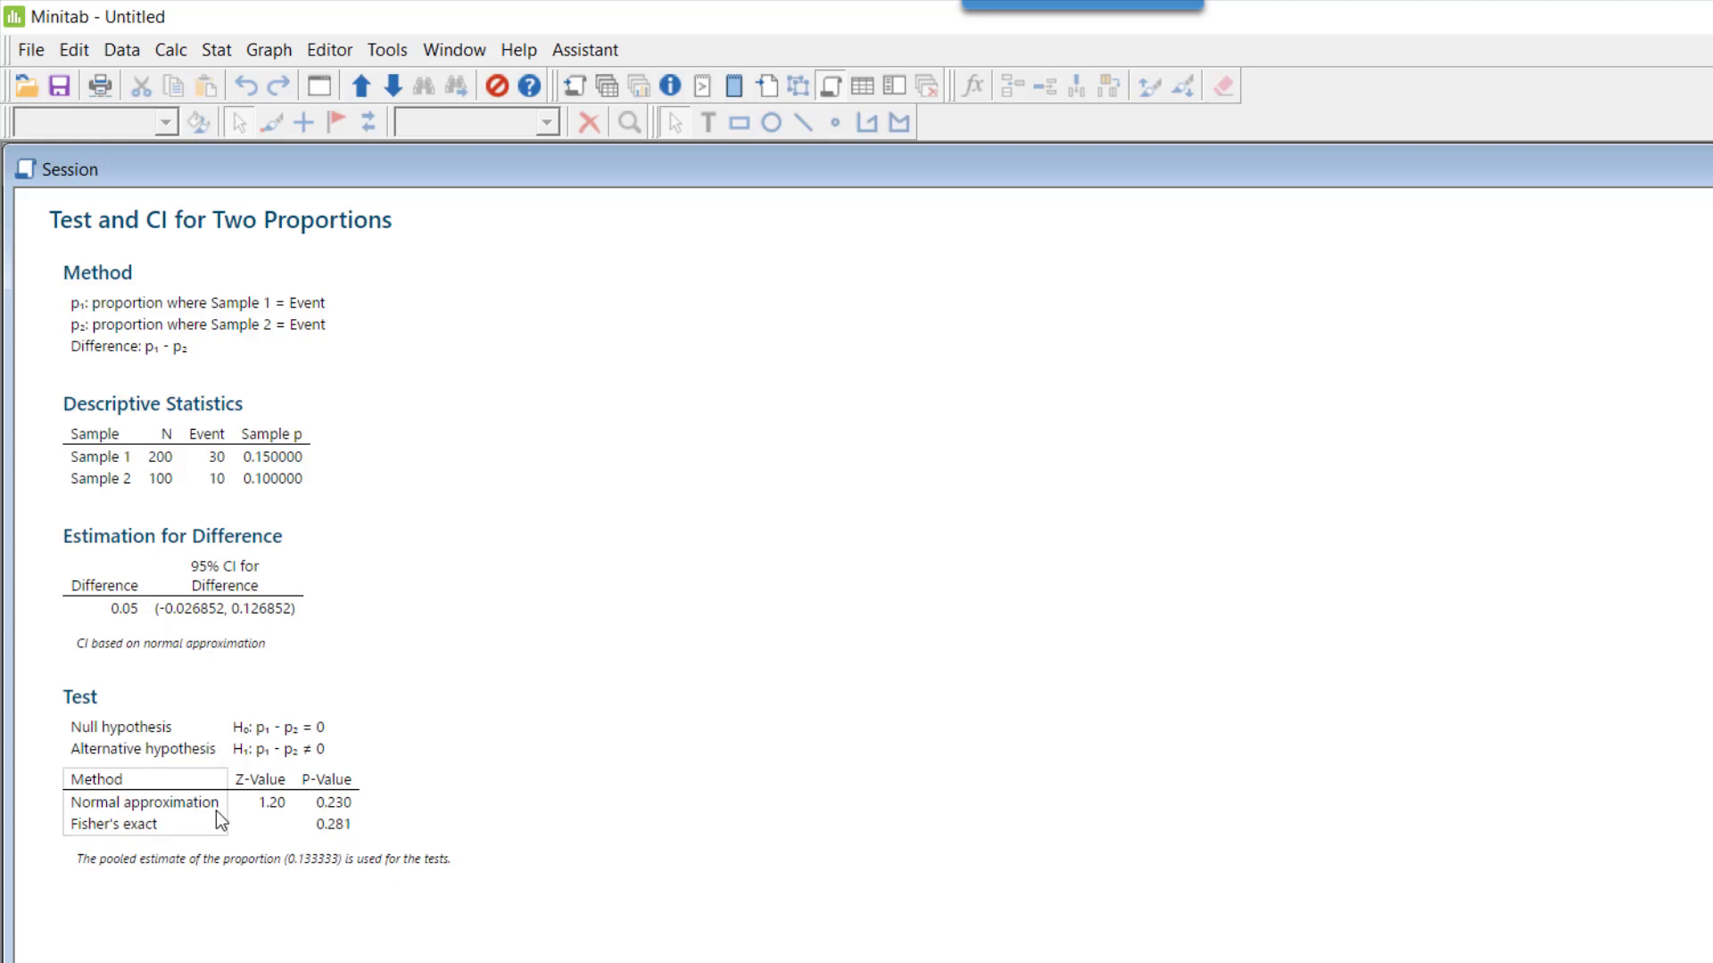
mouse_move(165, 836)
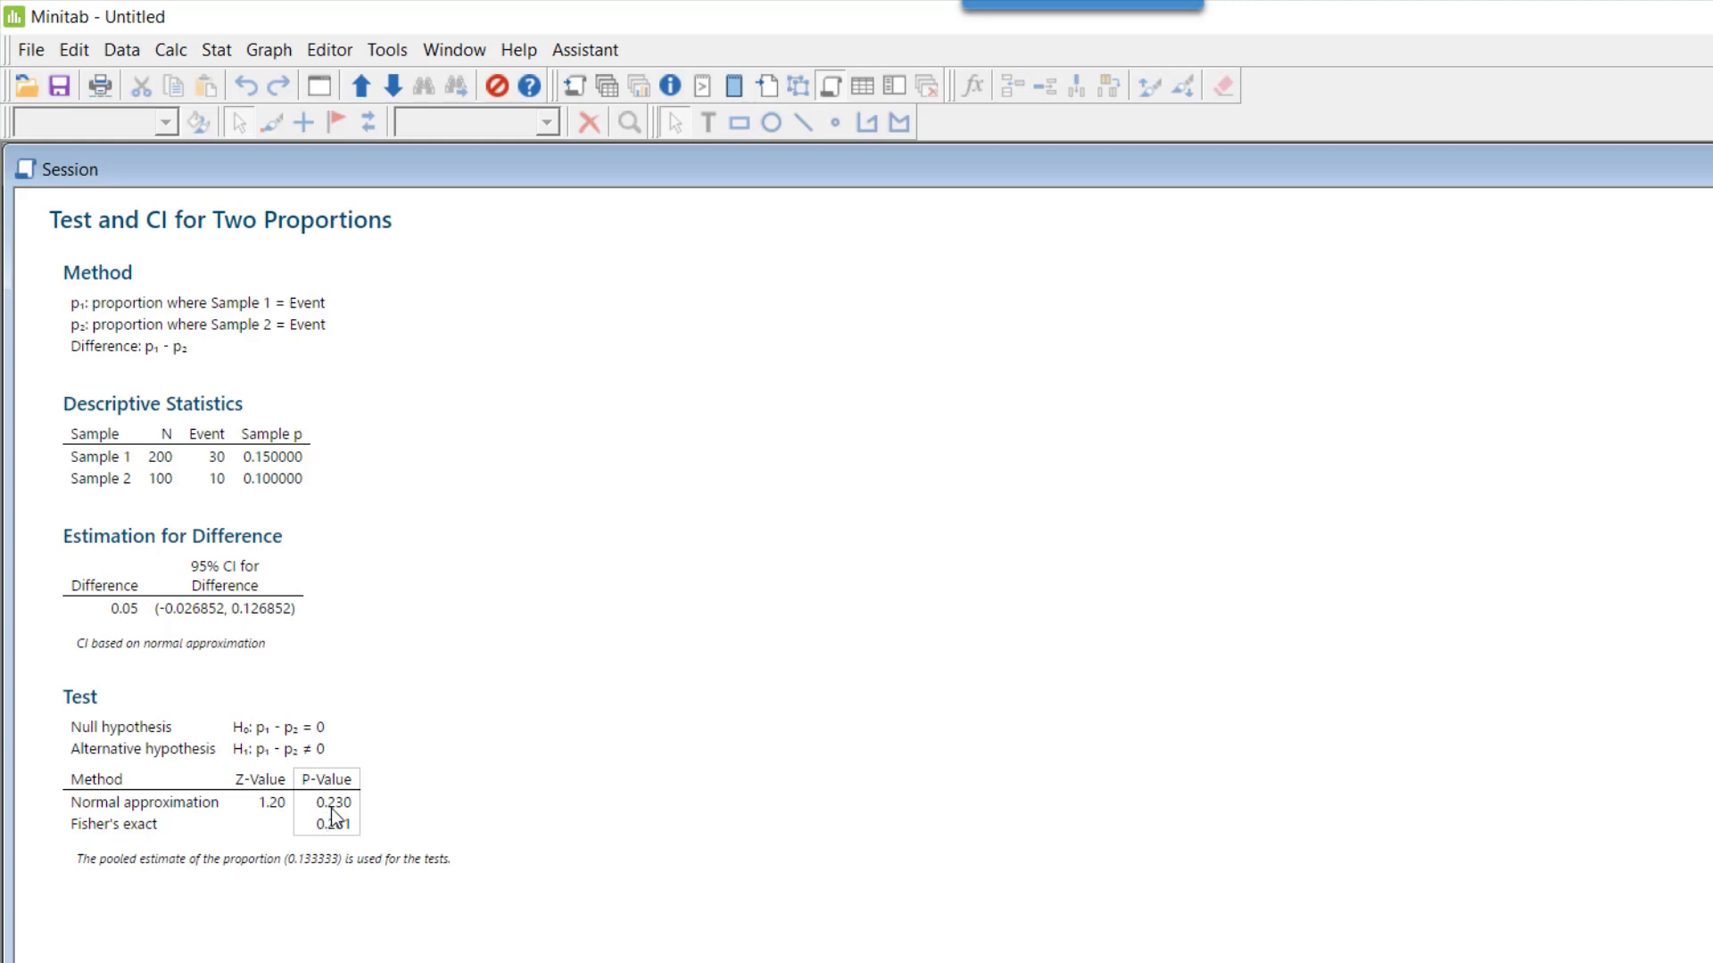
mouse_move(614, 806)
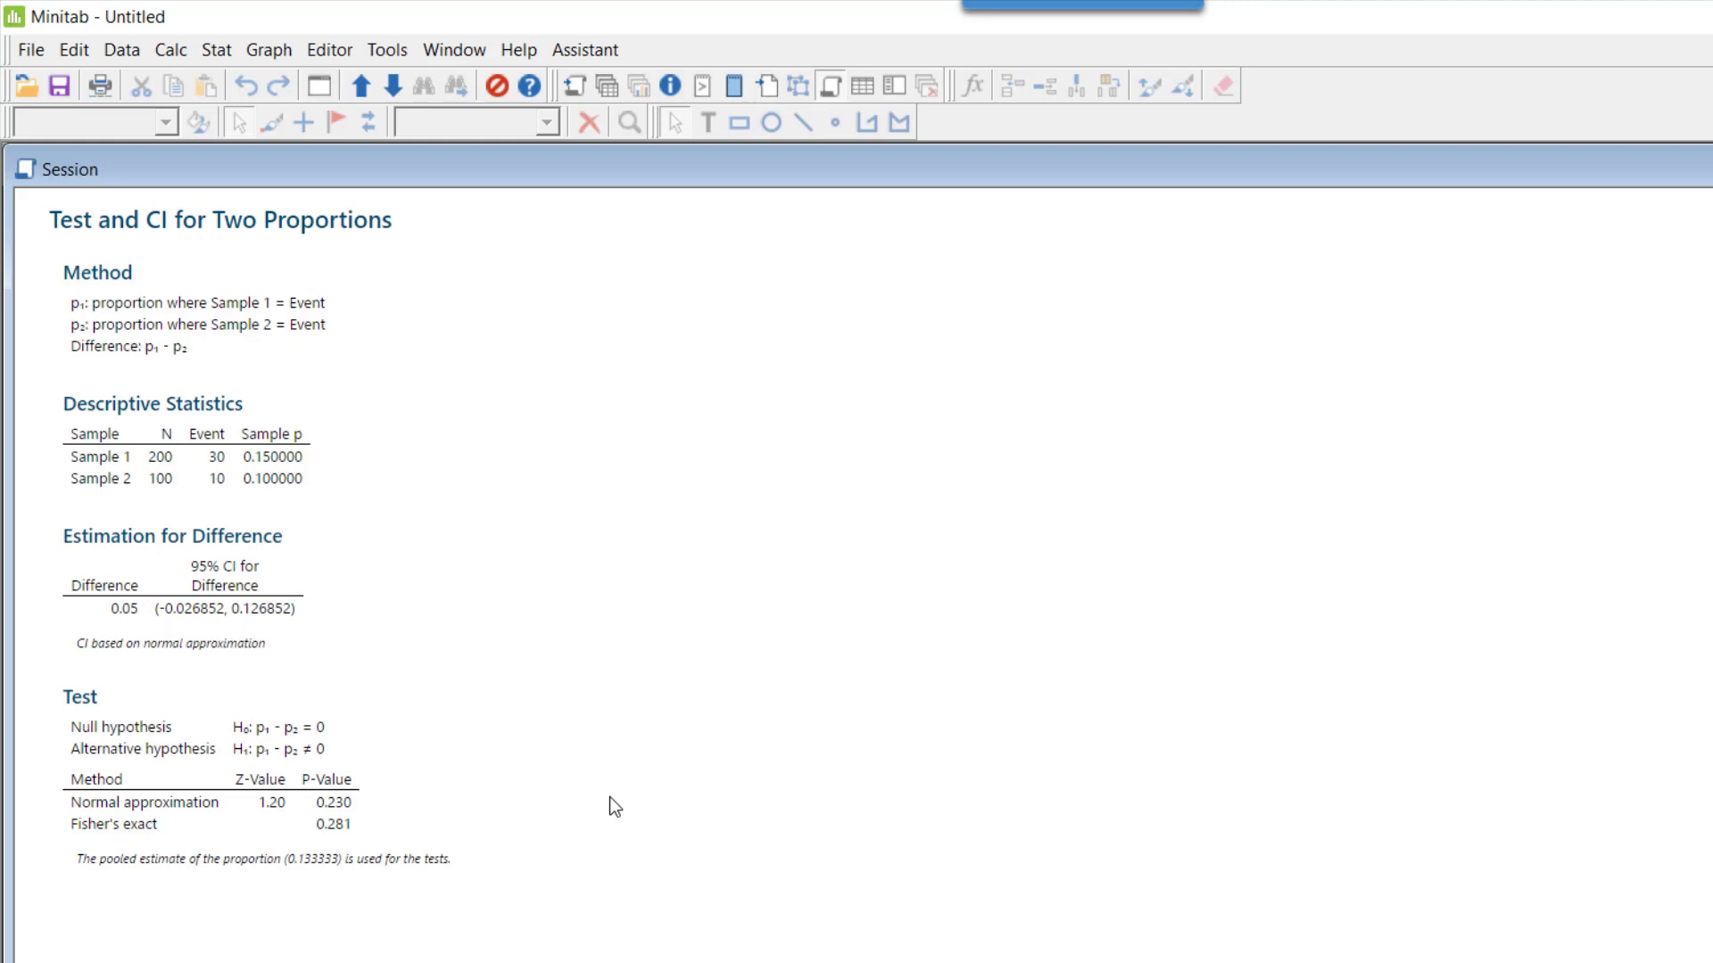
mouse_move(784, 768)
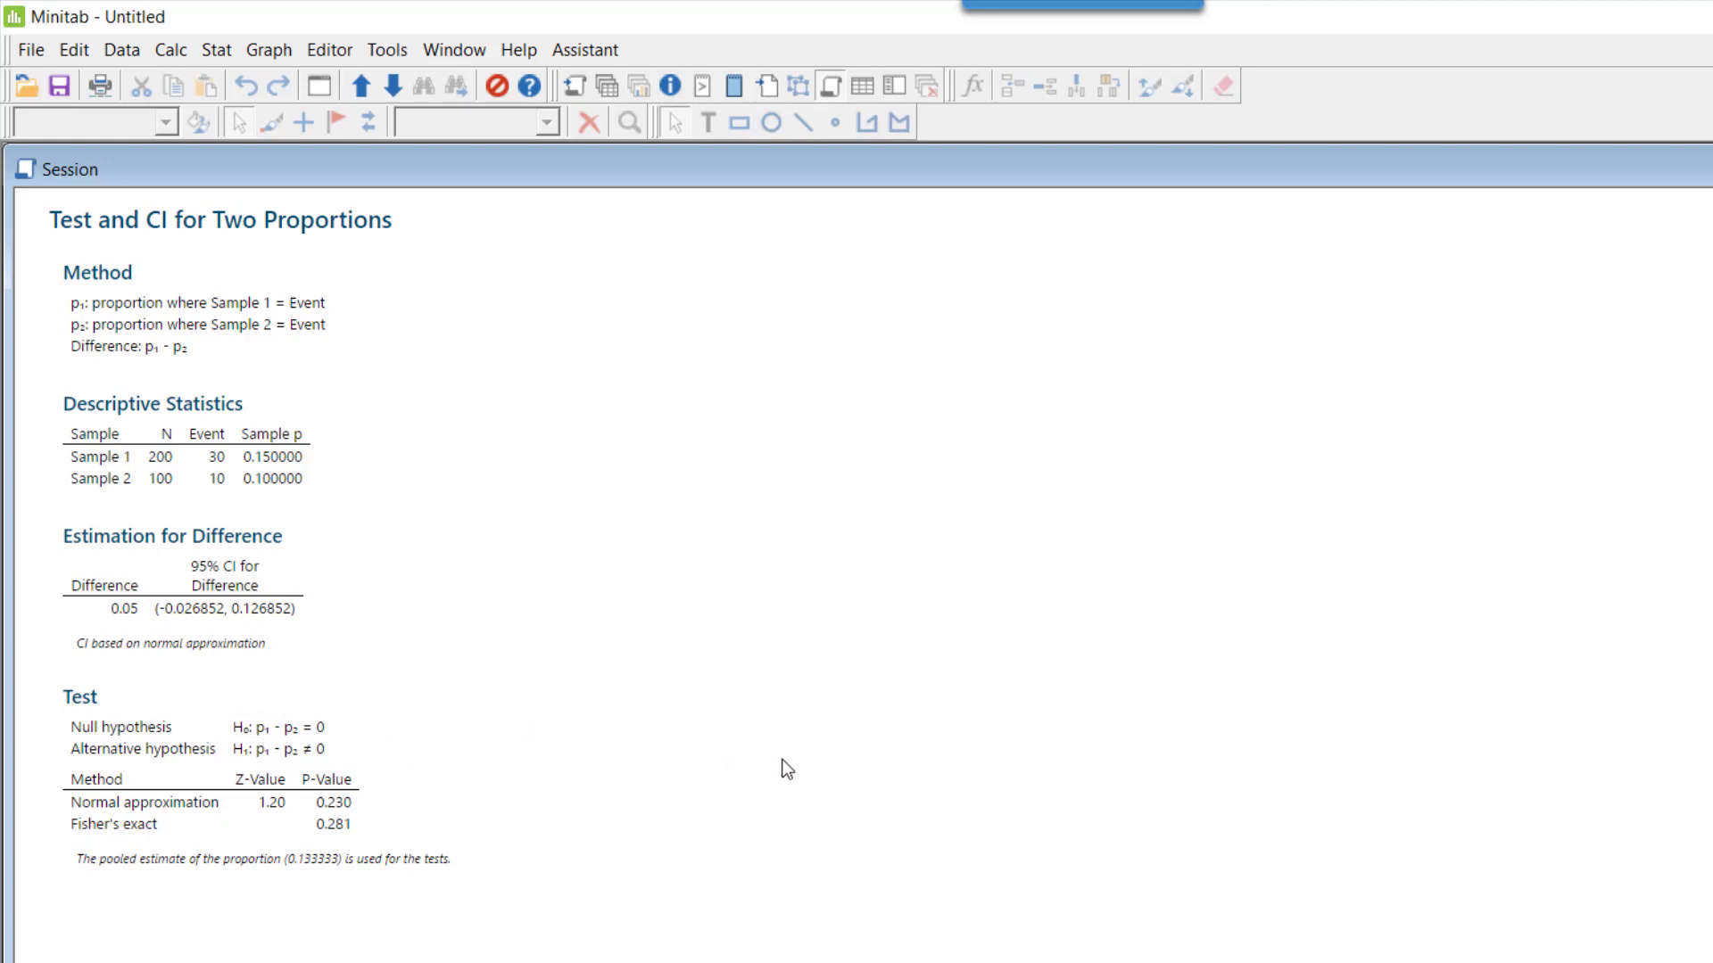